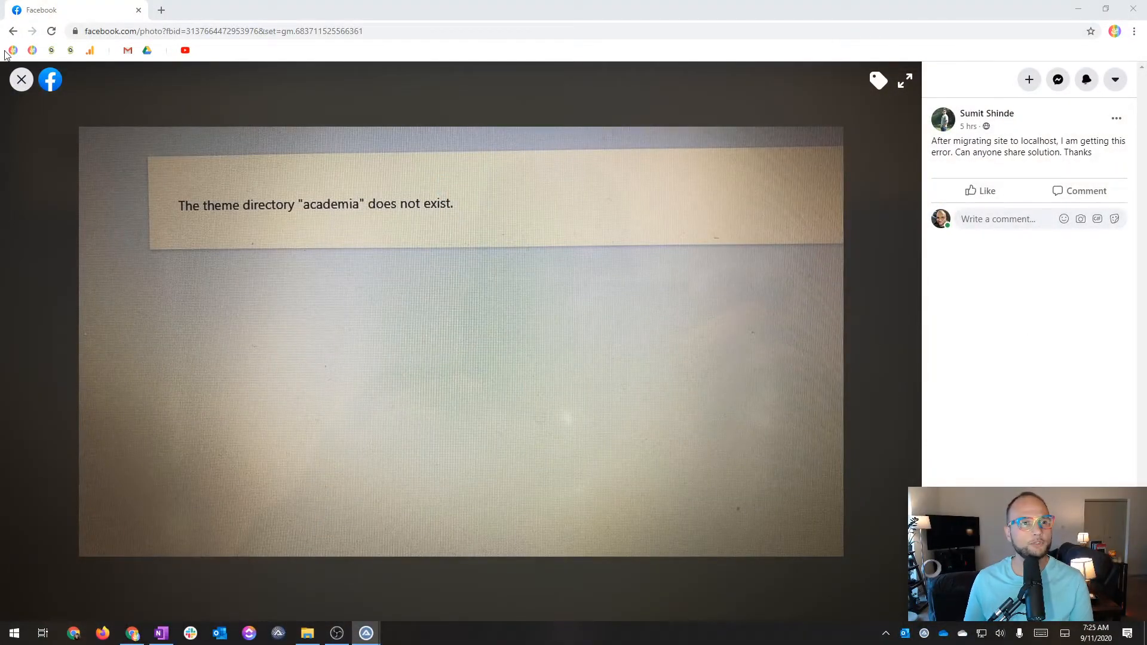
# Revisit the error photo, then open the Bitnami WordPress Stack 5.5.1 manager welcome page
pyautogui.click(20, 79)
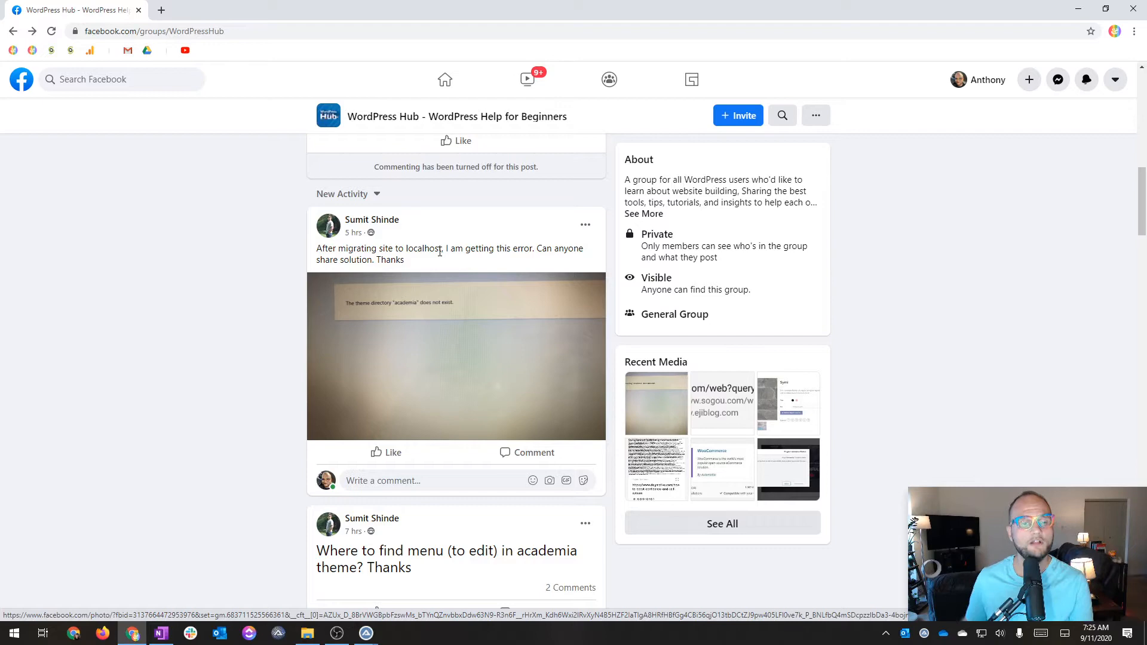
pyautogui.click(455, 355)
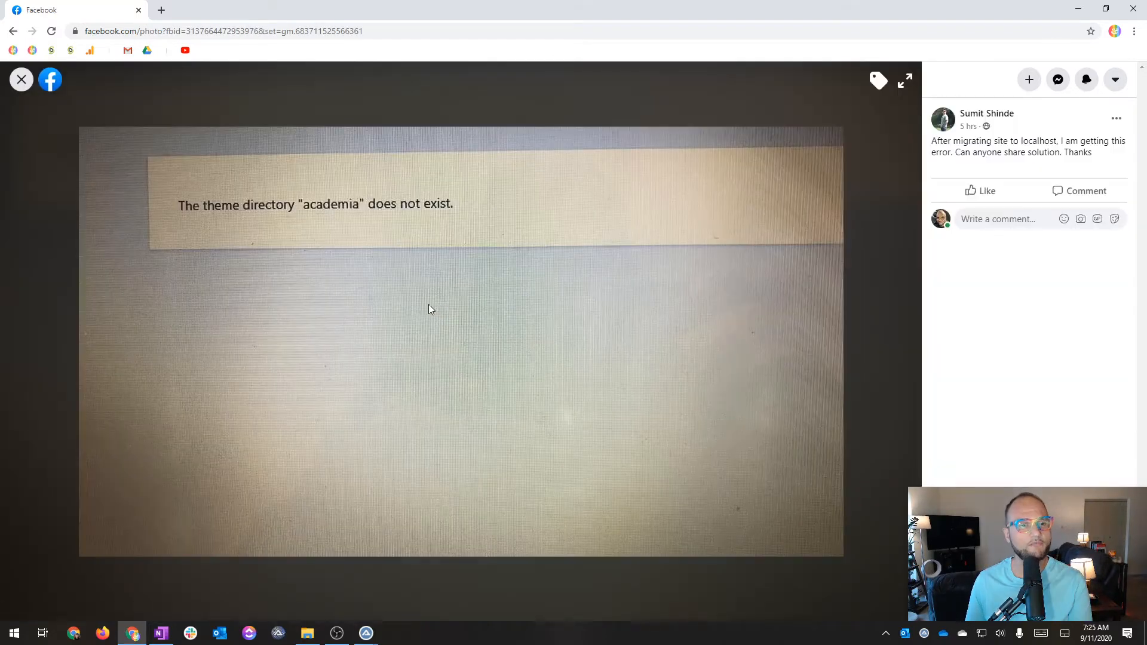
pyautogui.moveTo(495, 288)
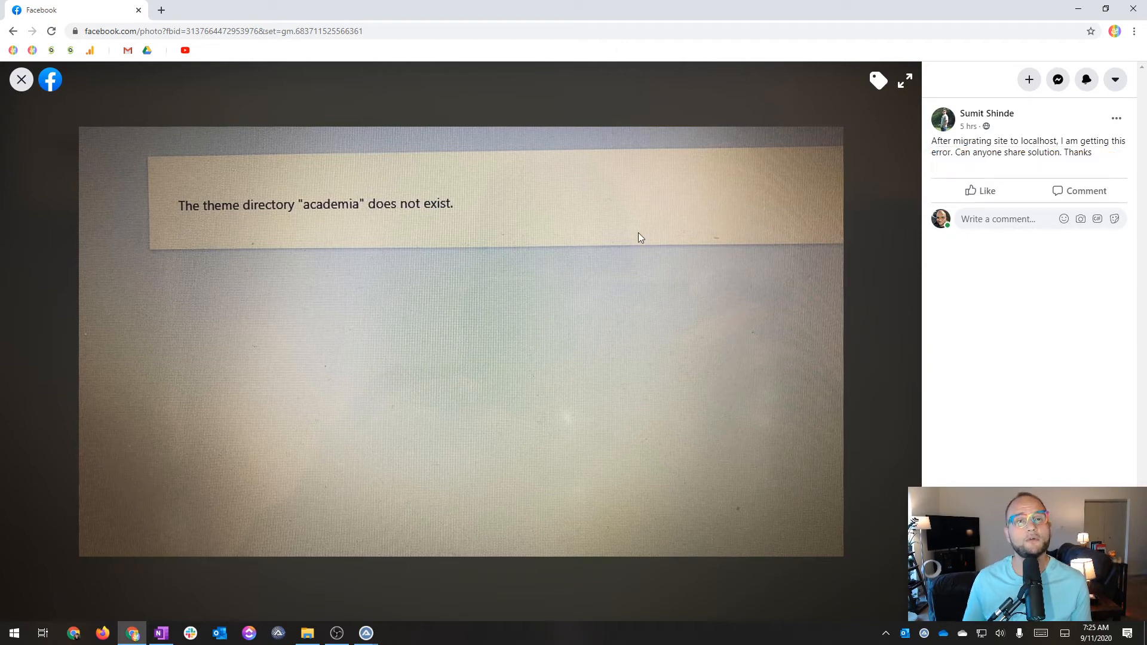
pyautogui.moveTo(958, 164)
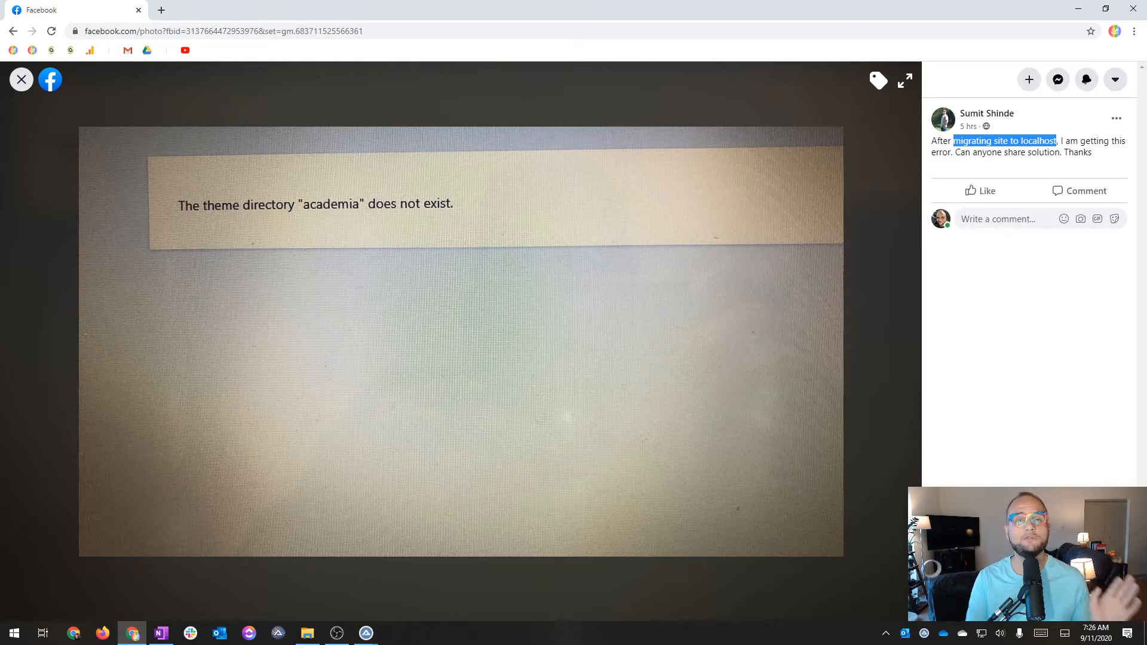
pyautogui.moveTo(856, 277)
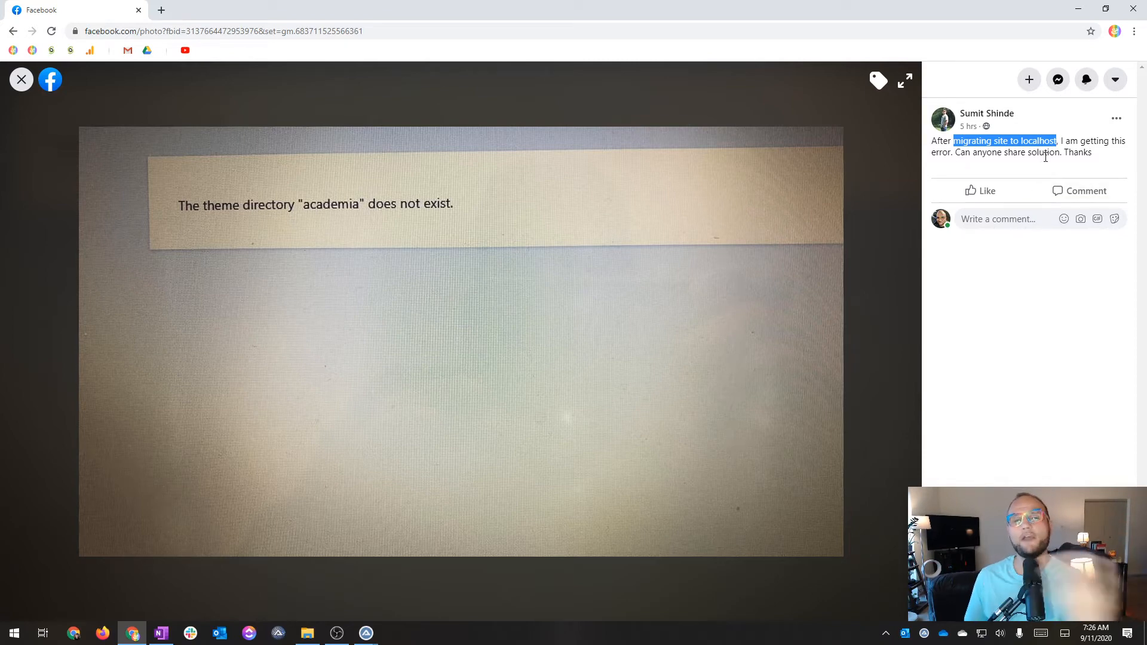
pyautogui.moveTo(1048, 169)
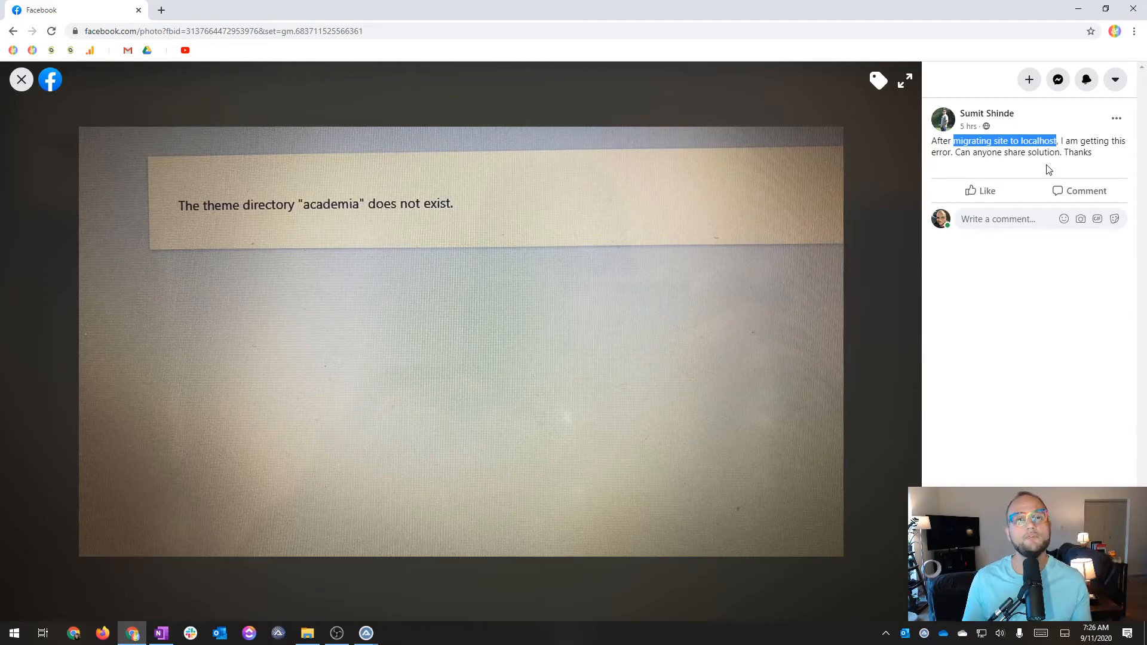
pyautogui.moveTo(303, 275)
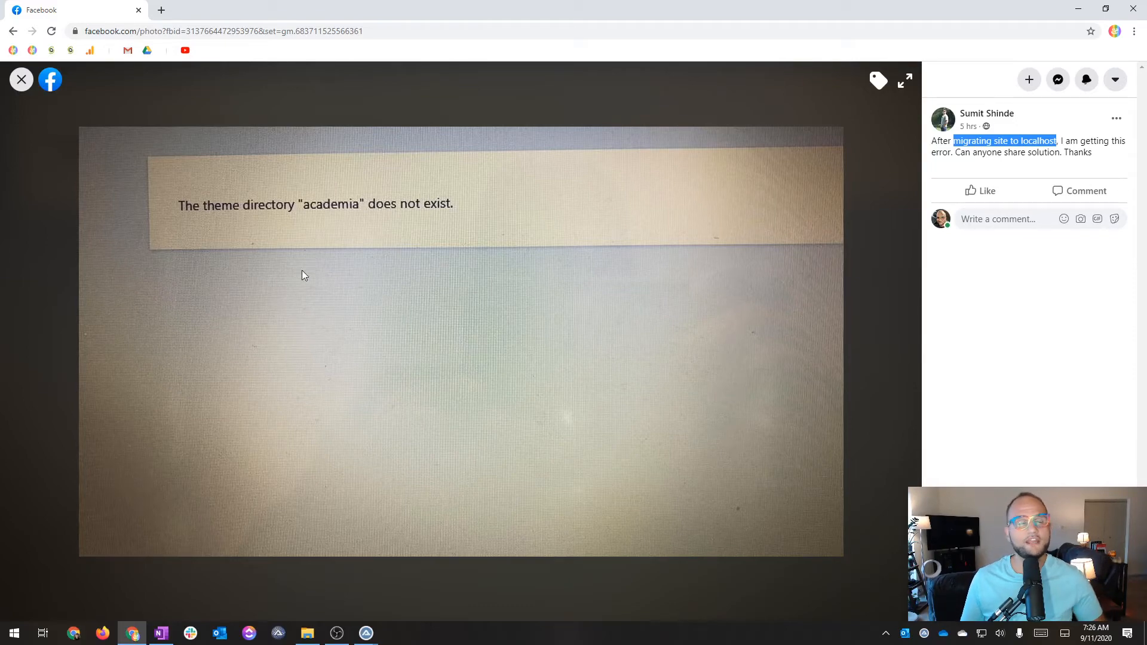
pyautogui.moveTo(335, 365)
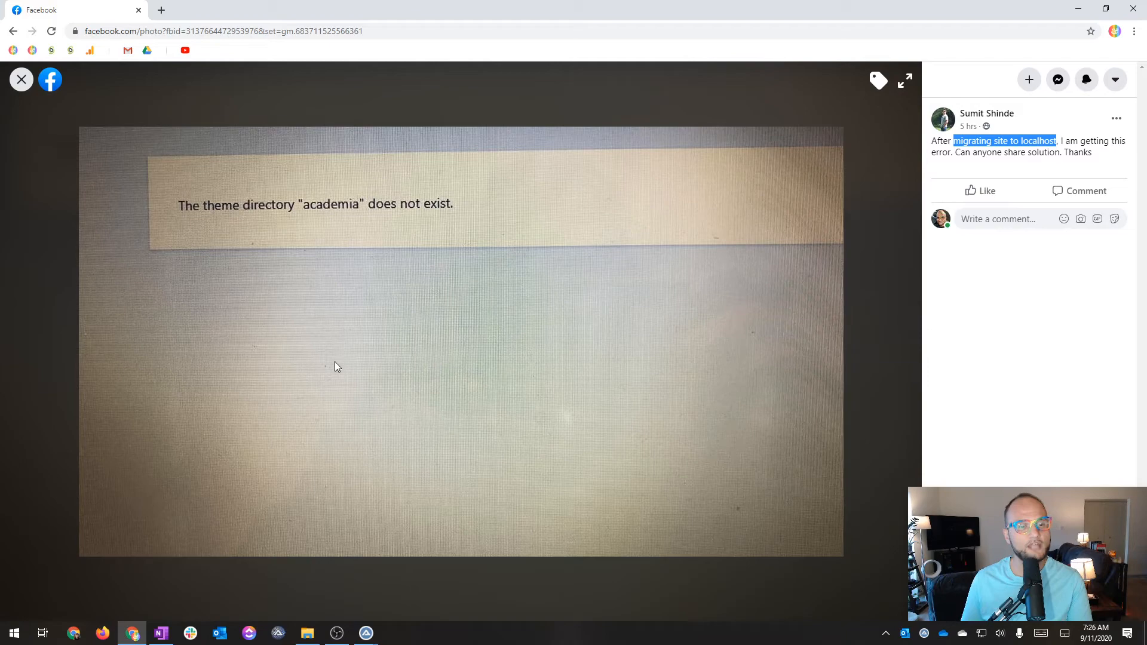
pyautogui.moveTo(306, 632)
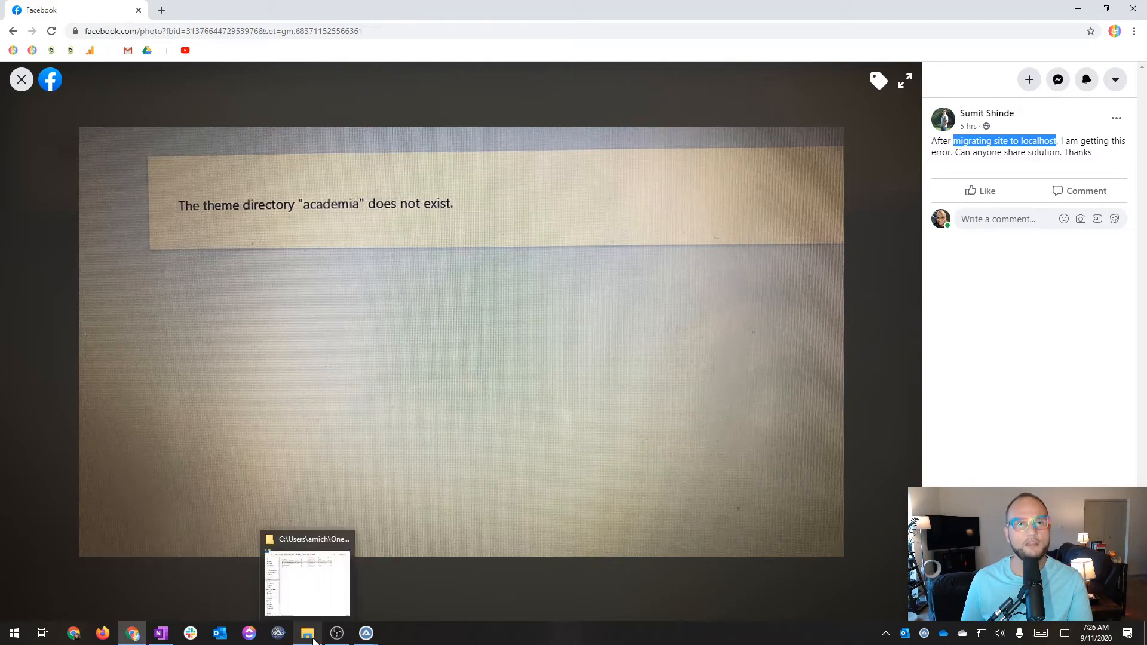
pyautogui.click(306, 632)
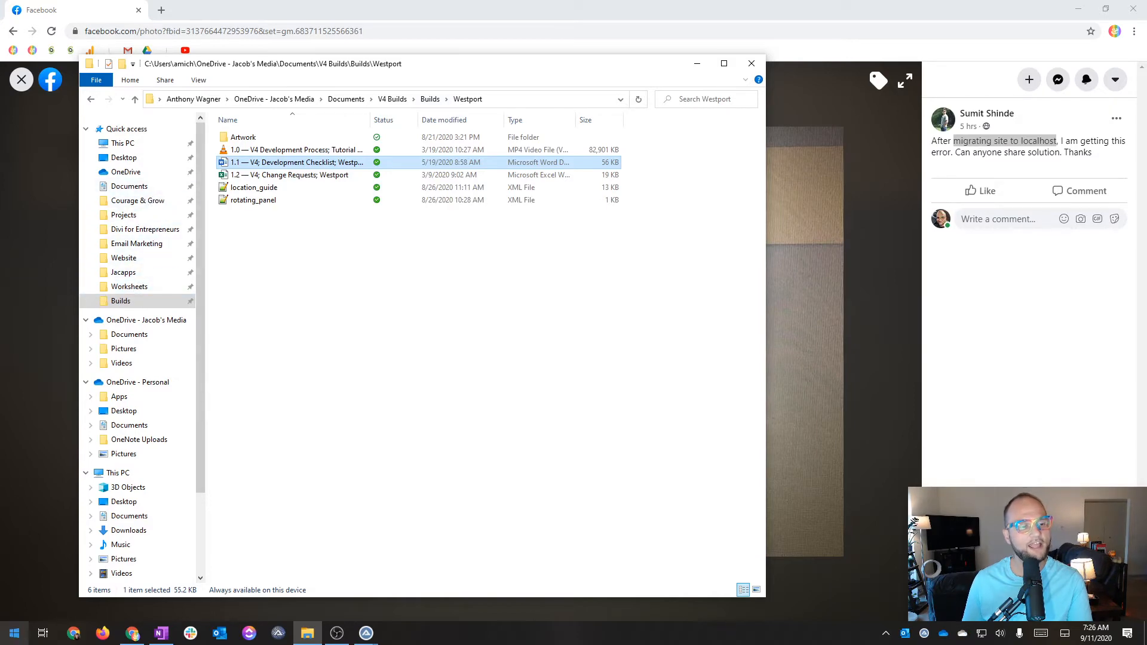
pyautogui.click(12, 629)
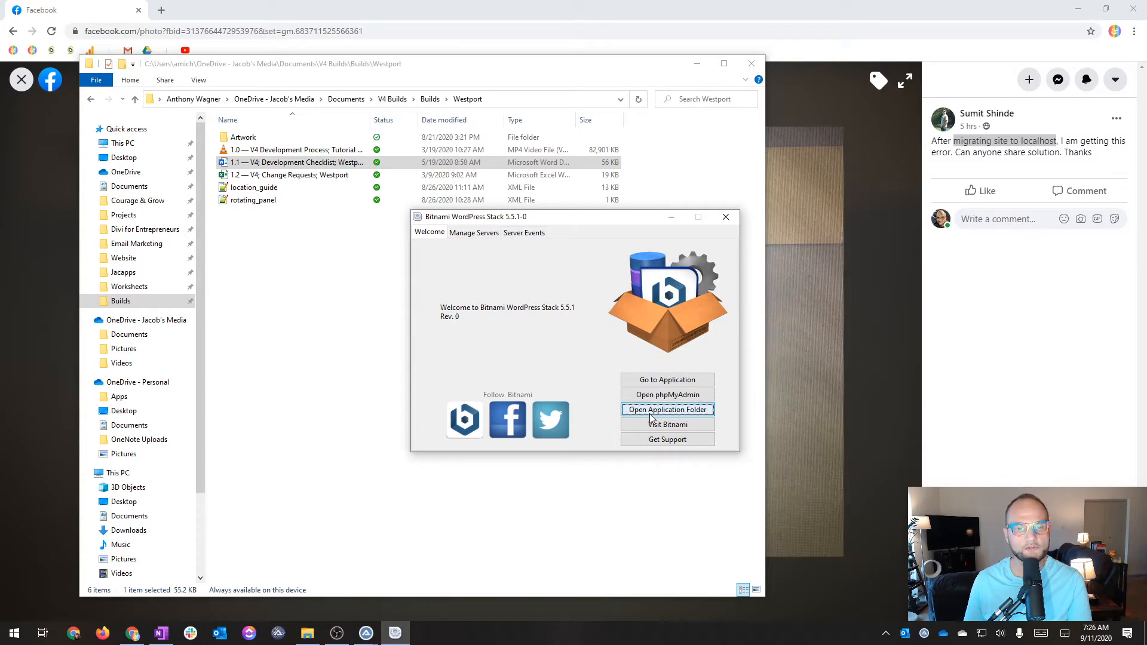
# Open the stack's install folder and navigate through apps > wordpress > htdocs
pyautogui.click(667, 410)
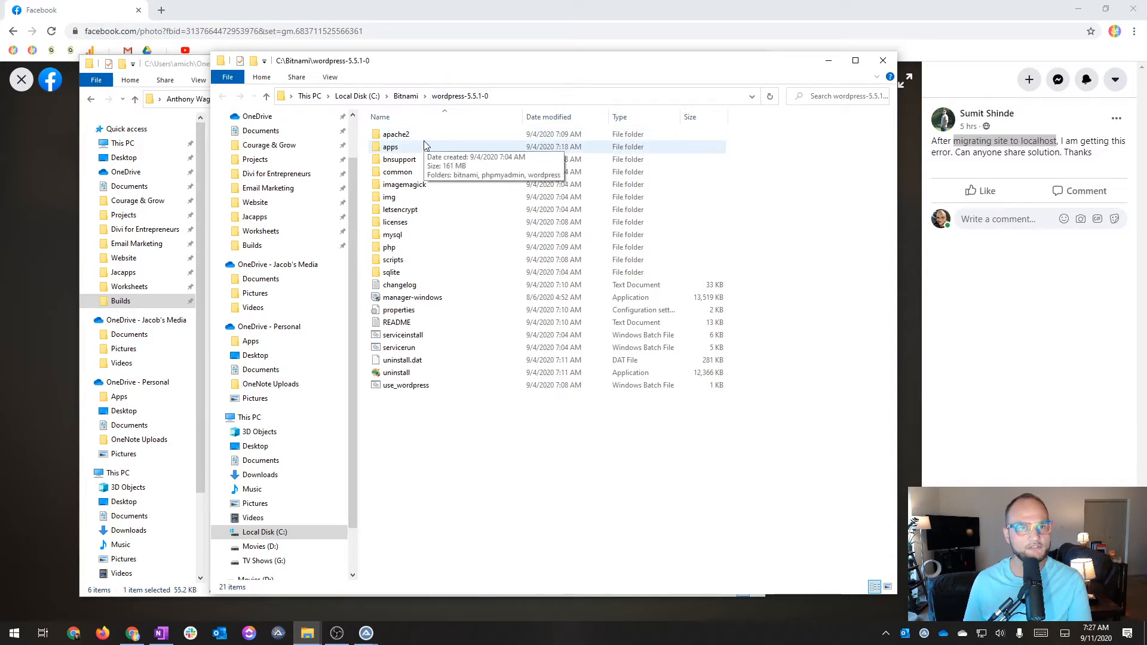
pyautogui.doubleClick(390, 147)
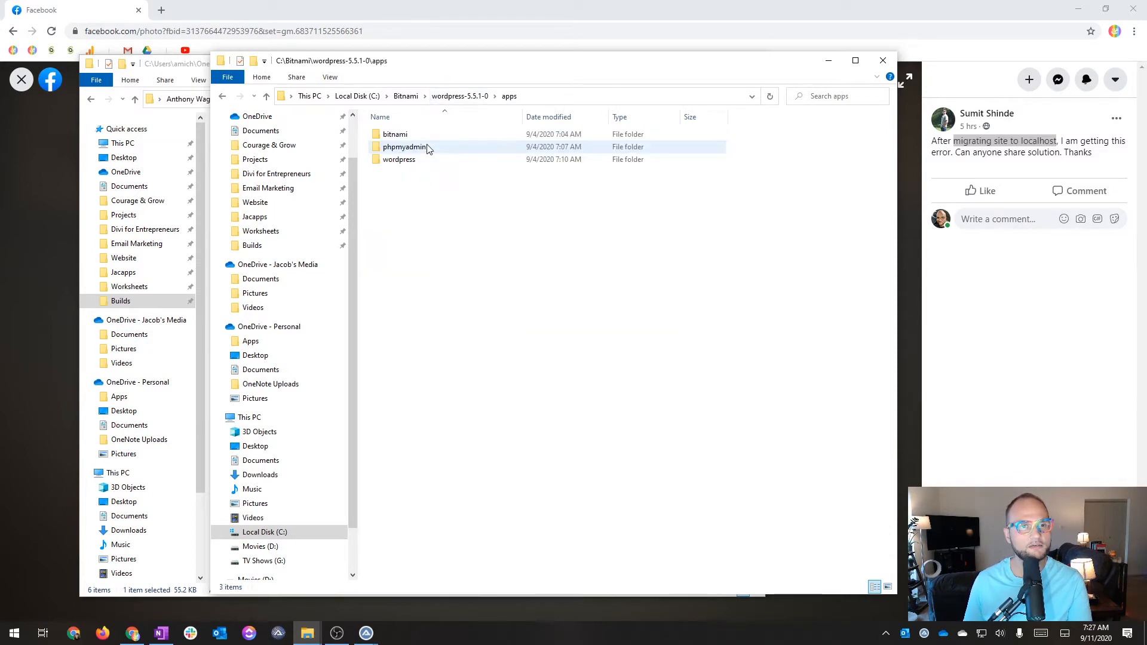
pyautogui.doubleClick(399, 159)
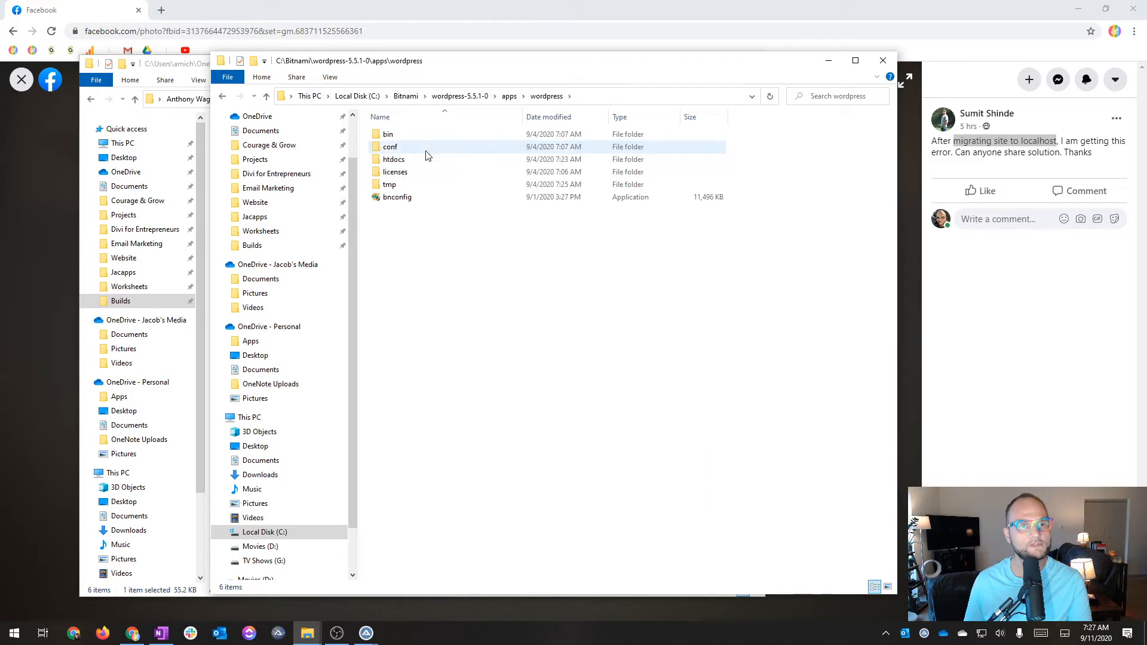
pyautogui.doubleClick(393, 159)
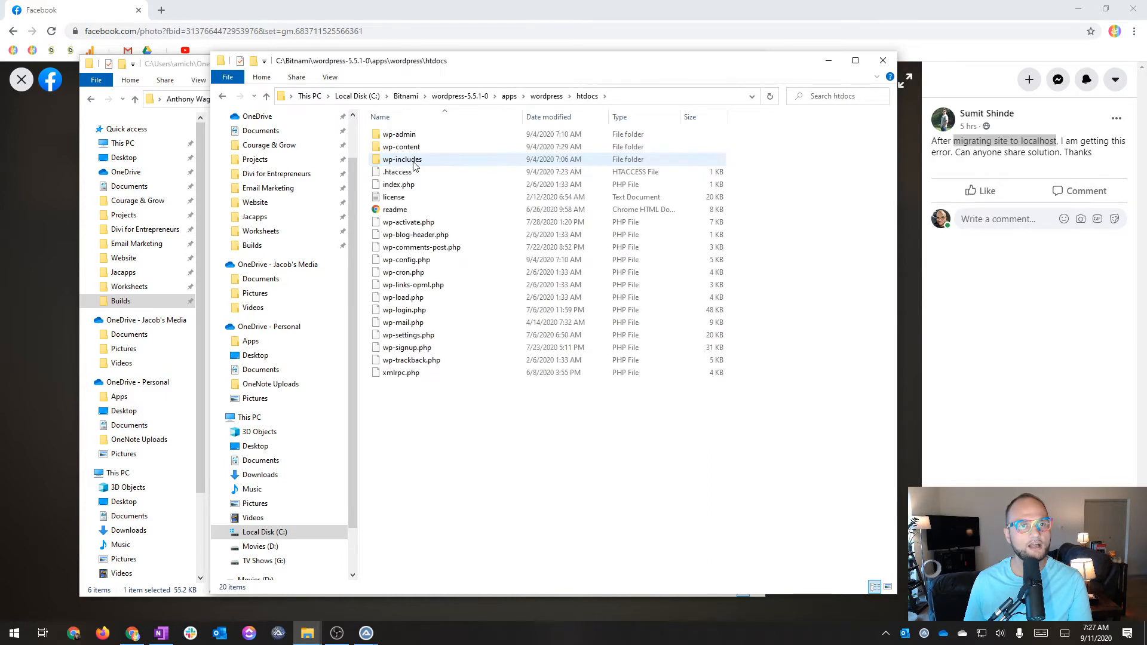
pyautogui.moveTo(595, 146)
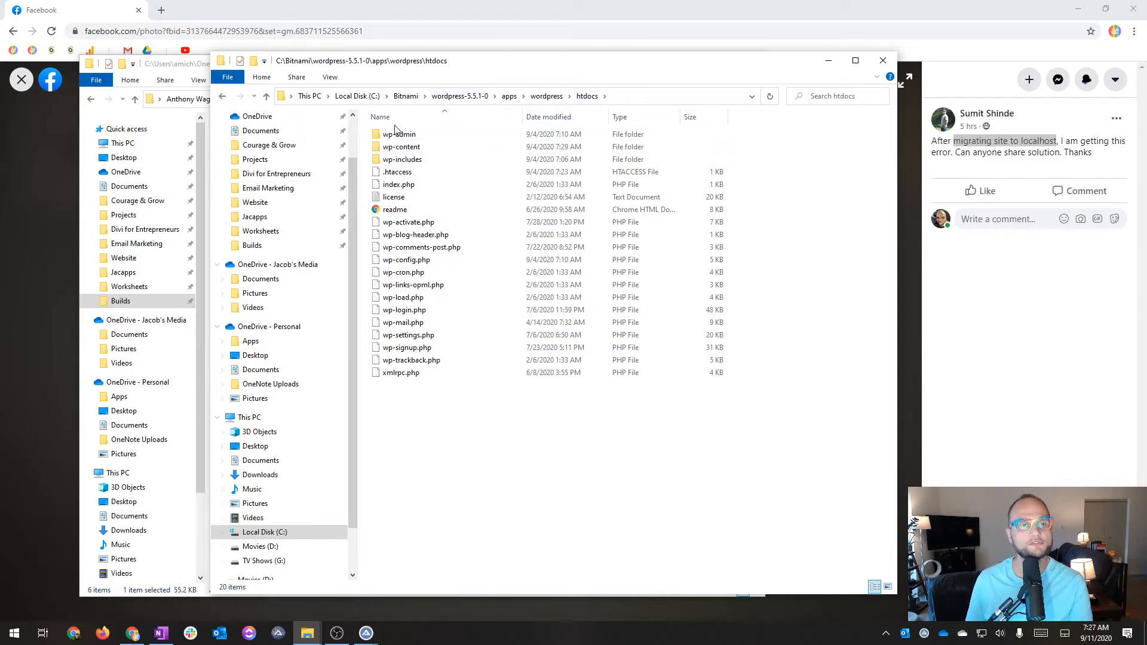
# Return to wordpress-5.5.1-0 and navigate back into apps > wordpress > htdocs
pyautogui.click(414, 235)
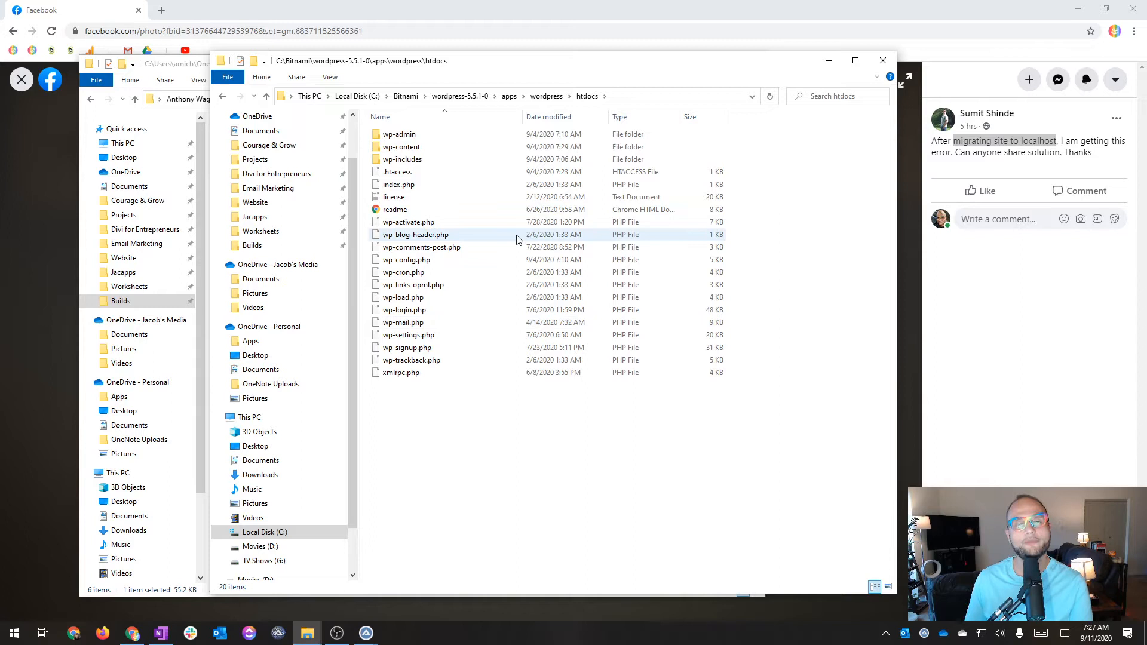
pyautogui.moveTo(494, 158)
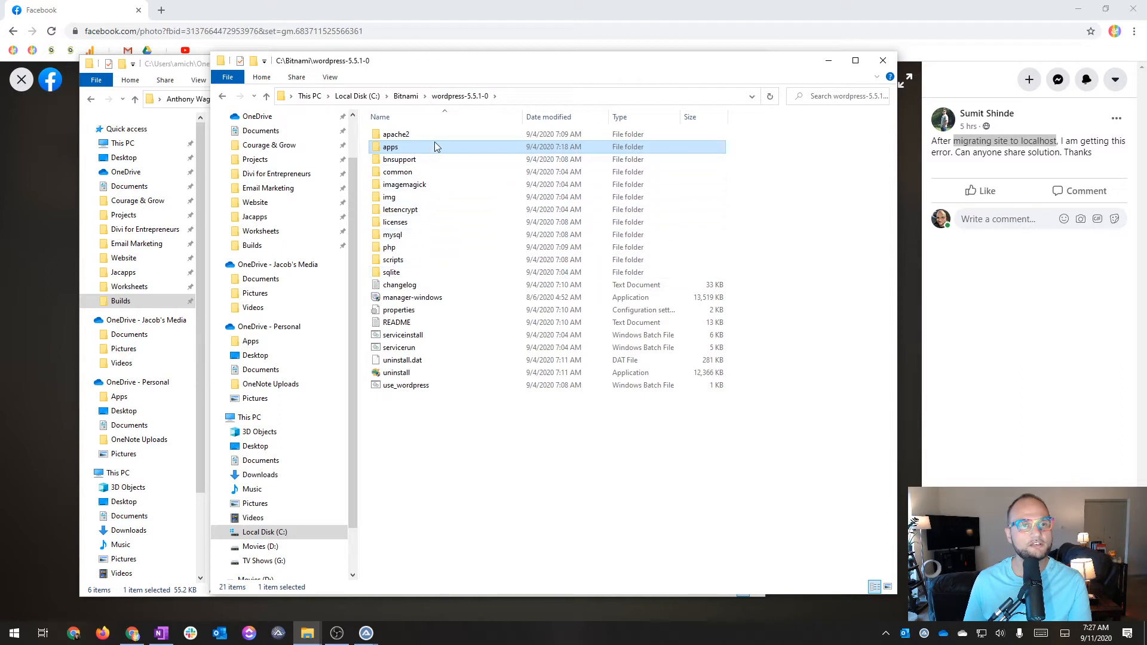
pyautogui.doubleClick(390, 147)
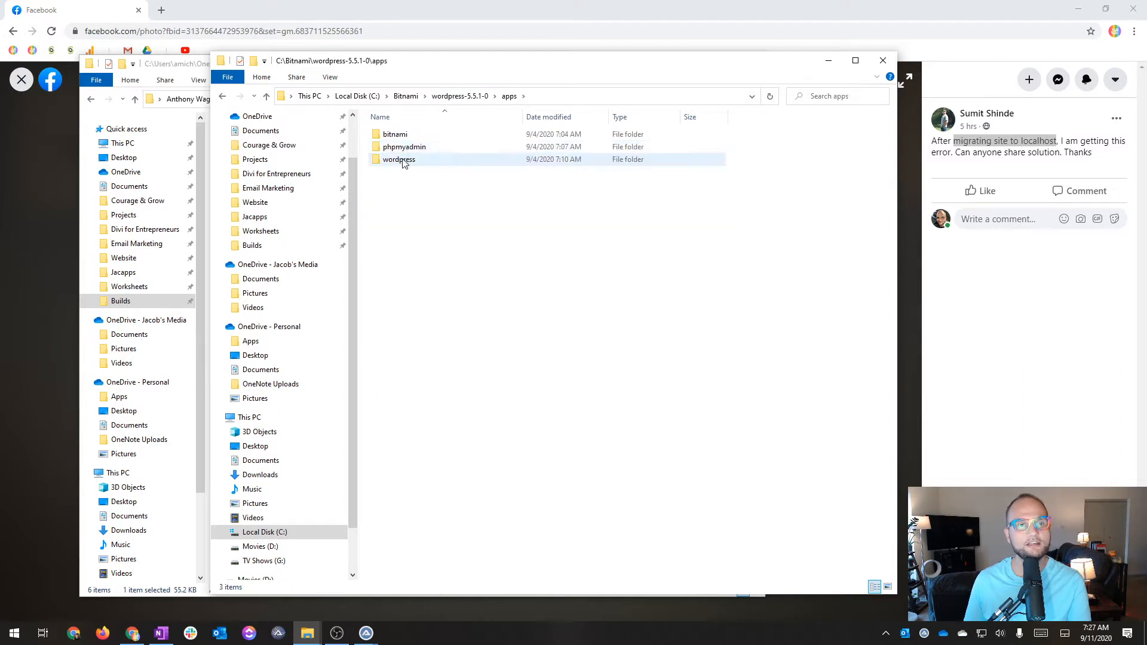
pyautogui.click(398, 160)
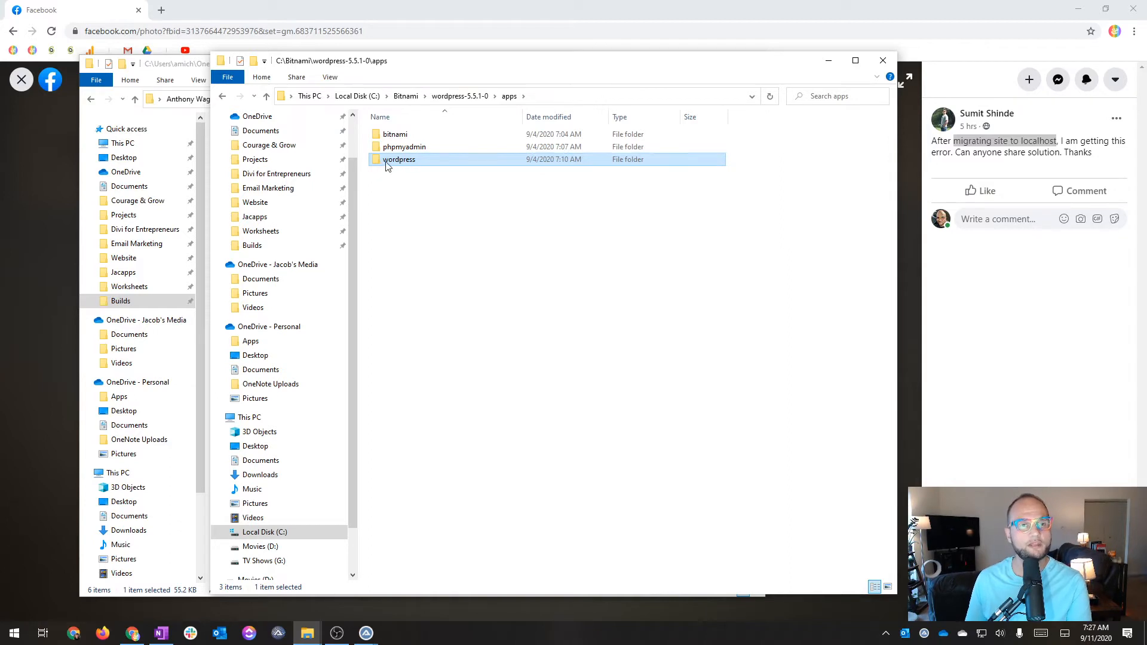
pyautogui.moveTo(399, 160)
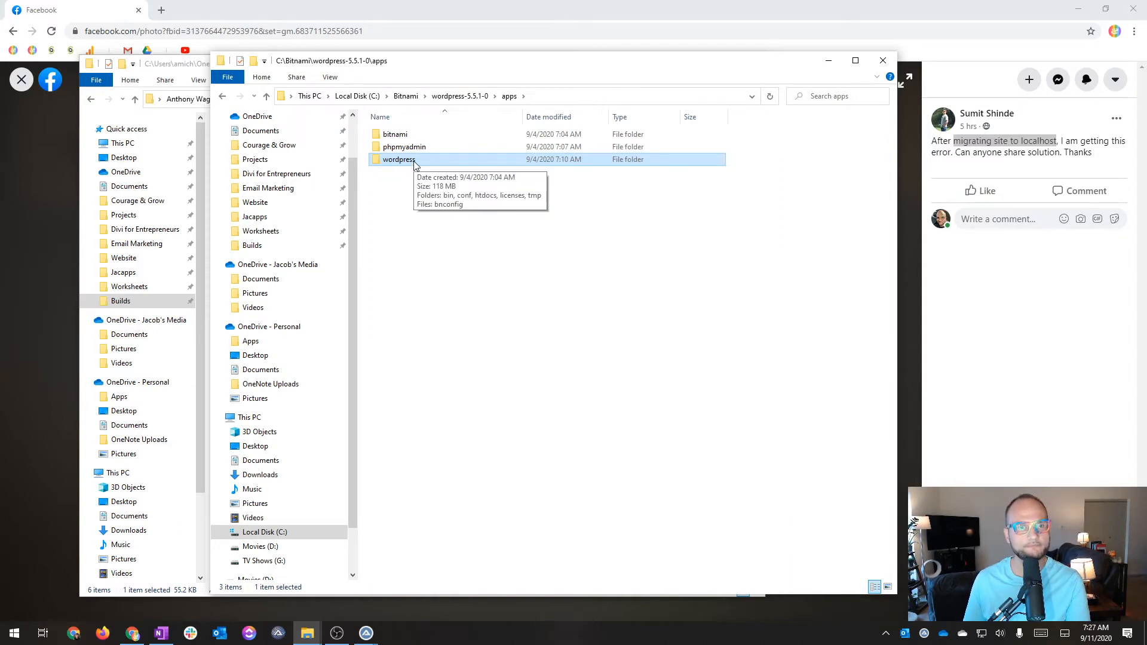
pyautogui.doubleClick(398, 159)
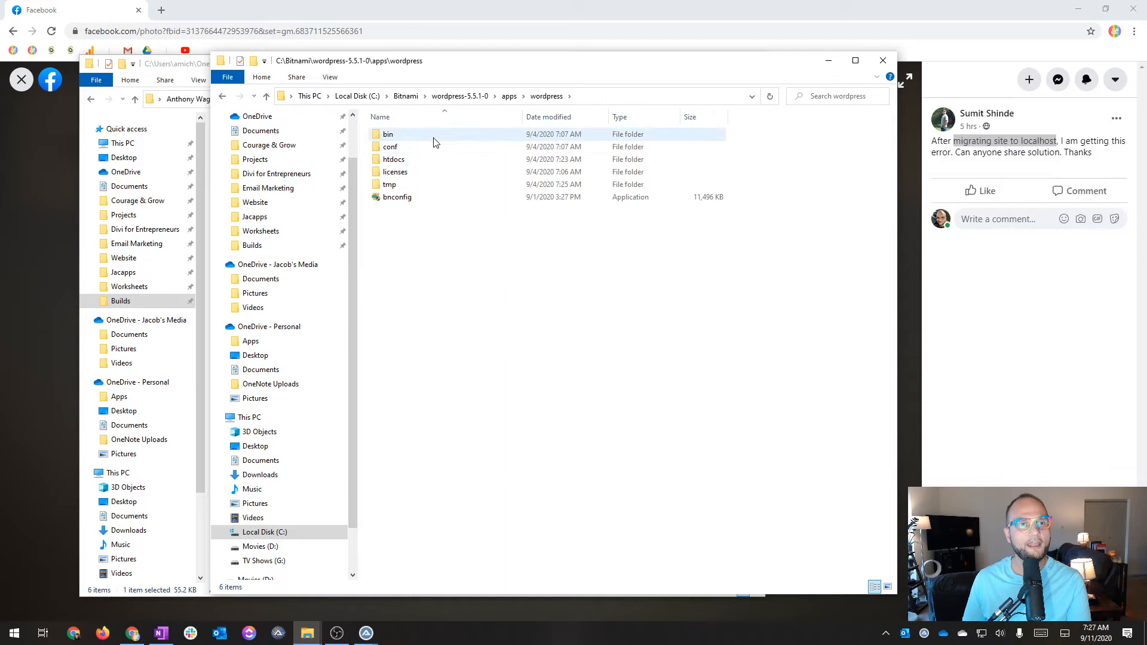
pyautogui.click(394, 159)
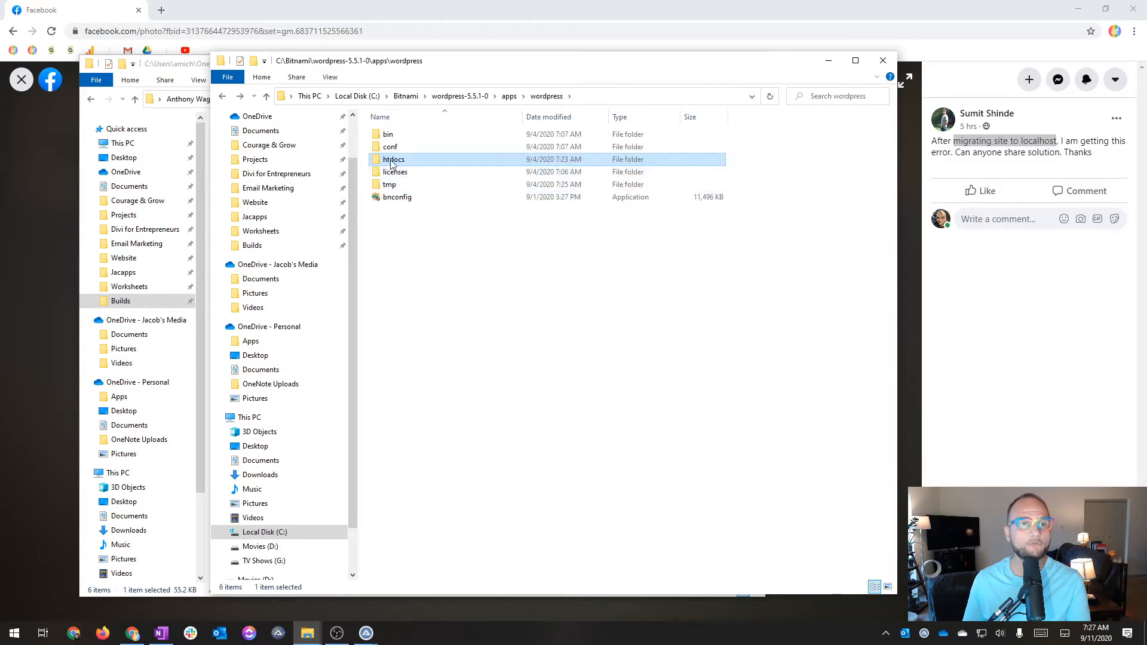
pyautogui.moveTo(393, 160)
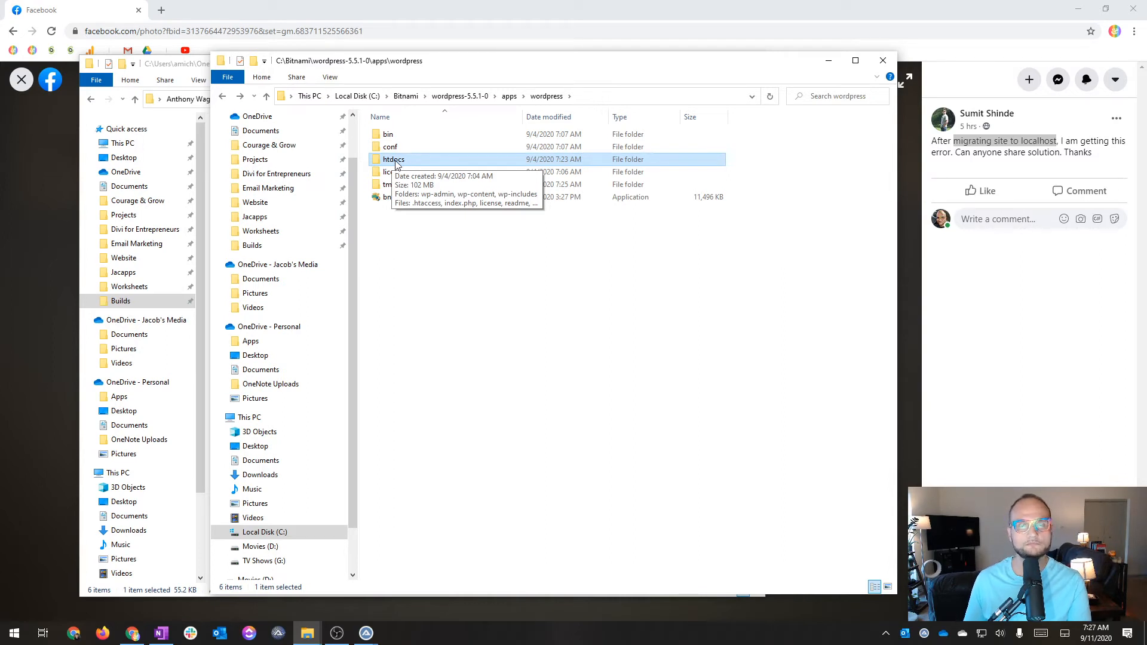
pyautogui.doubleClick(393, 160)
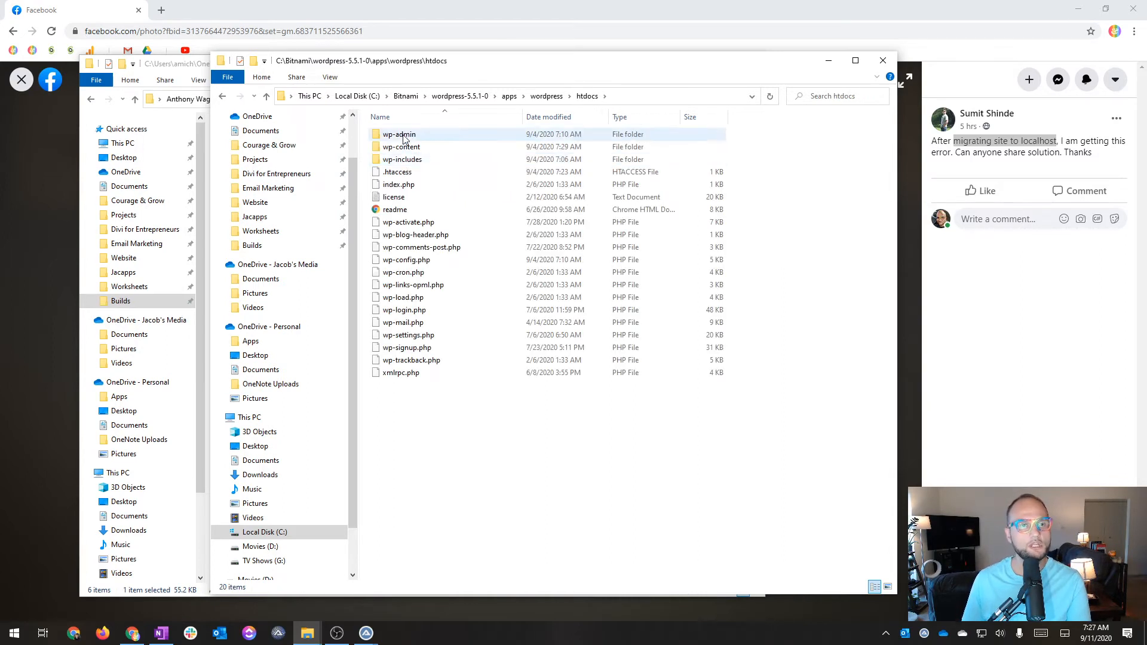
pyautogui.moveTo(404, 322)
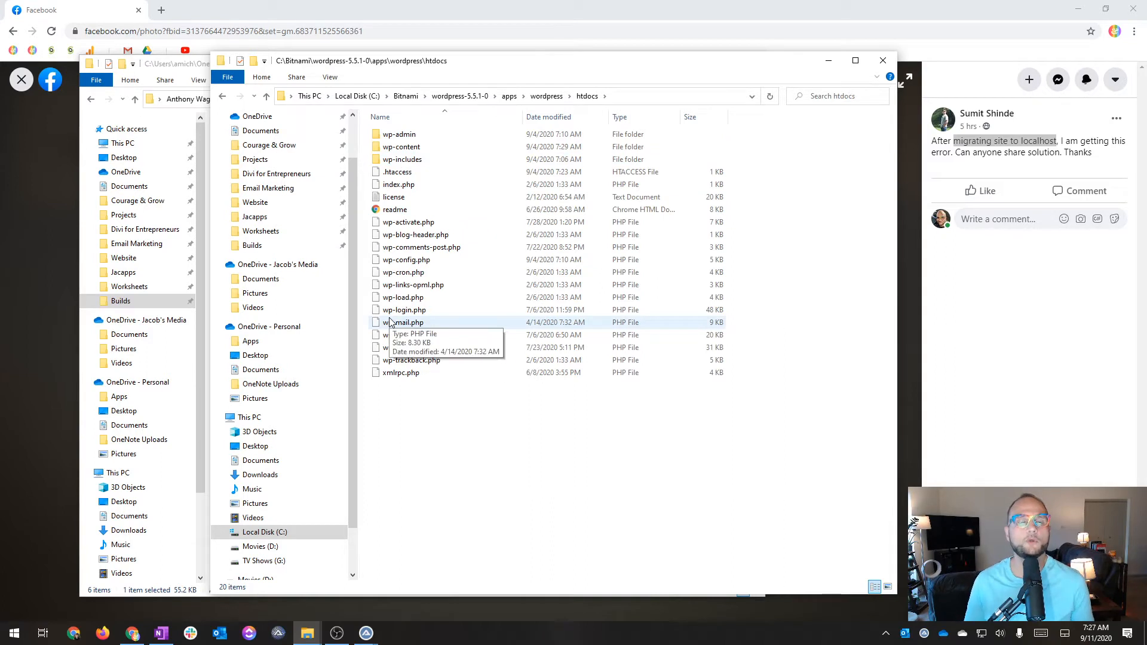
pyautogui.moveTo(401, 309)
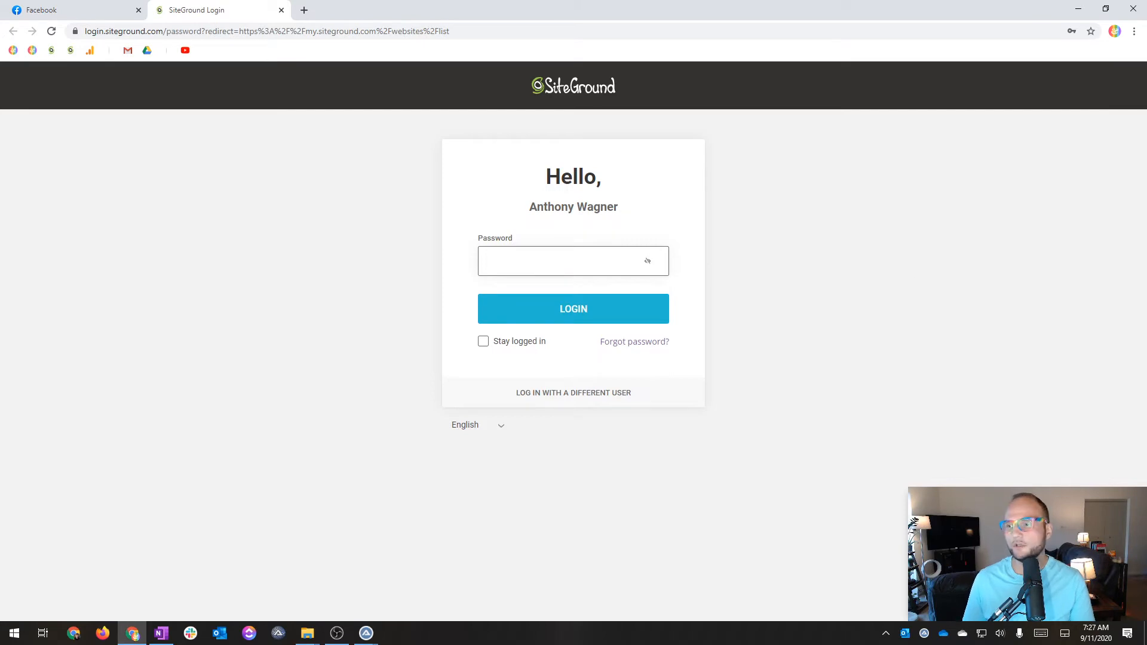
# Enter the password, log in to SiteGround, and open Site Tools for anthonyw9.sg-host.com
pyautogui.click(573, 260)
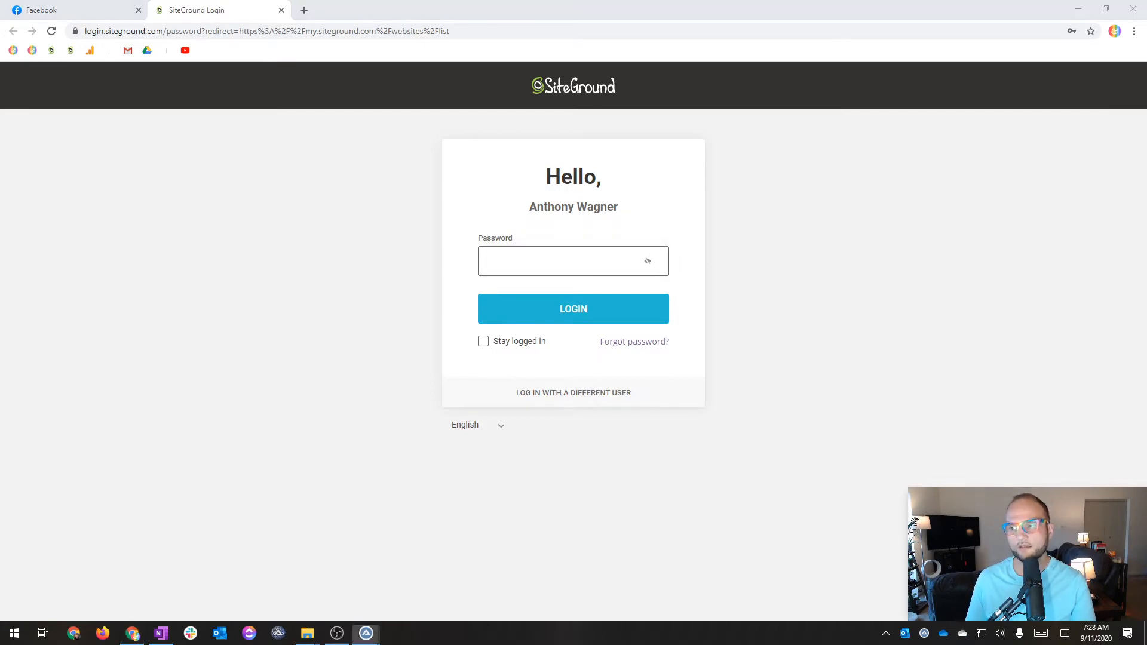
pyautogui.click(573, 309)
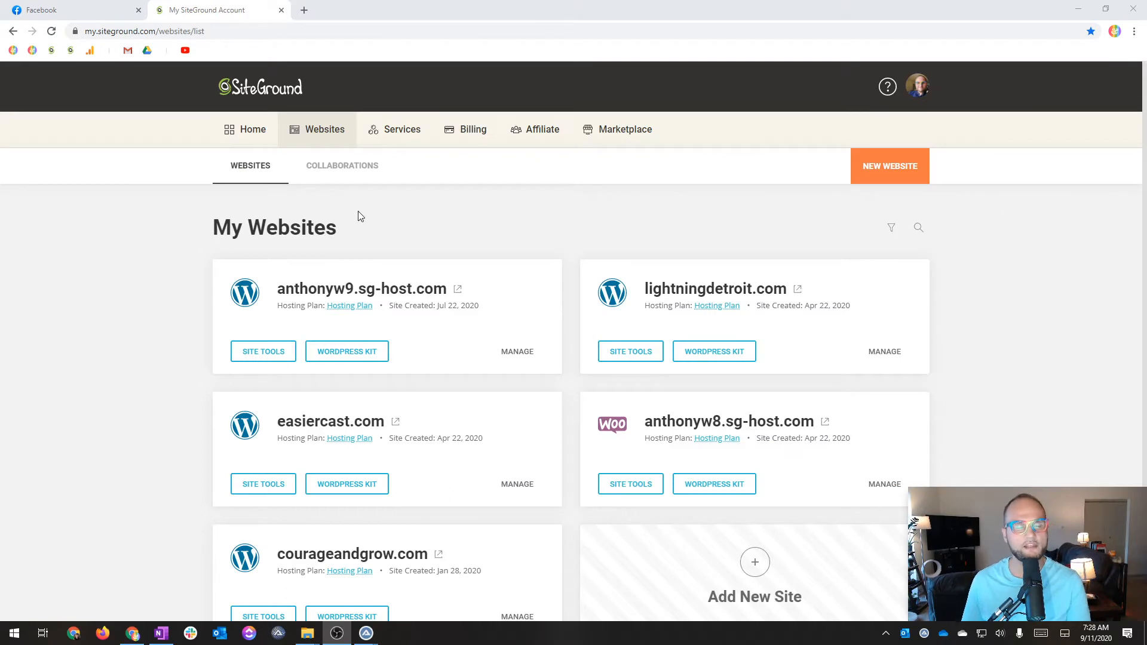
pyautogui.moveTo(521, 289)
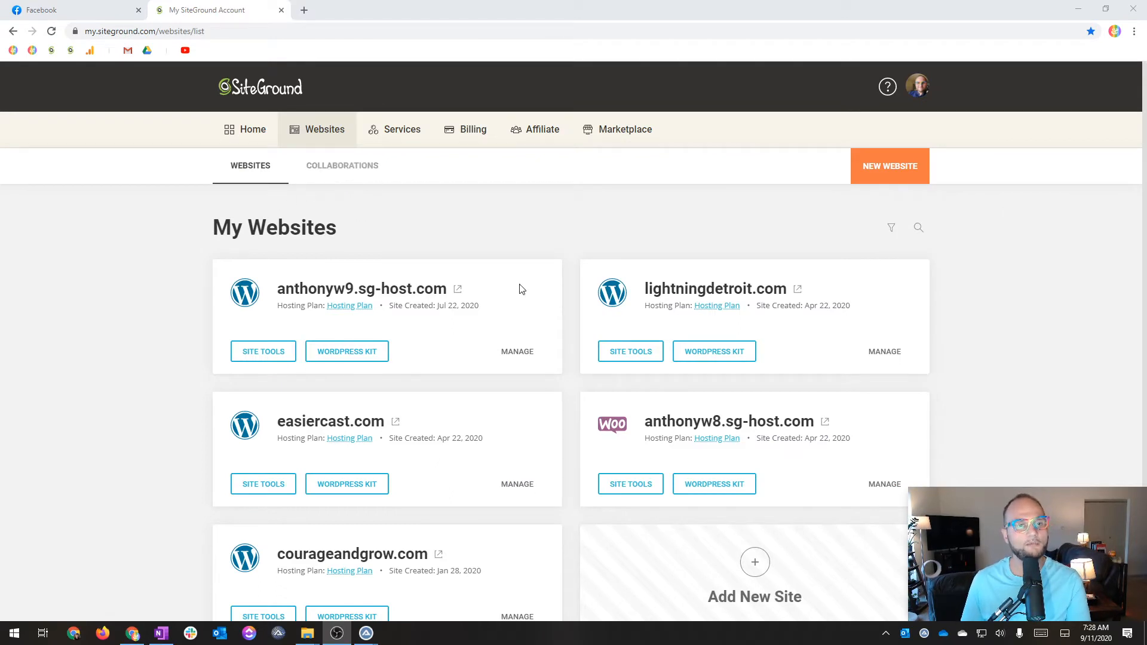
pyautogui.moveTo(326, 257)
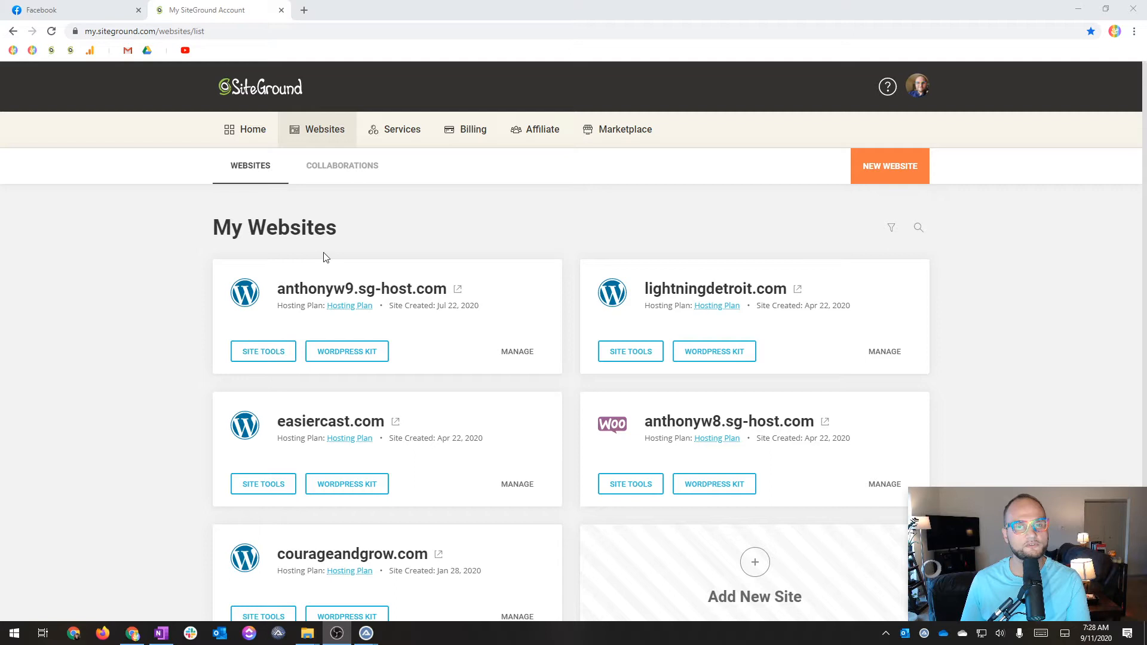
pyautogui.click(262, 351)
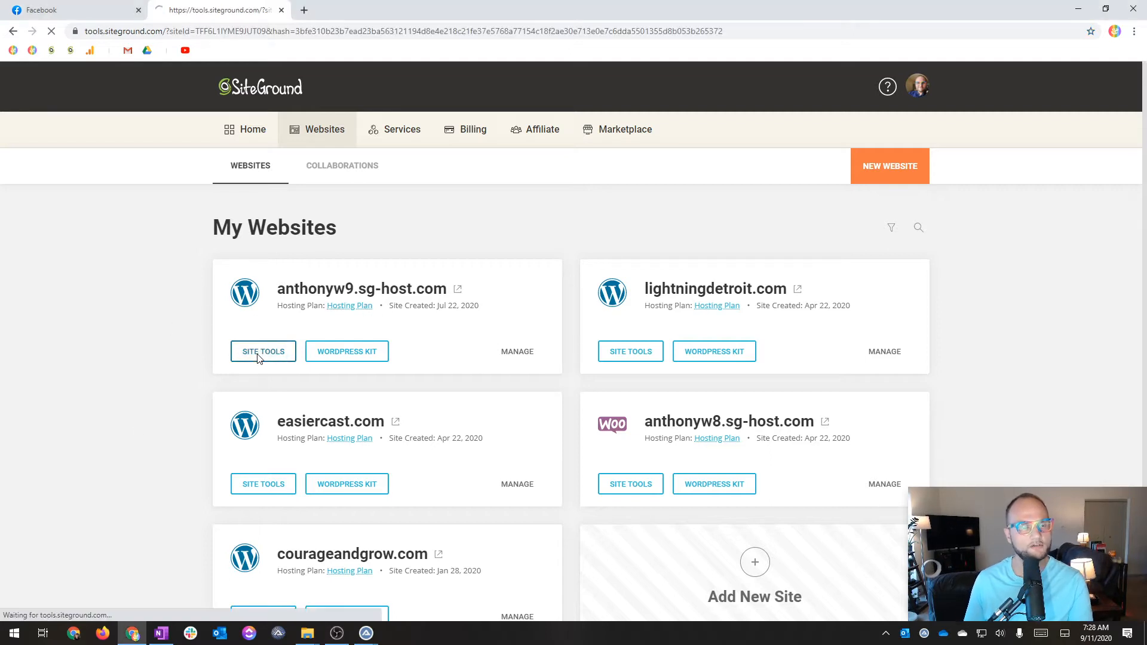
pyautogui.click(262, 351)
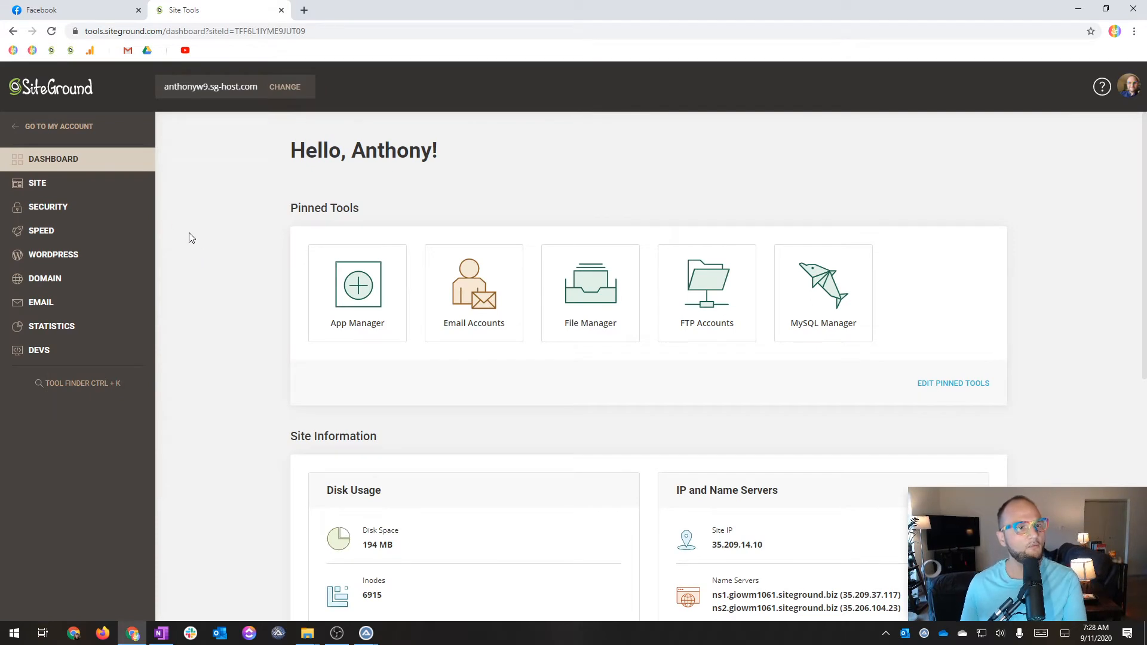
pyautogui.moveTo(303, 371)
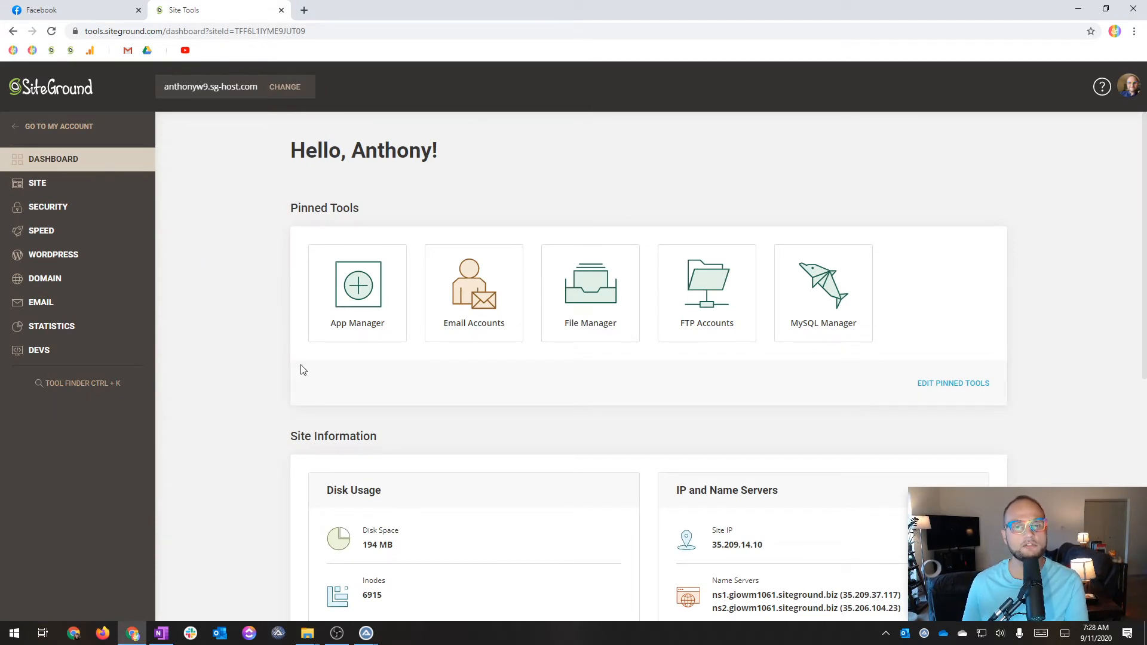
pyautogui.moveTo(297, 371)
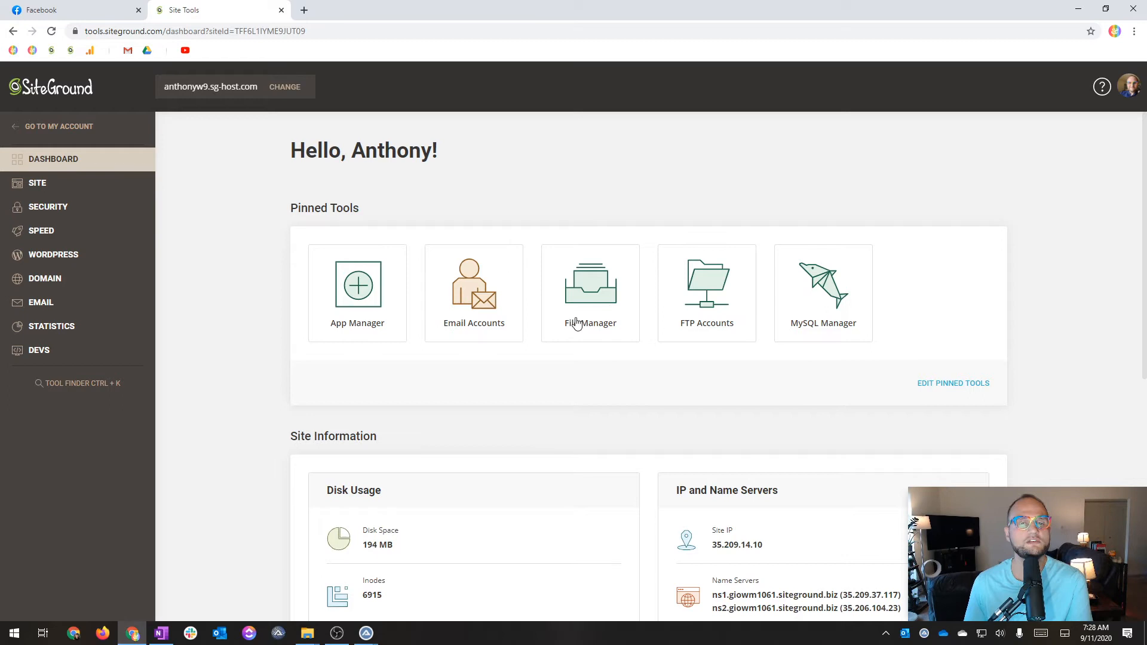
pyautogui.moveTo(537, 261)
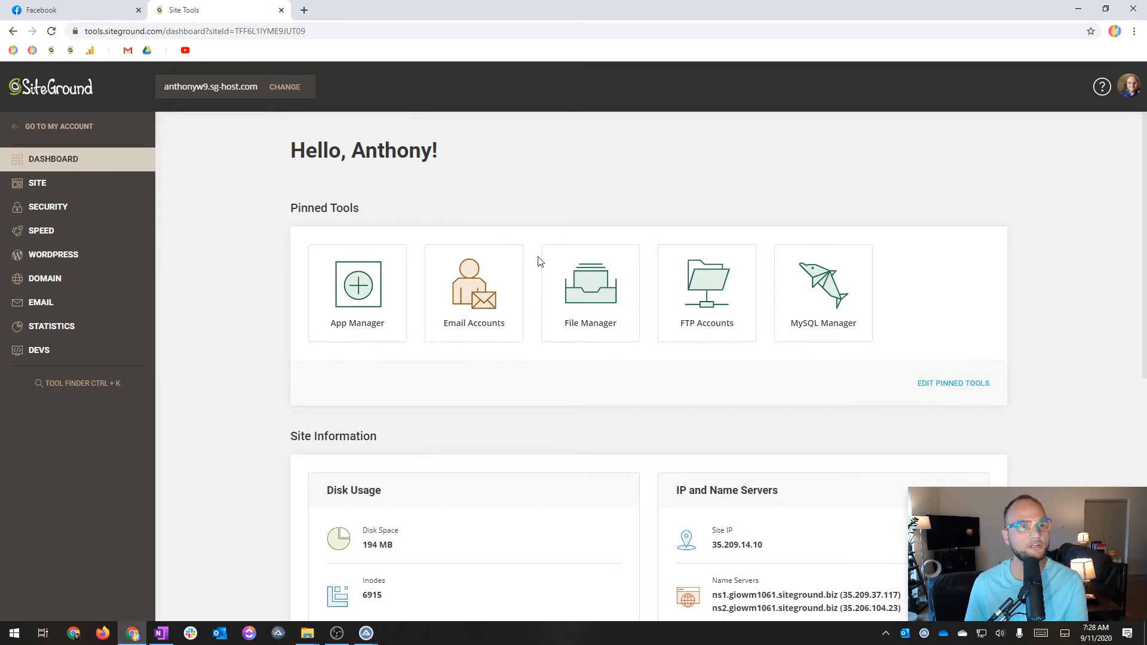
pyautogui.moveTo(612, 303)
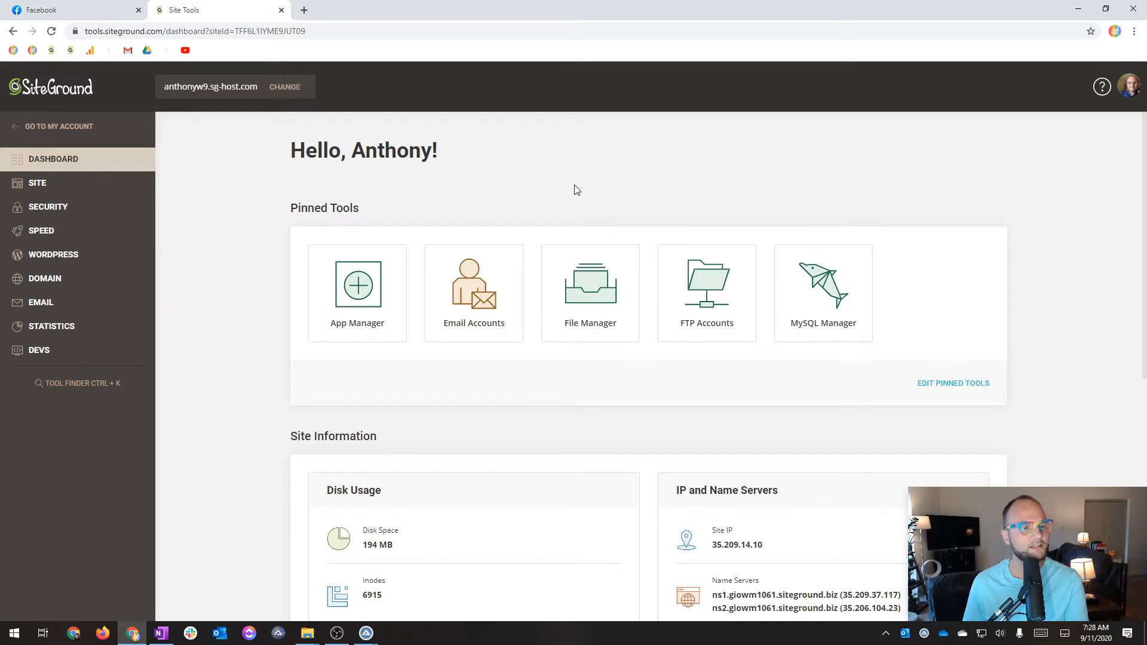
pyautogui.click(590, 293)
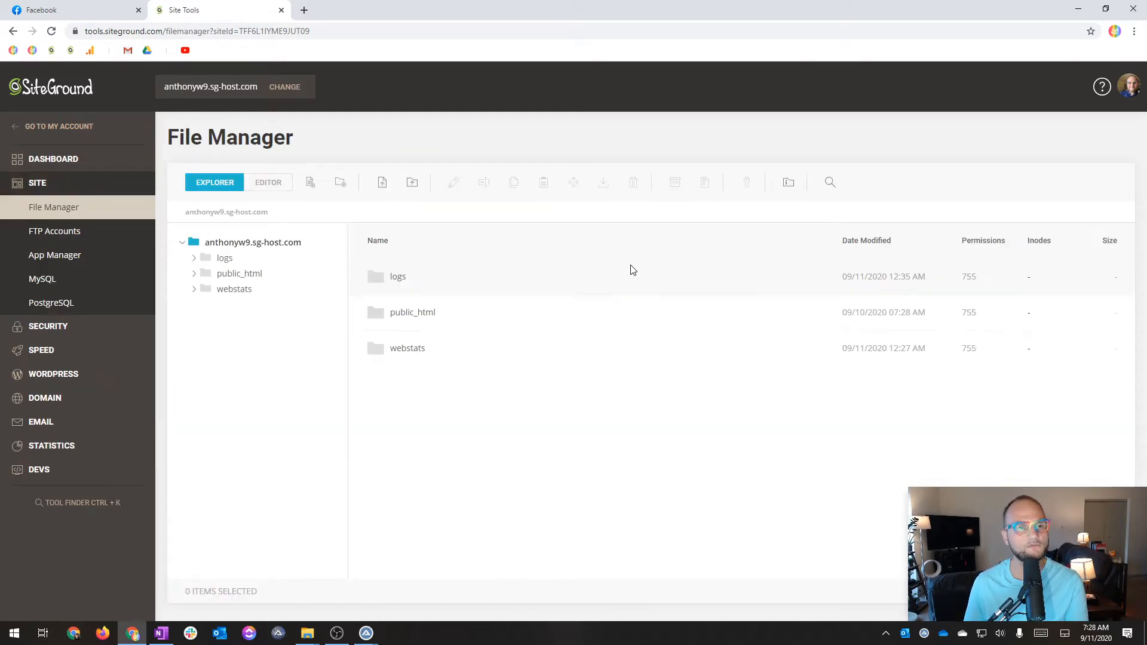
pyautogui.moveTo(234, 278)
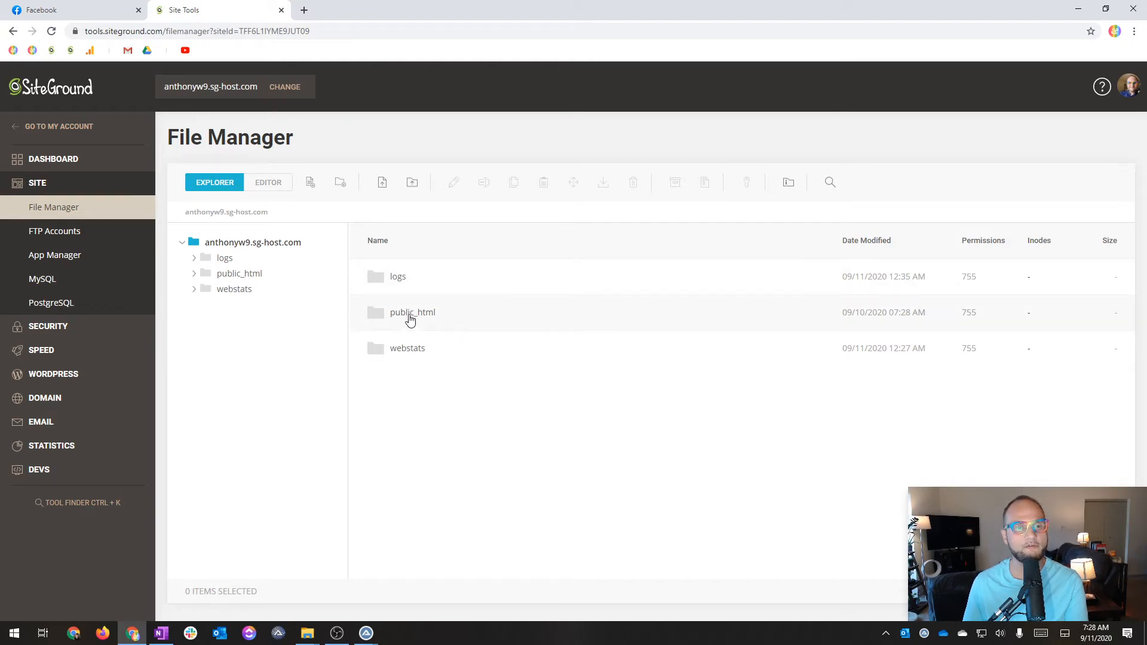
# Open the public_html folder in File Manager to show wp-admin and wp-content
pyautogui.click(411, 312)
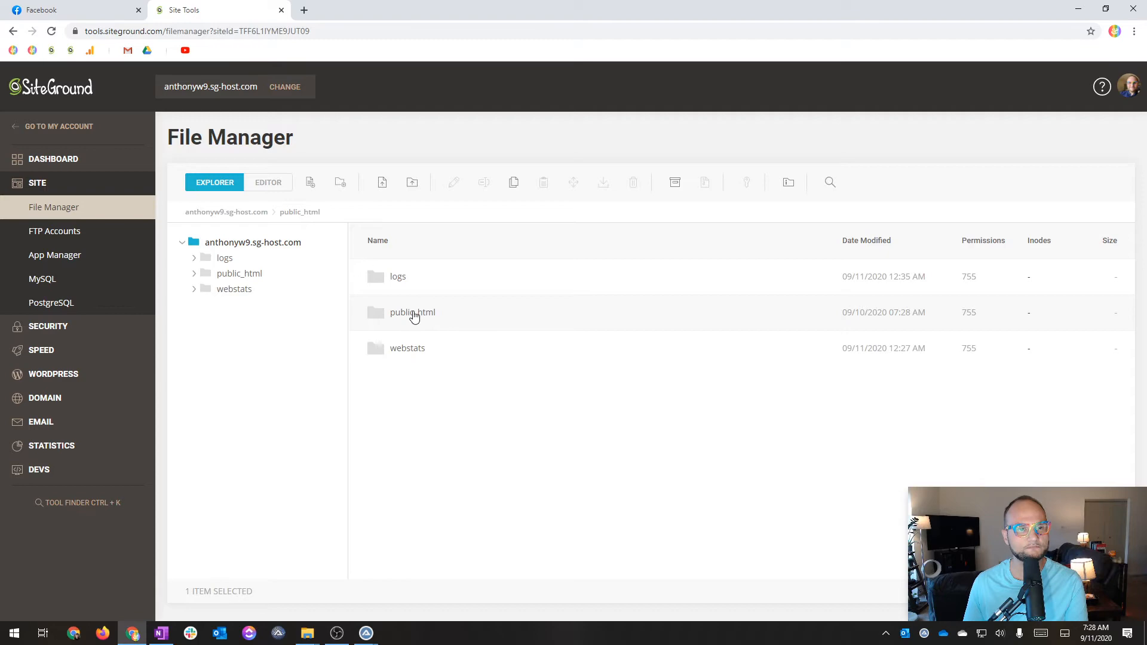
pyautogui.doubleClick(412, 312)
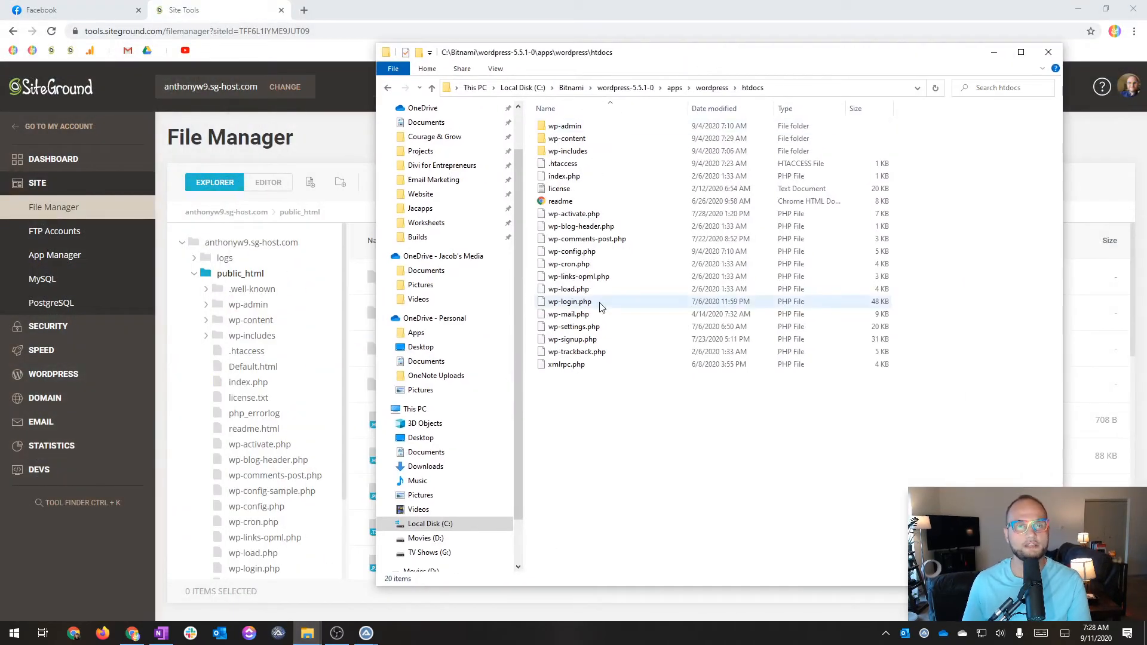
# Use Go to Application in the Bitnami manager to load localhost in the browser
pyautogui.click(12, 632)
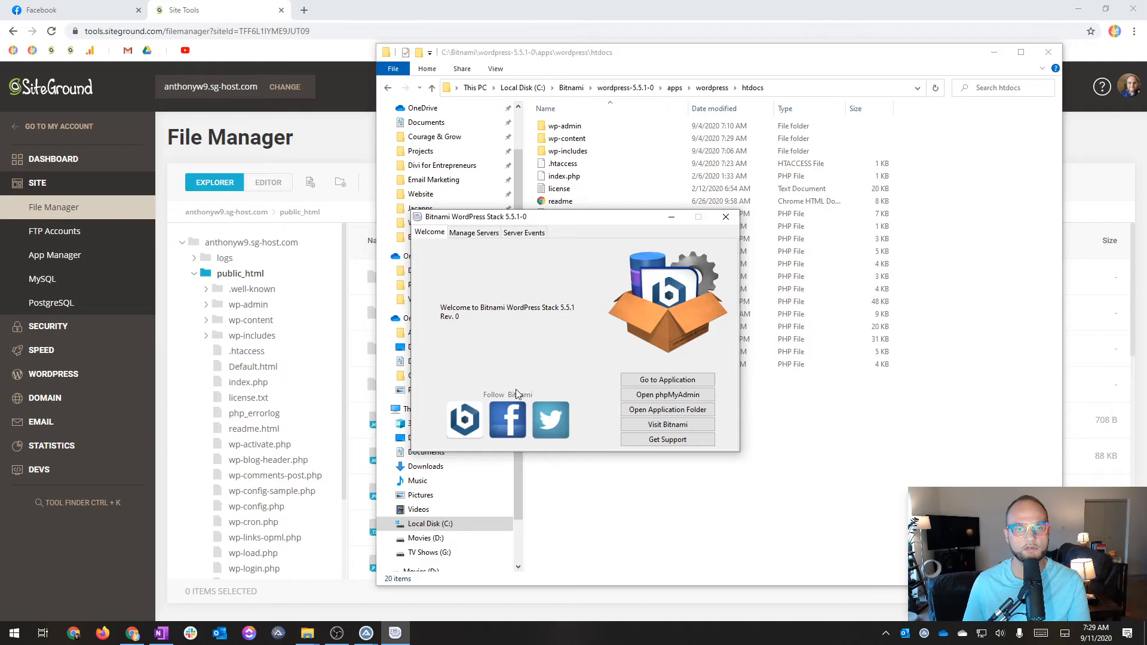
pyautogui.click(473, 232)
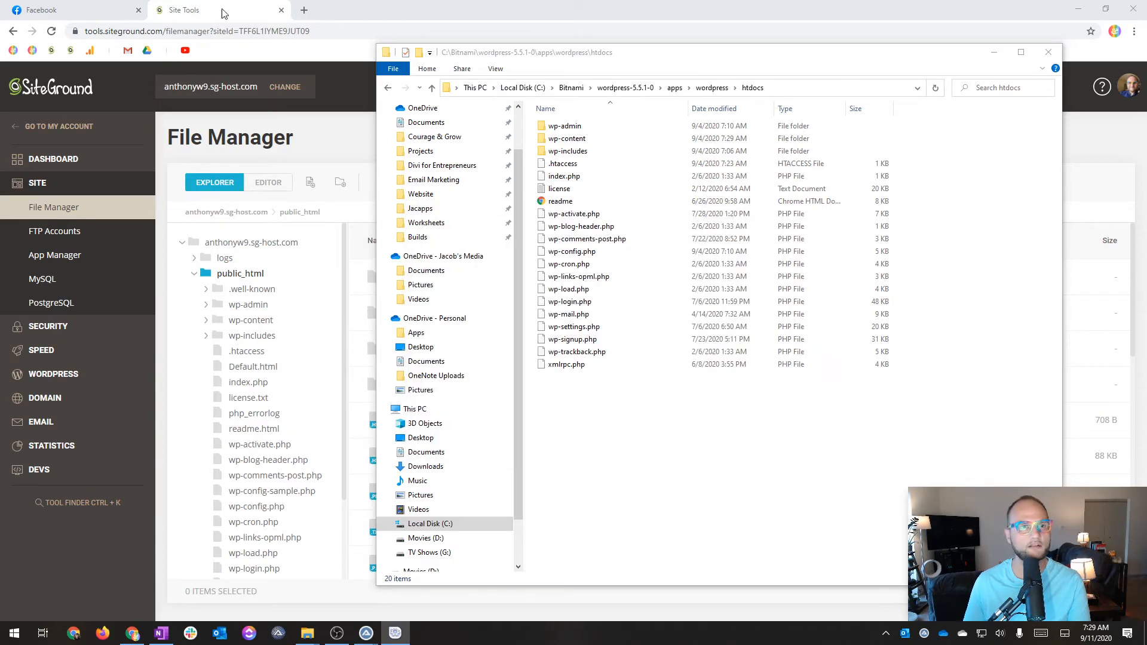
pyautogui.click(394, 632)
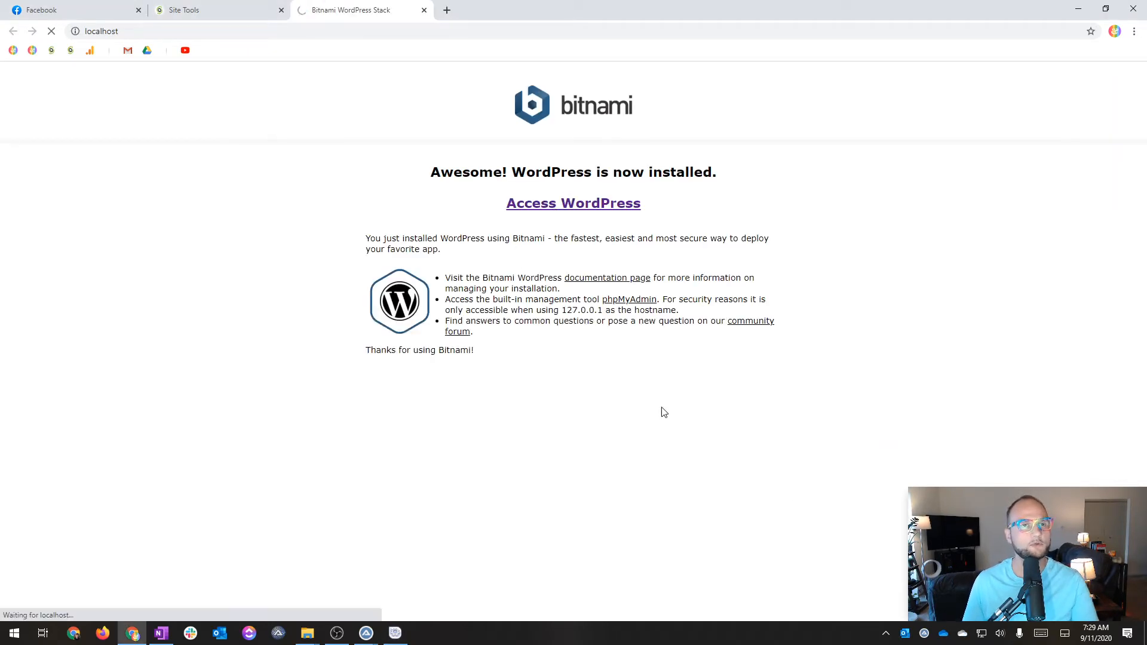
pyautogui.moveTo(575, 351)
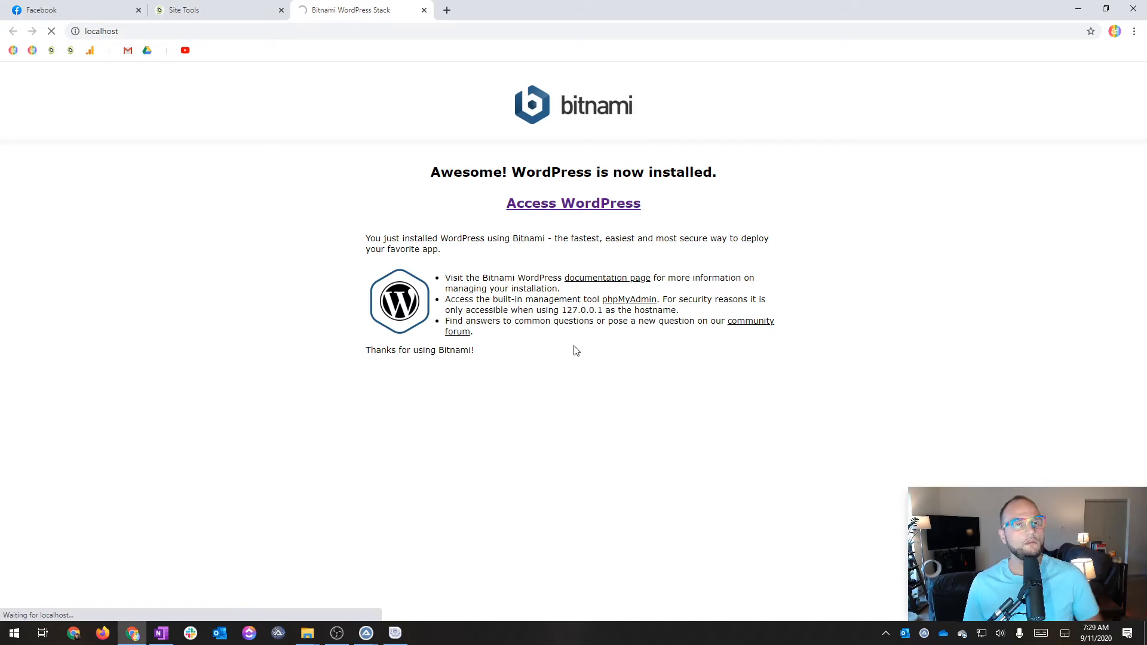
pyautogui.moveTo(558, 360)
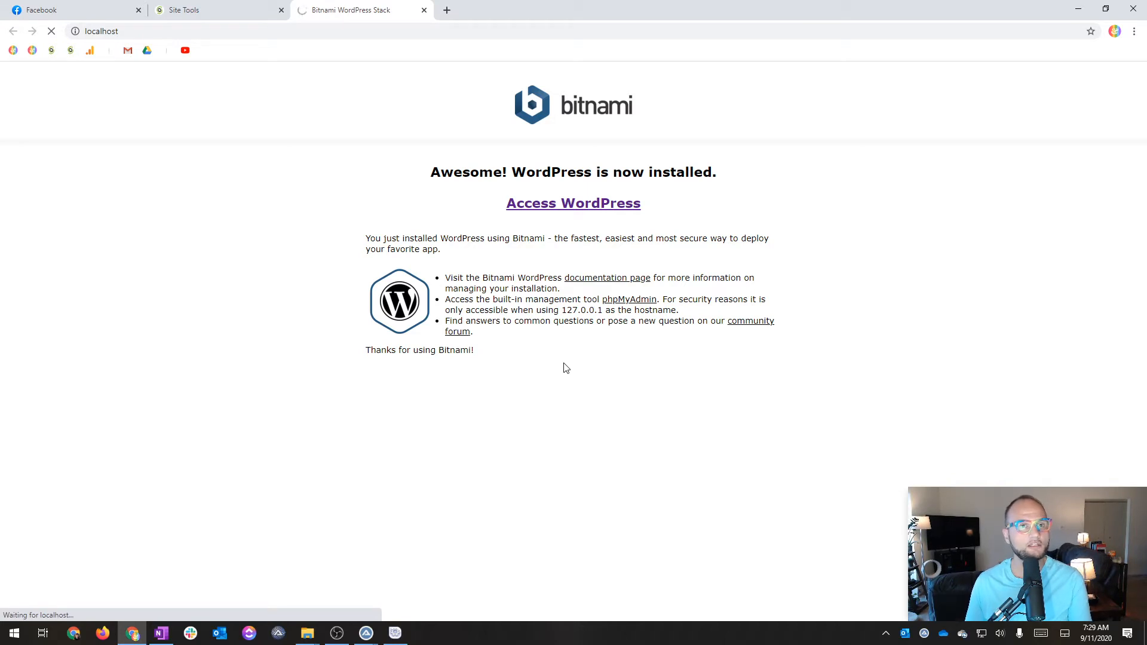
pyautogui.moveTo(399, 225)
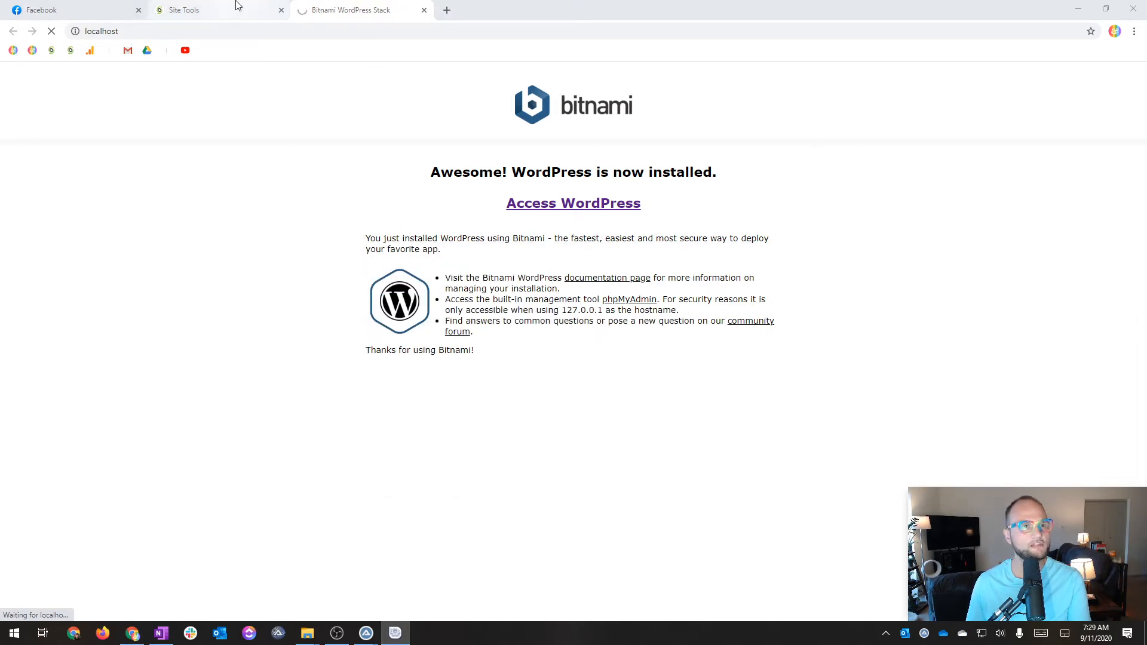
# Switch back to the Site Tools tab showing public_html in File Manager
pyautogui.click(187, 9)
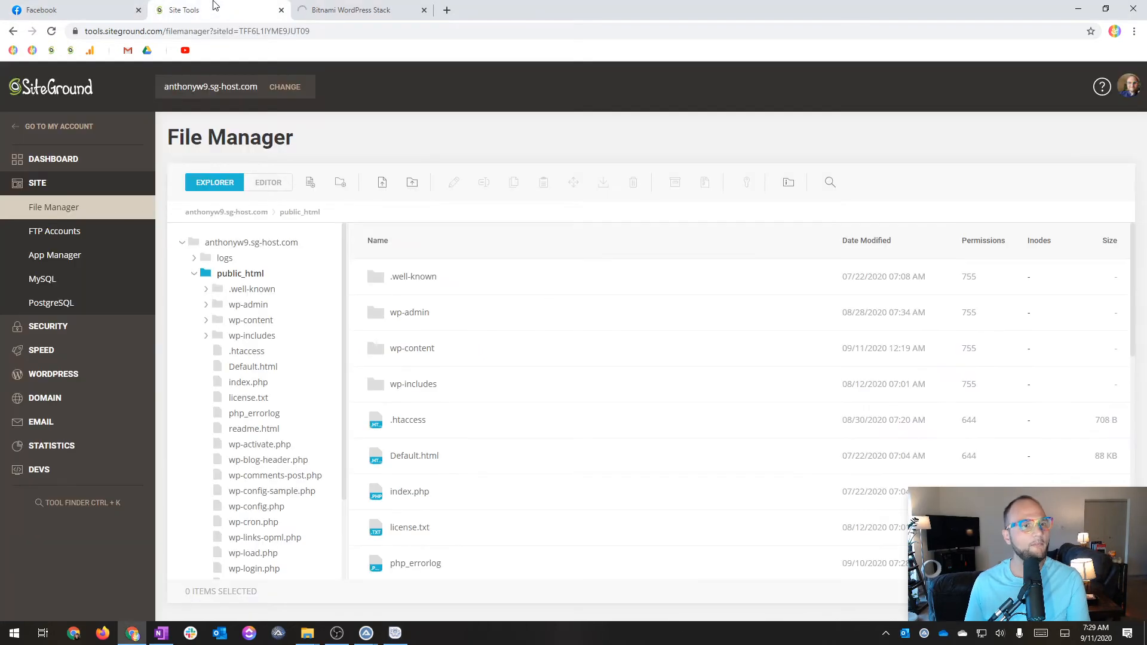
# Open the live anthonyw9.sg-host.com Sample Page in a new browser tab
pyautogui.doubleClick(210, 86)
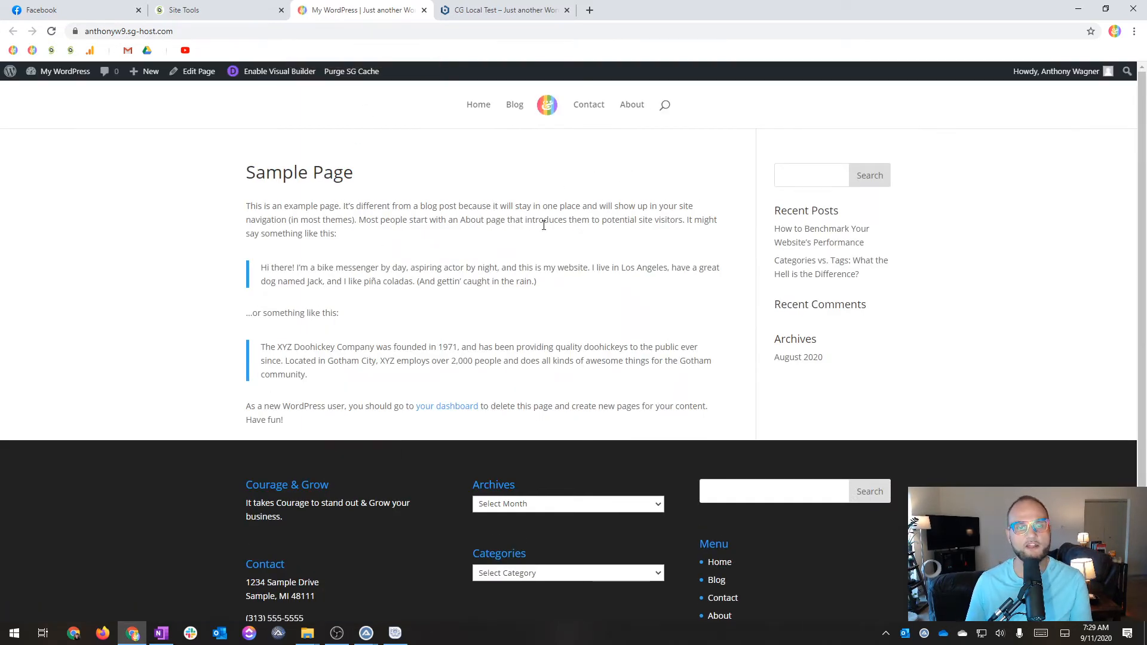
# Compare the live site with the CG Local Test Divi home page at localhost/wordpress
pyautogui.scroll(-3)
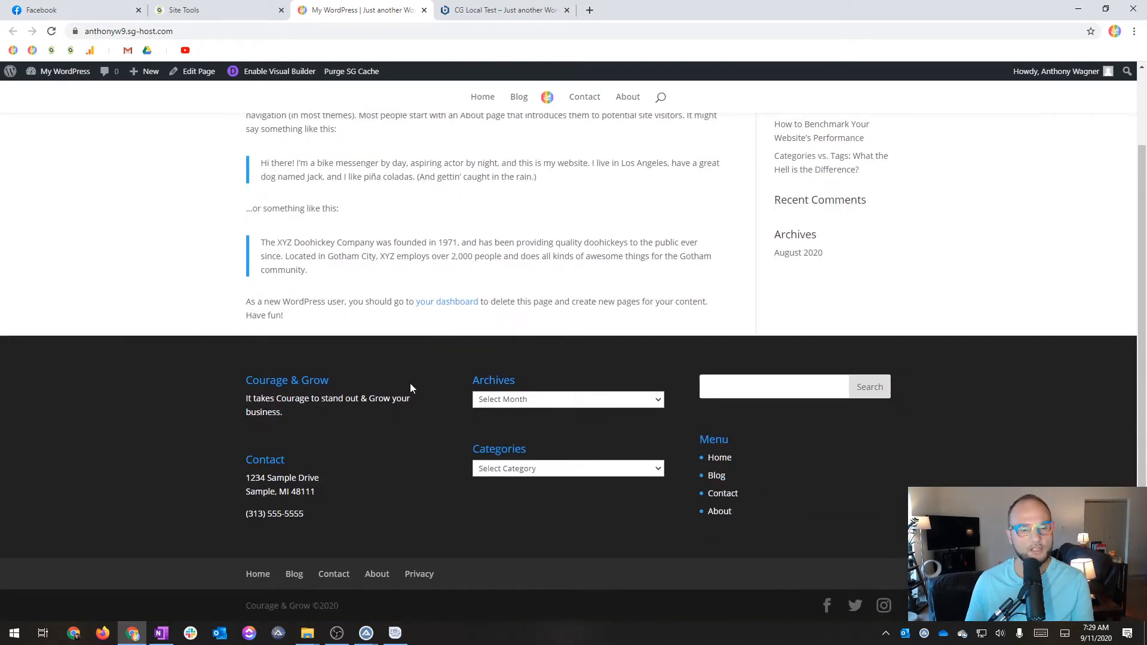
pyautogui.click(501, 10)
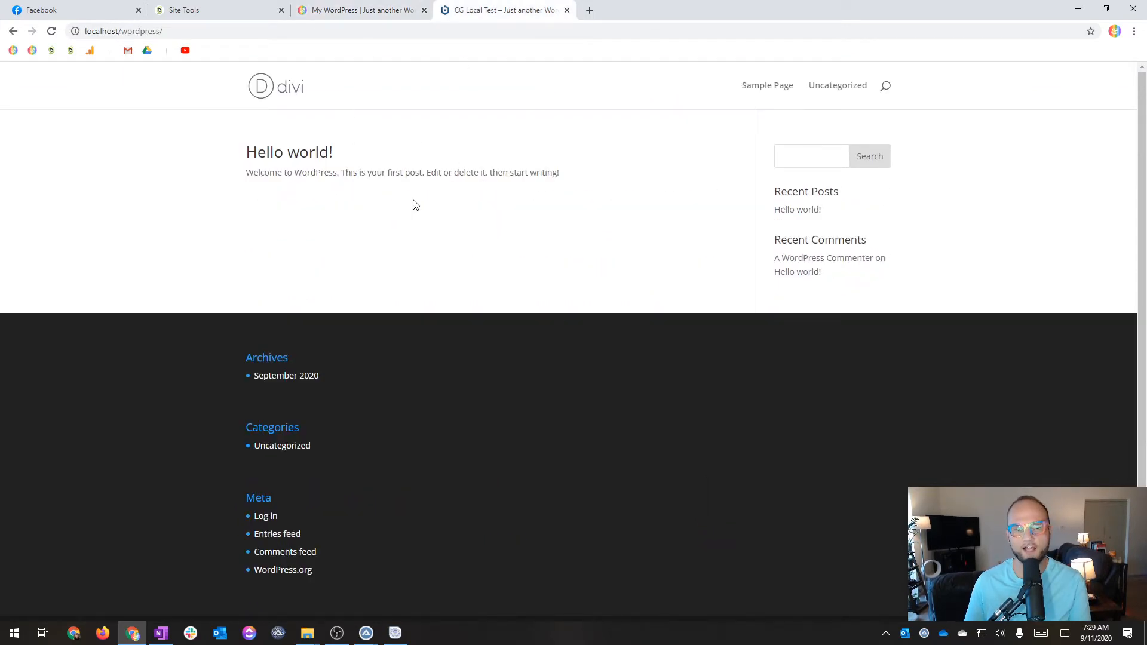
pyautogui.click(358, 10)
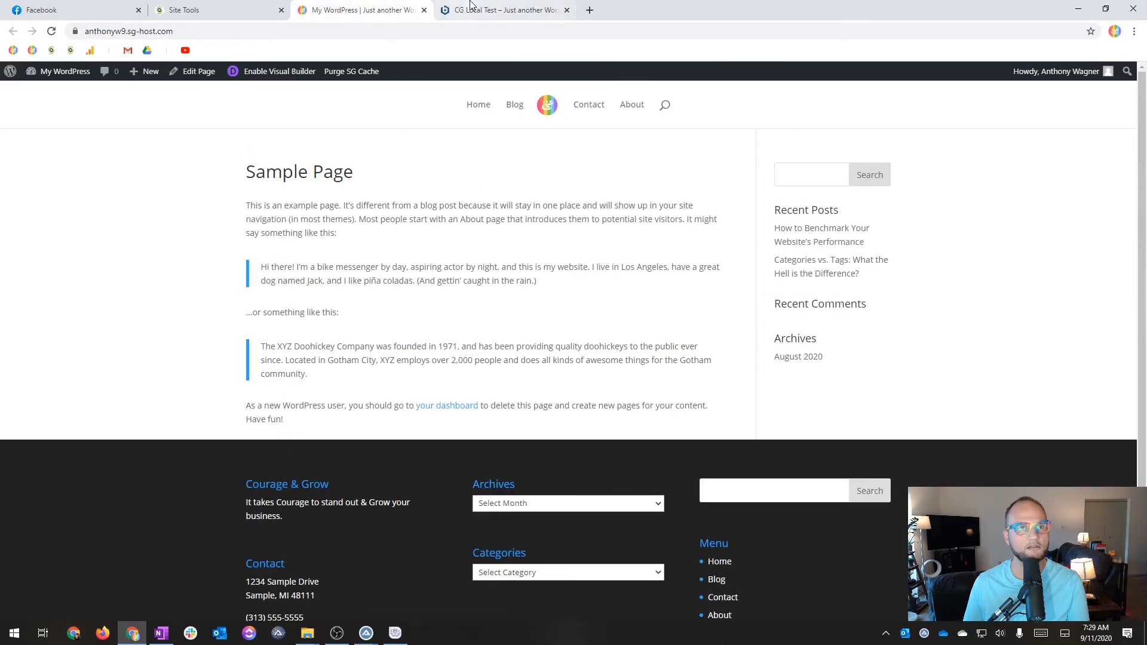
pyautogui.moveTo(549, 7)
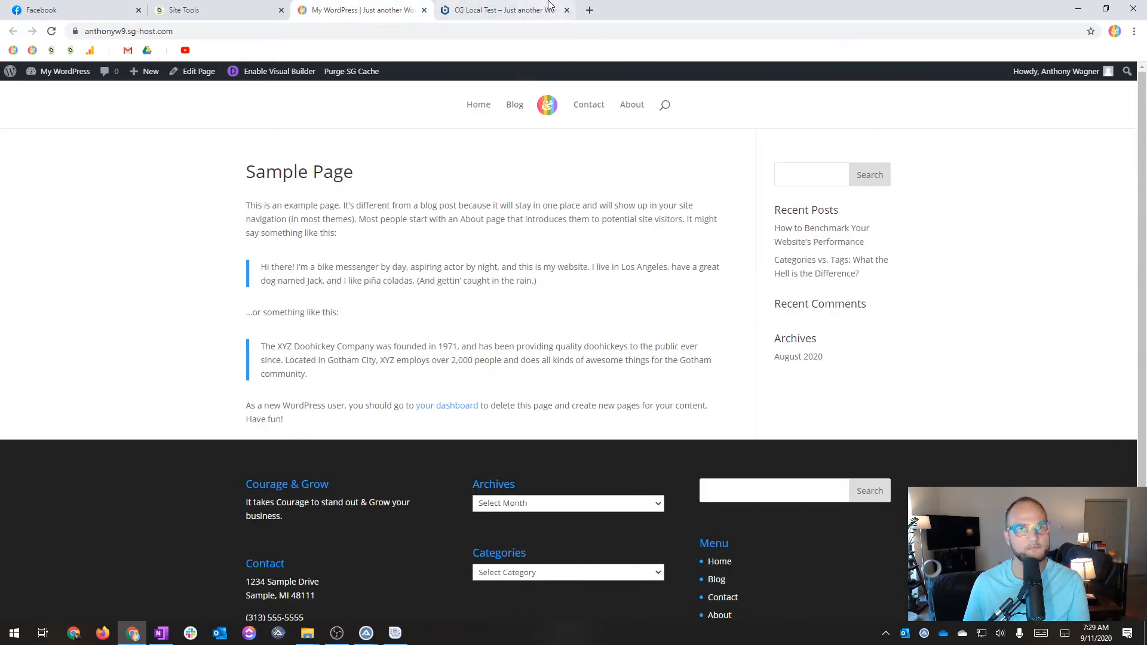
pyautogui.click(503, 10)
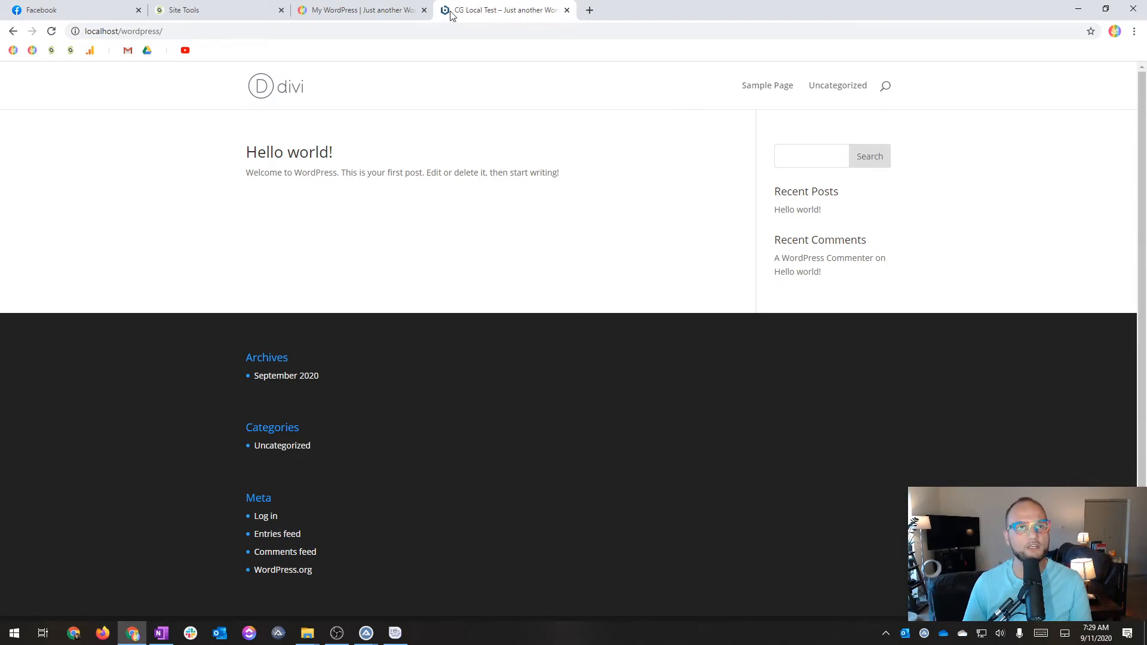
pyautogui.moveTo(501, 9)
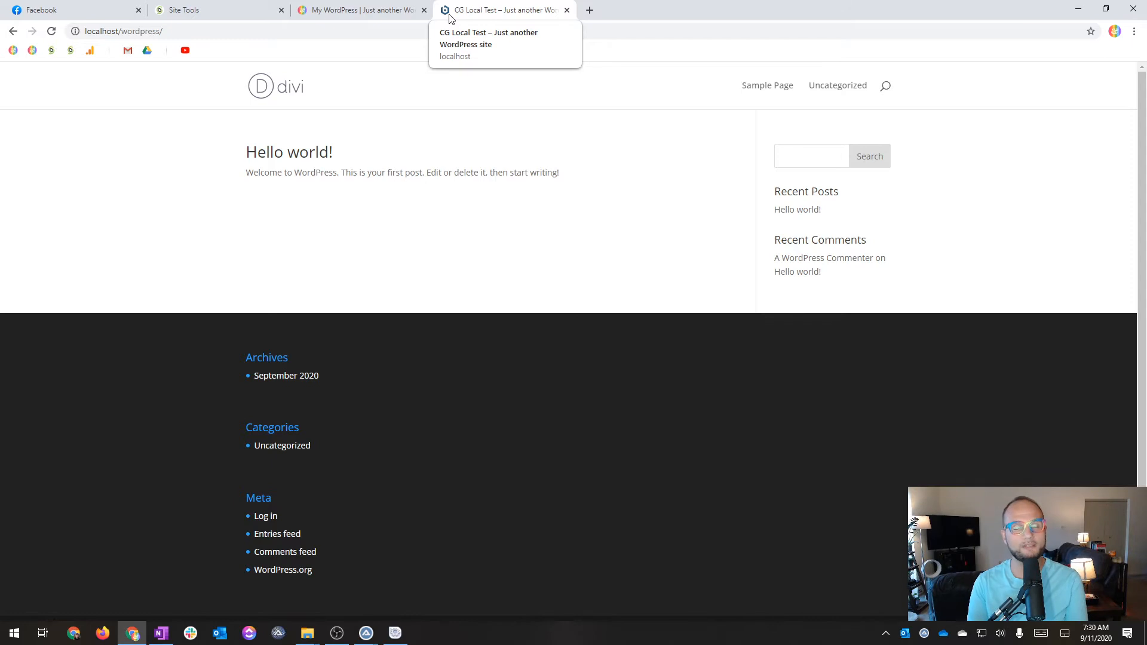
pyautogui.moveTo(359, 10)
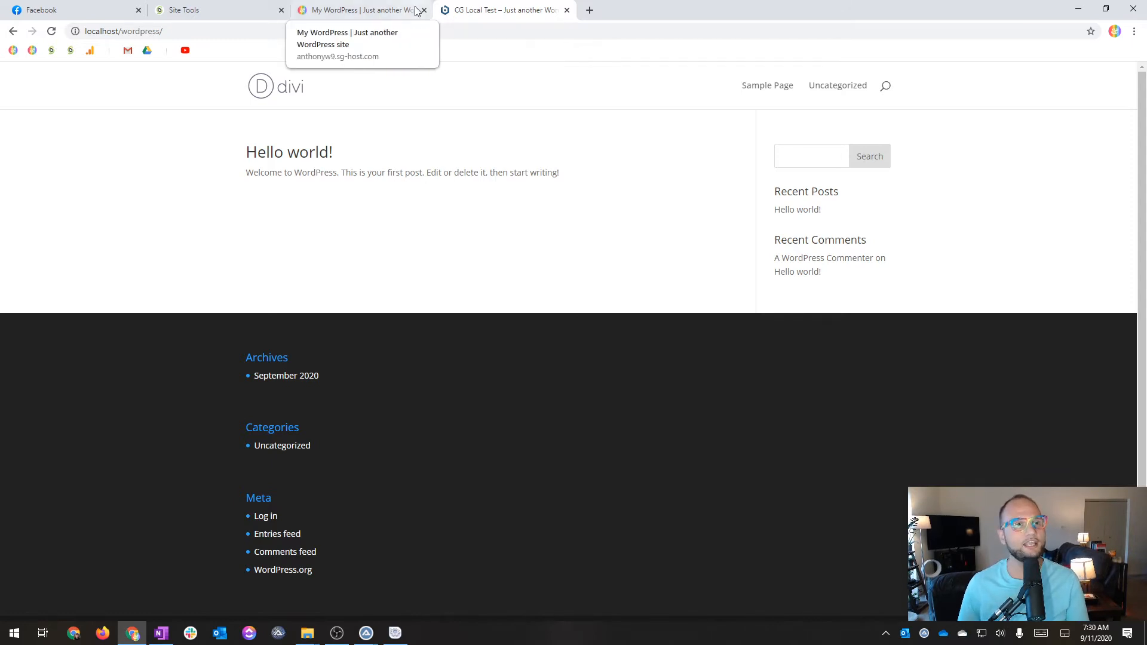
pyautogui.moveTo(212, 9)
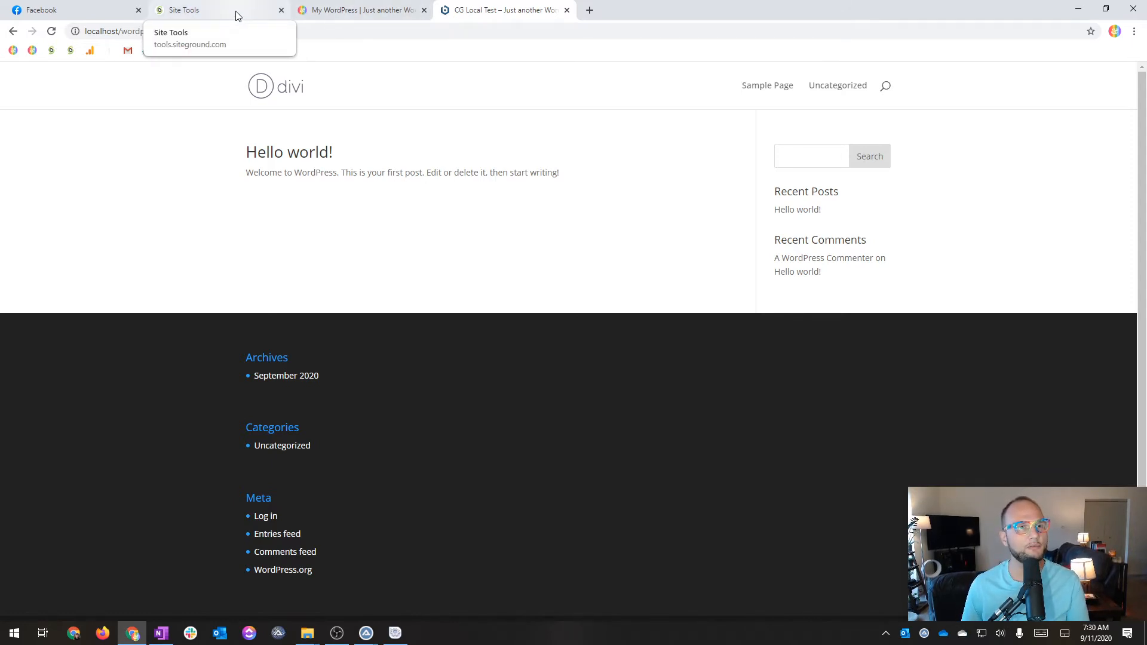
# Return to the Site Tools tab and scroll up File Manager's public_html list
pyautogui.click(213, 10)
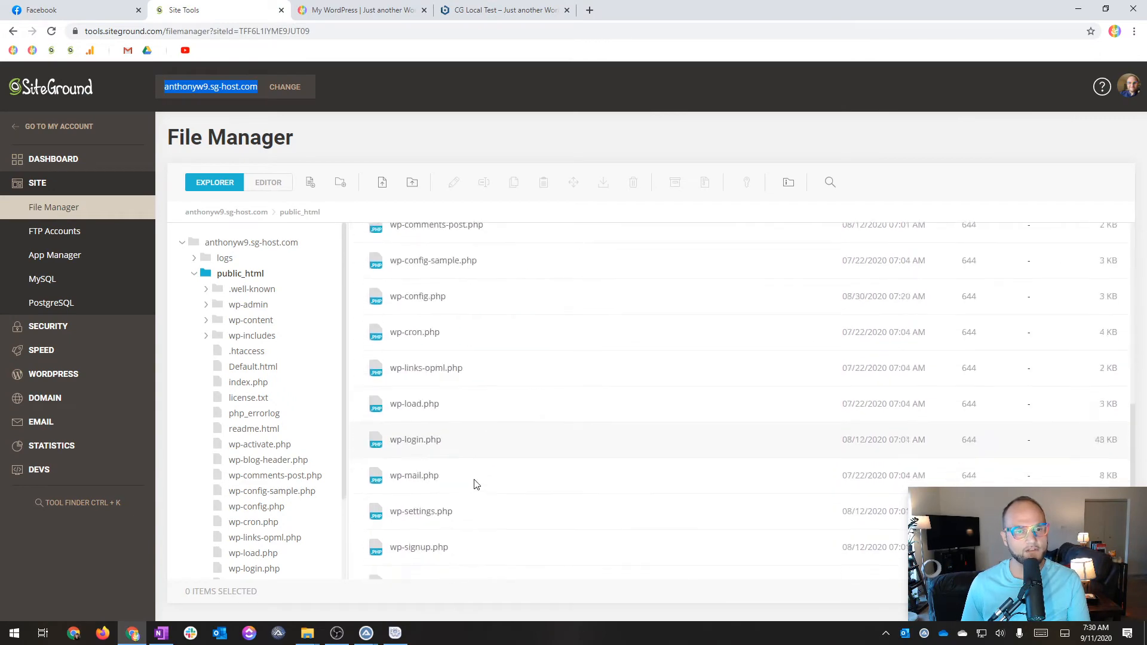
pyautogui.scroll(3)
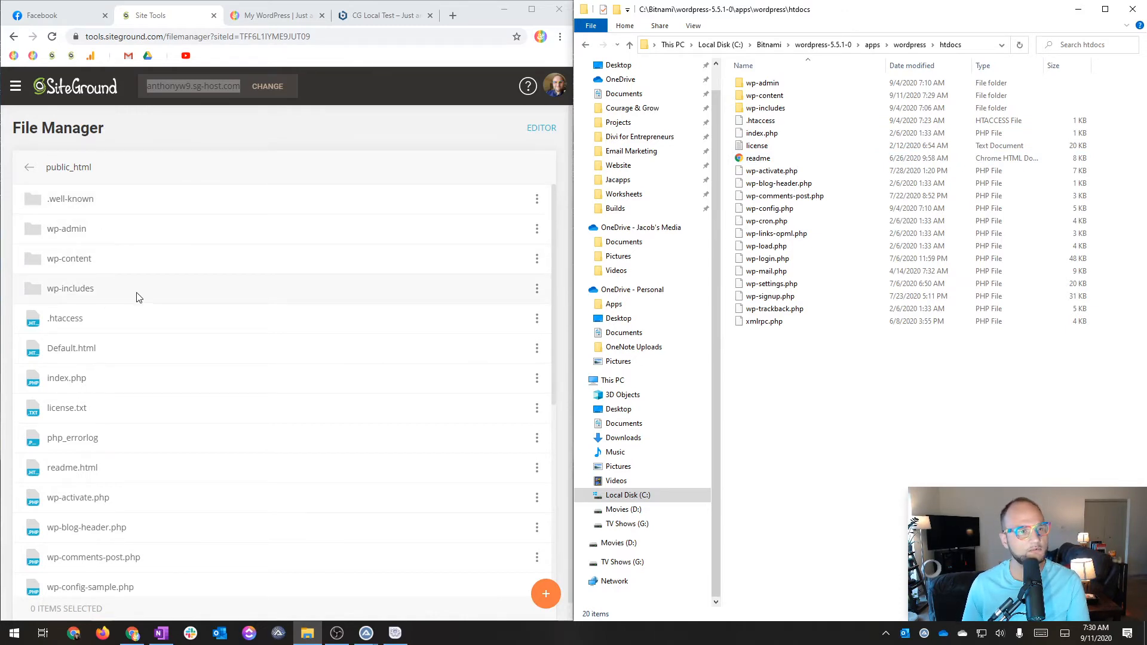
# Open wp-content in SiteGround's File Manager and in the local copy's File Explorer
pyautogui.scroll(-3)
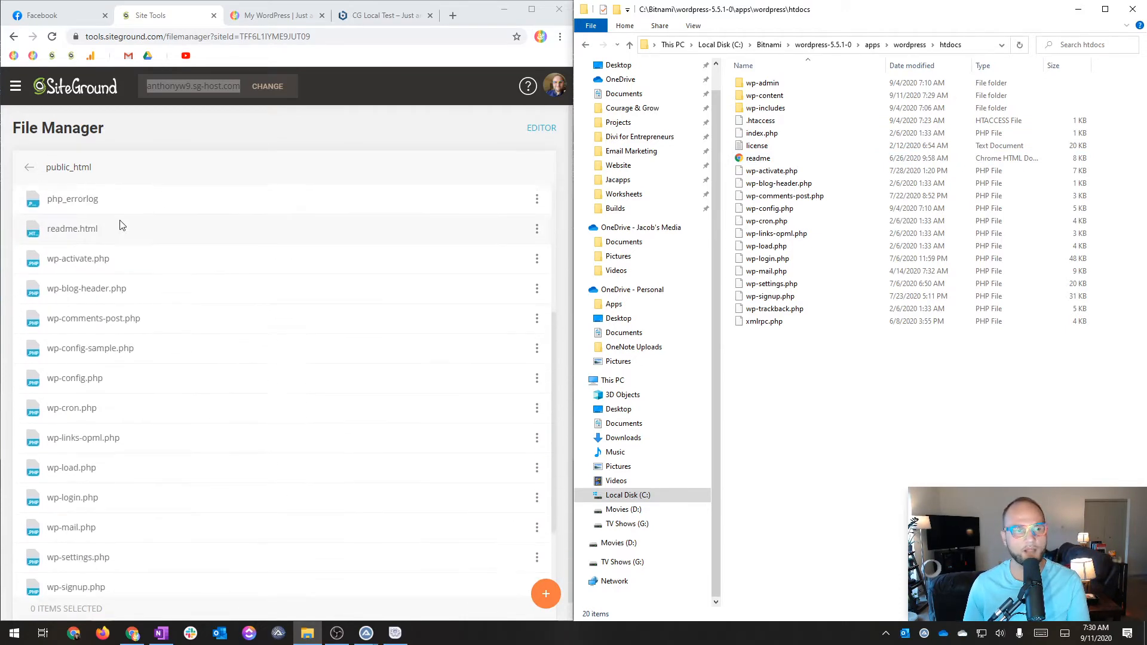
pyautogui.scroll(-3)
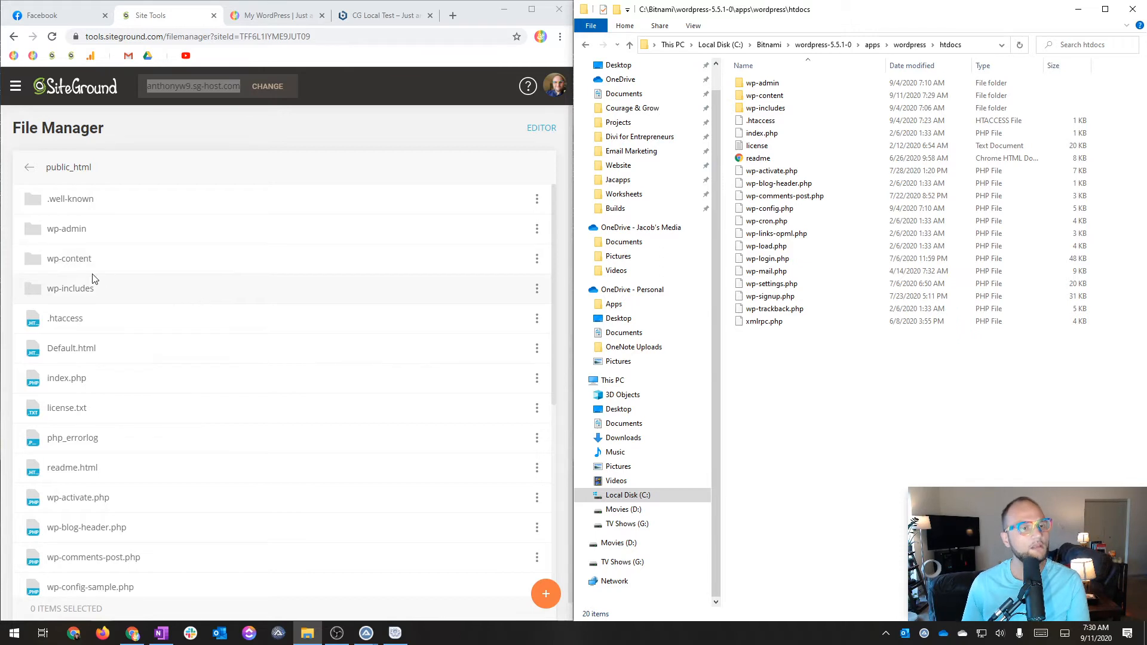
pyautogui.doubleClick(69, 258)
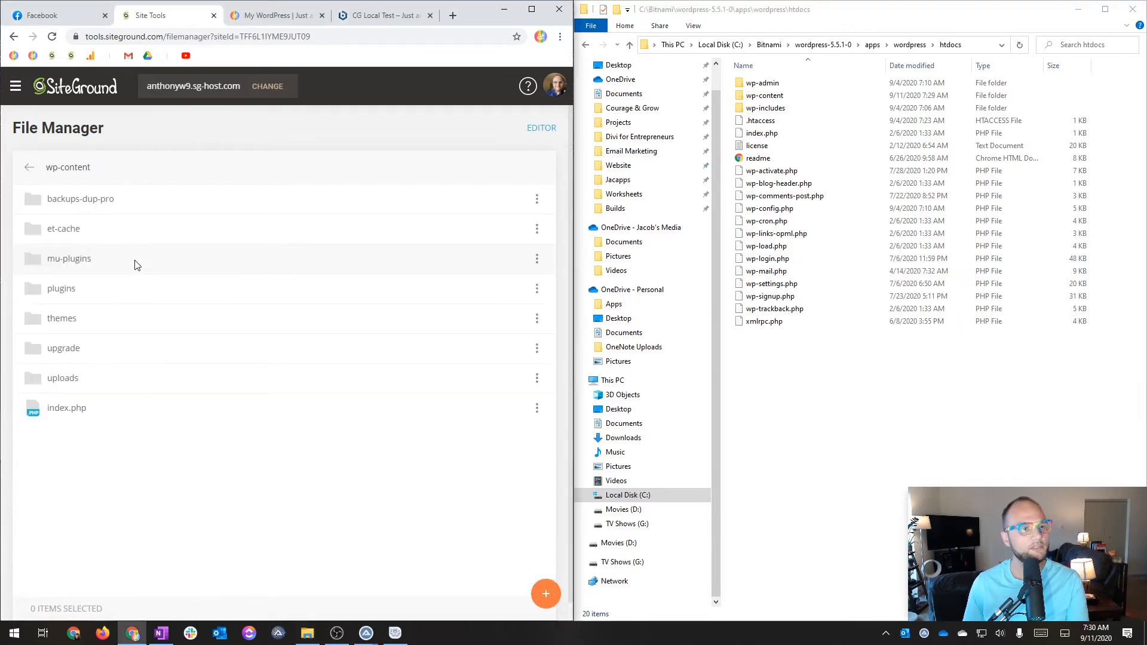
pyautogui.doubleClick(765, 95)
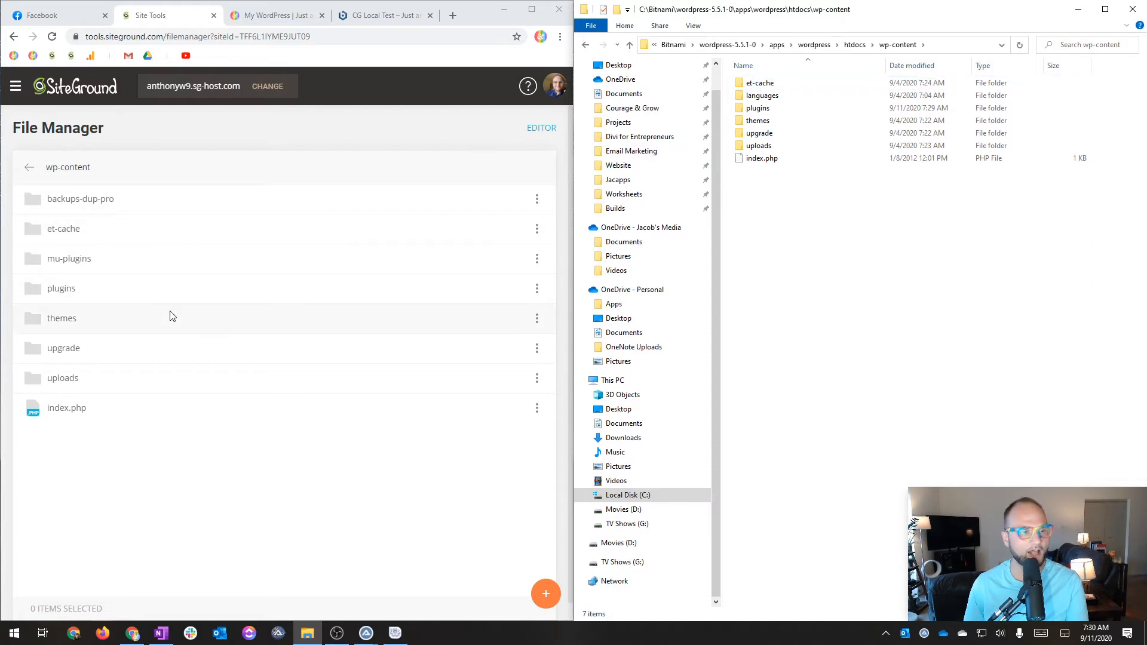
pyautogui.moveTo(51, 288)
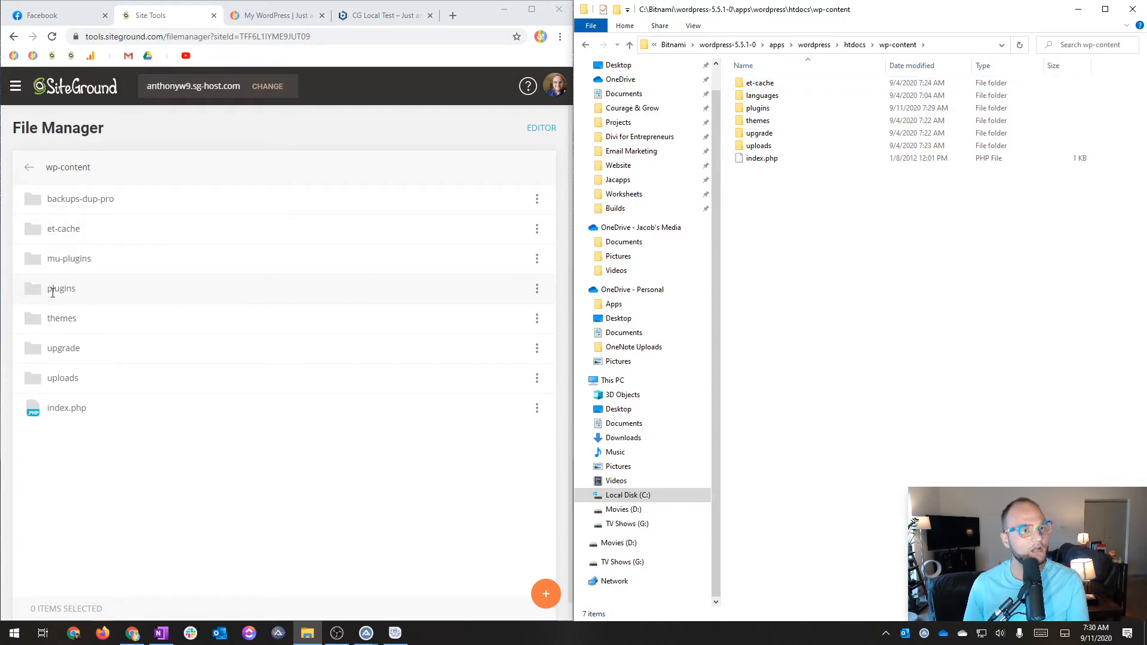
pyautogui.moveTo(29, 373)
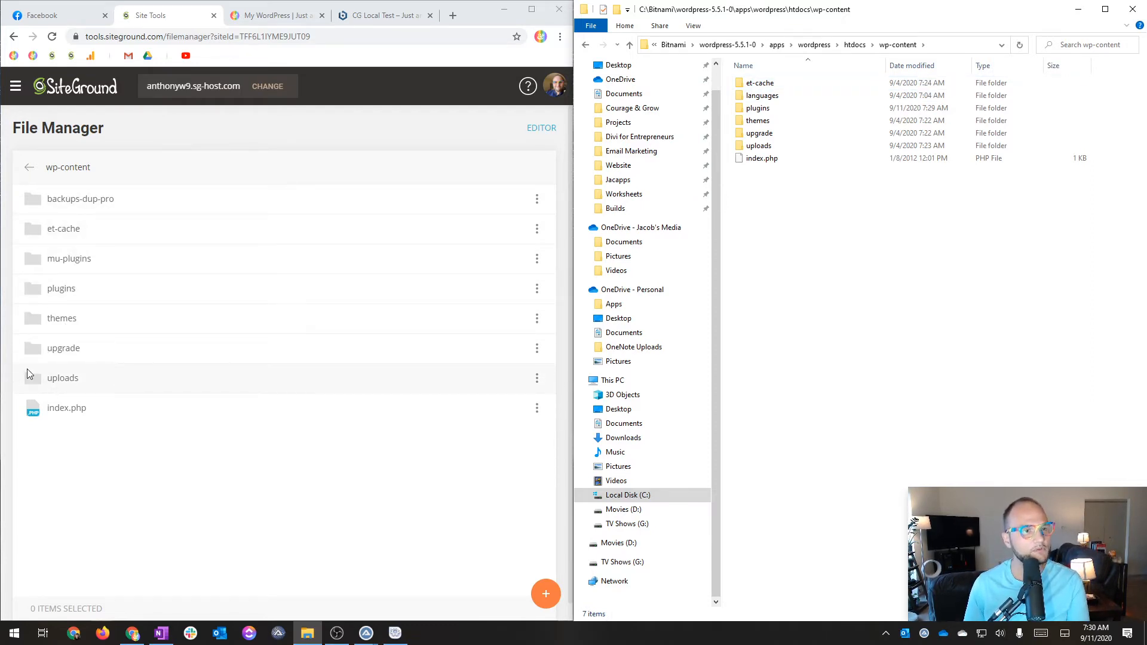
pyautogui.click(762, 95)
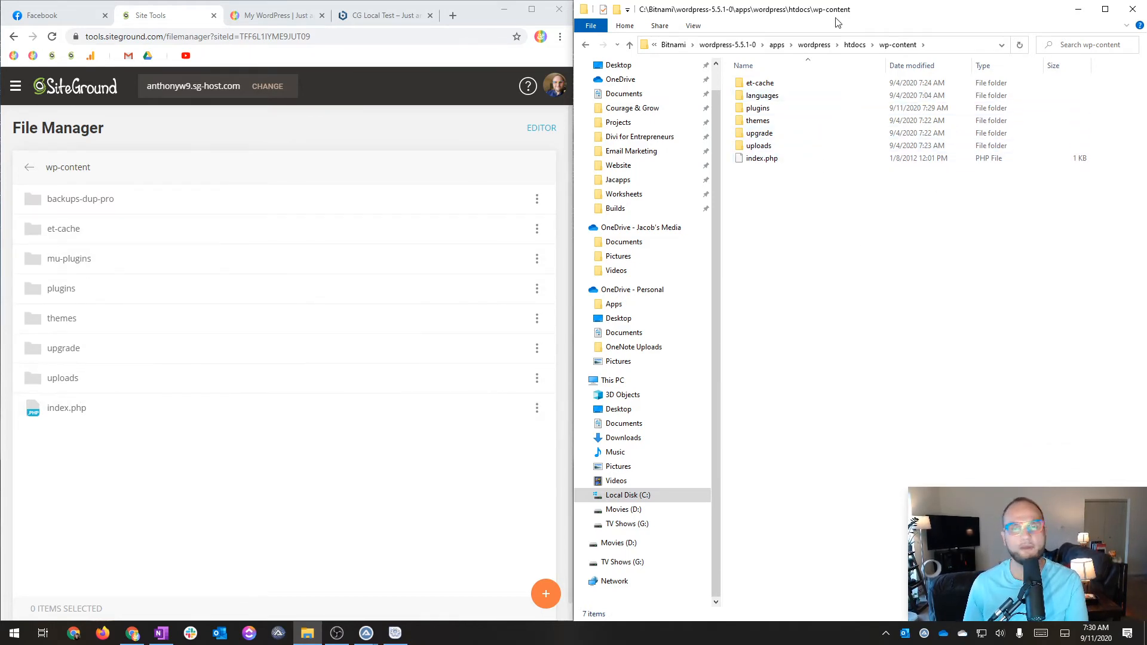
pyautogui.click(758, 146)
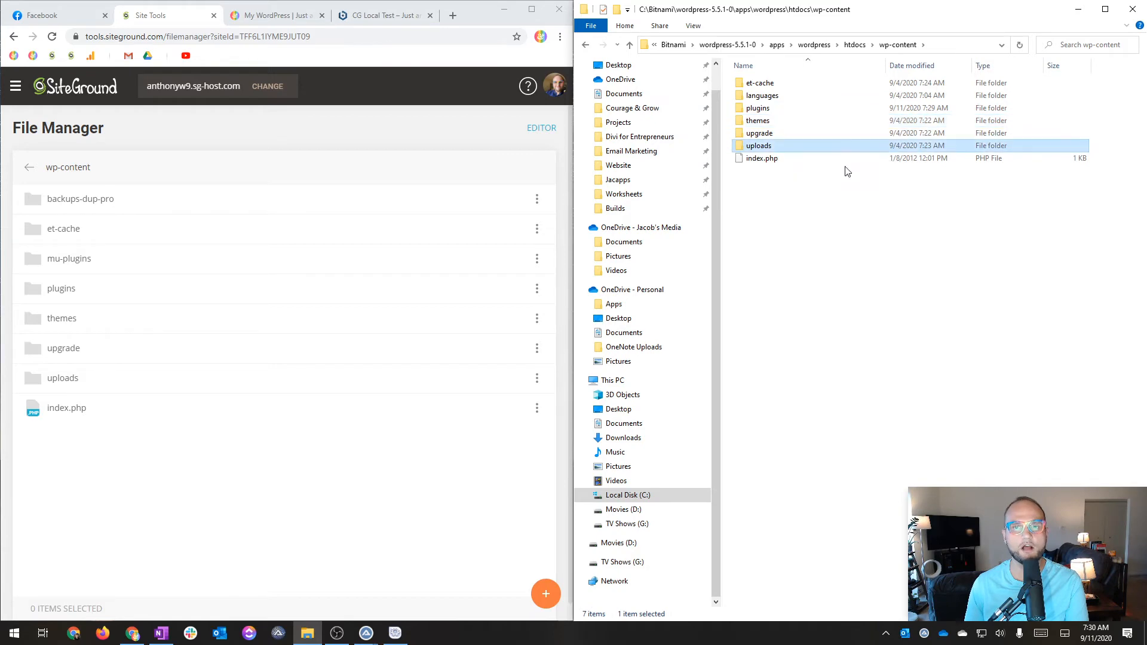
pyautogui.moveTo(924, 307)
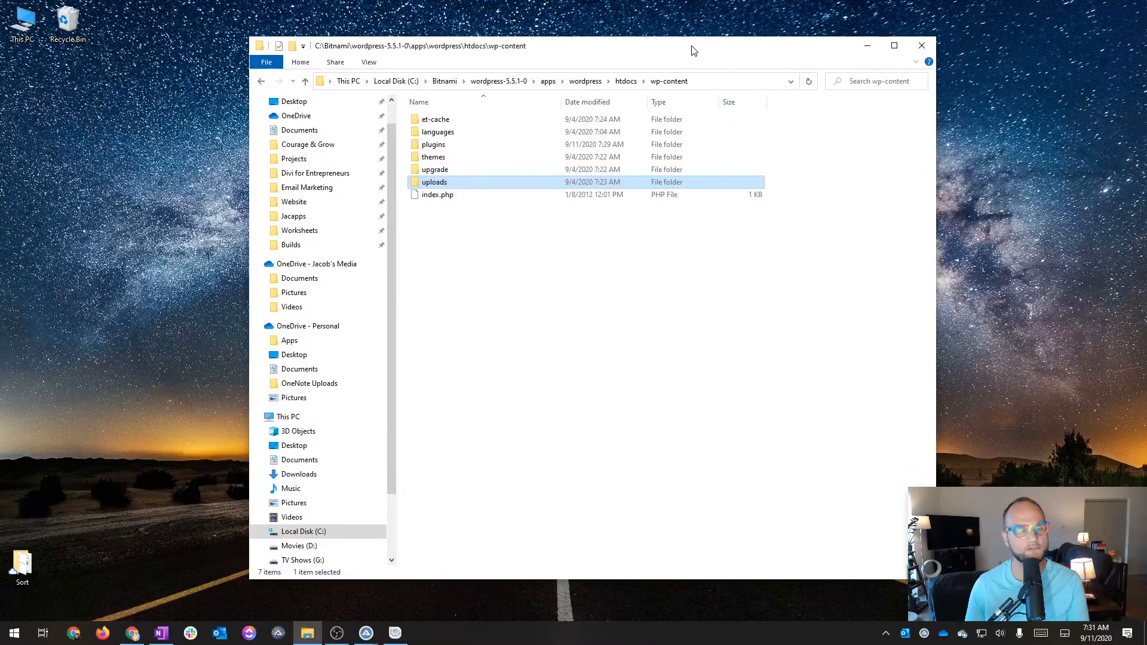
# Select and open the themes folder inside the local wp-content
pyautogui.click(433, 156)
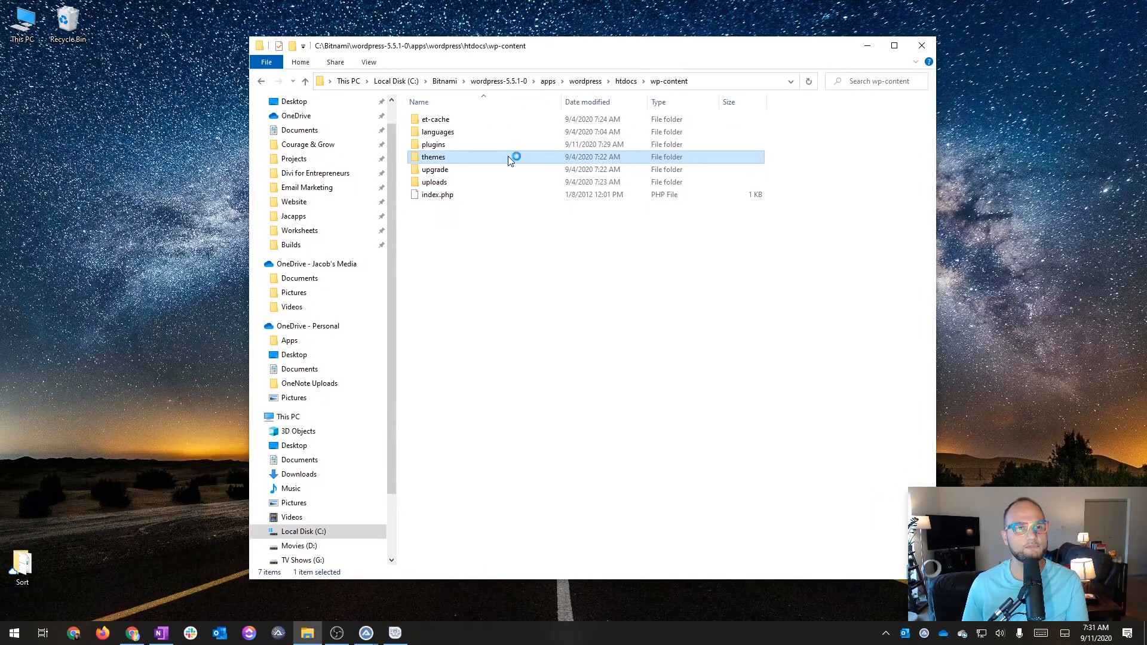
pyautogui.doubleClick(433, 157)
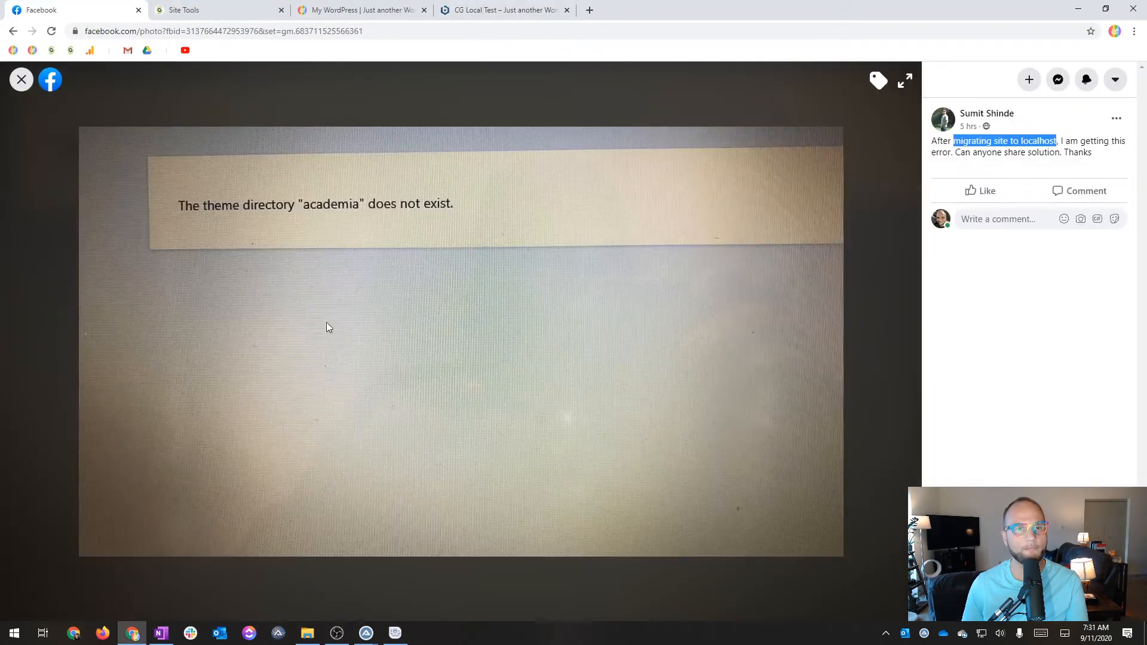
pyautogui.moveTo(319, 212)
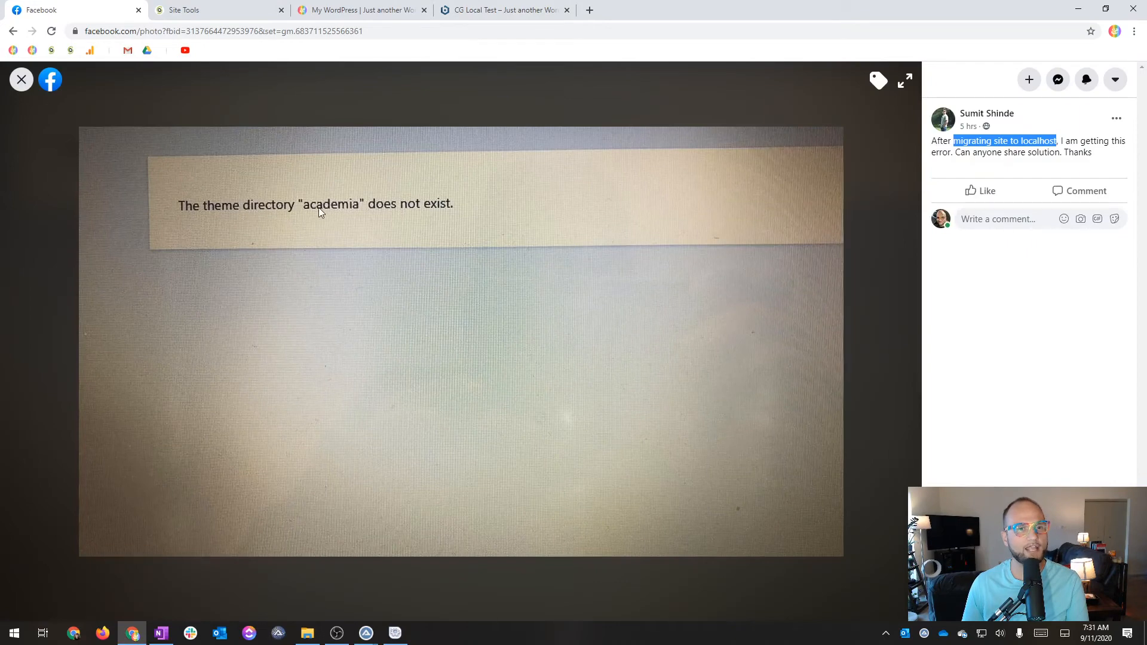
# View the Facebook 'academia' error photo, then return to the CG Local Test tab
pyautogui.click(306, 633)
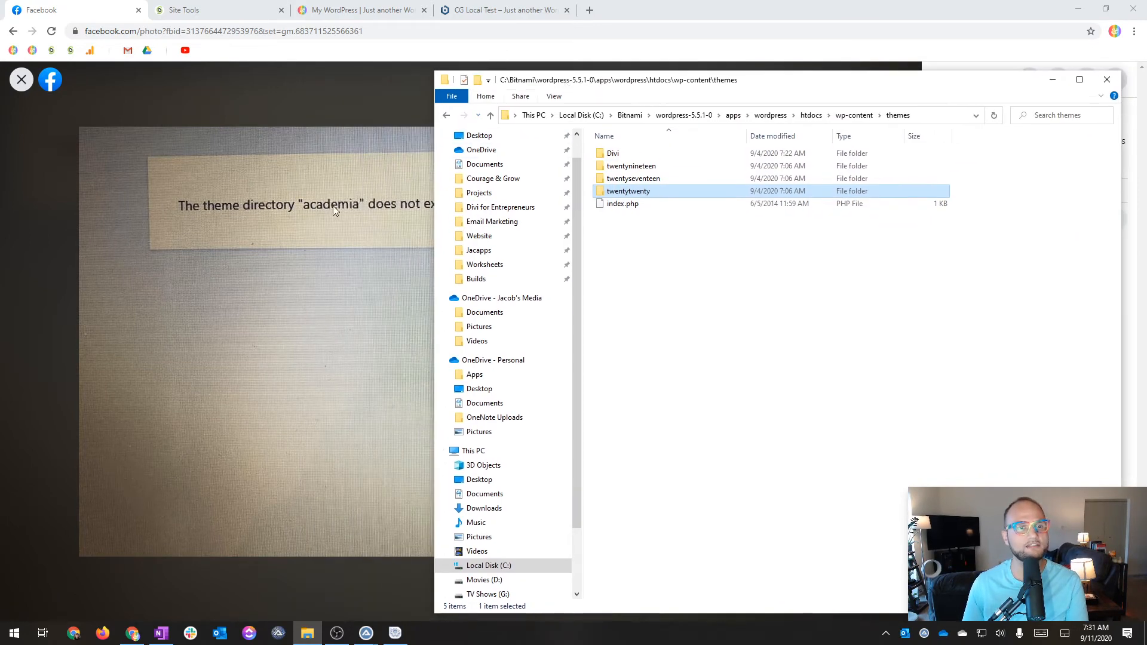
pyautogui.moveTo(628, 191)
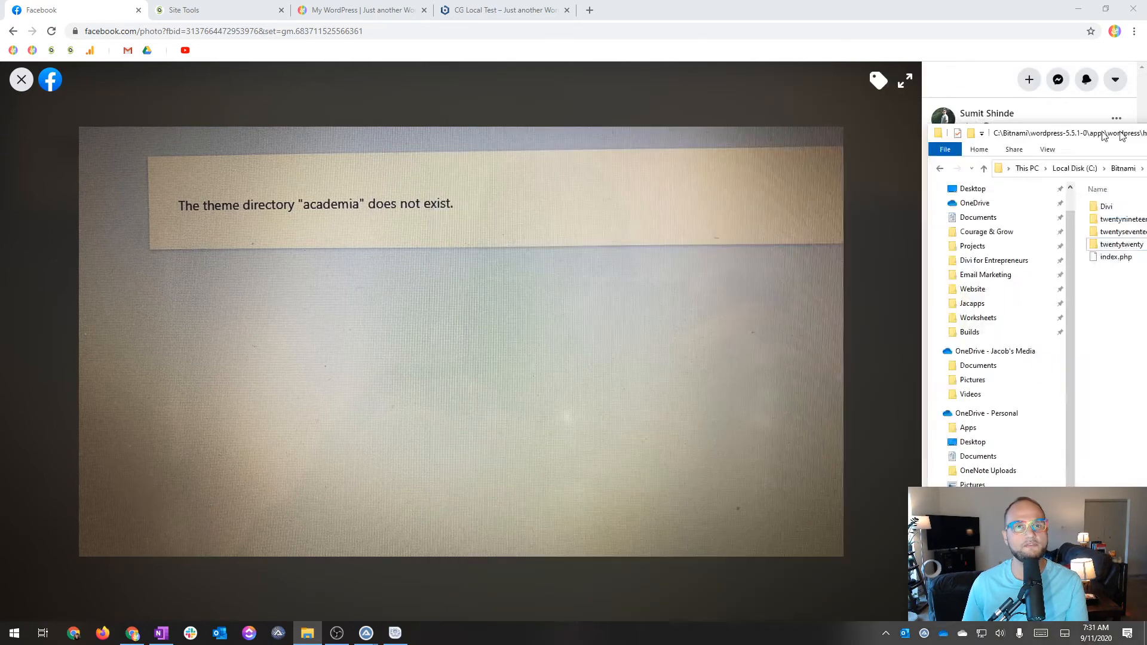
pyautogui.click(503, 9)
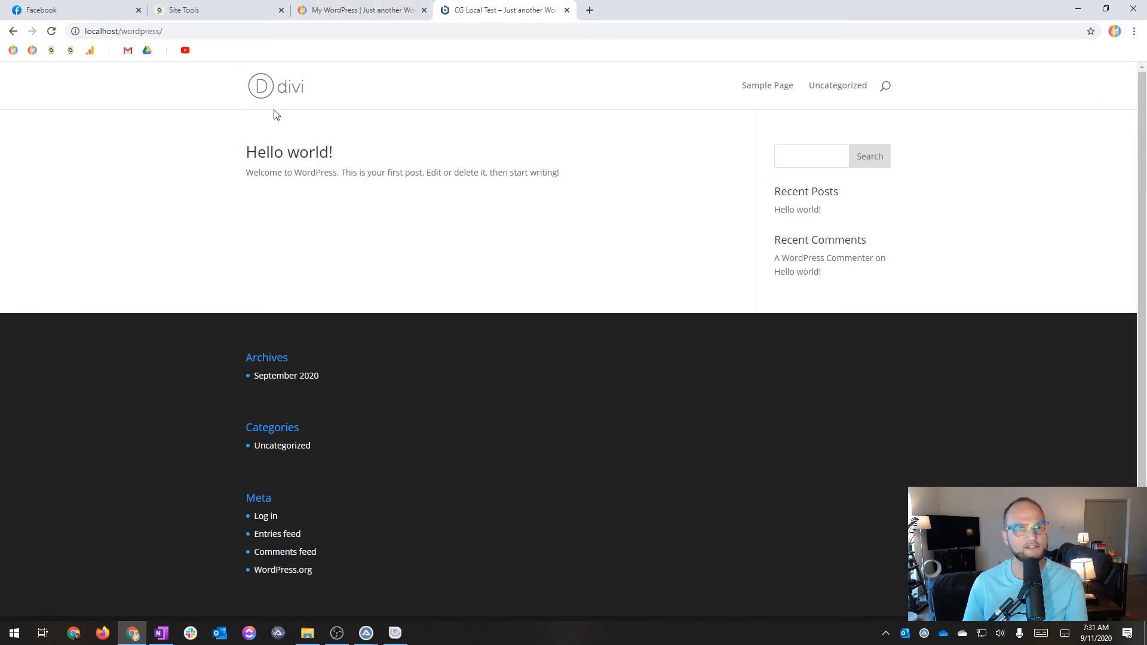
# Rename the local Divi theme folder to Divi-old and reload the local site
pyautogui.click(306, 632)
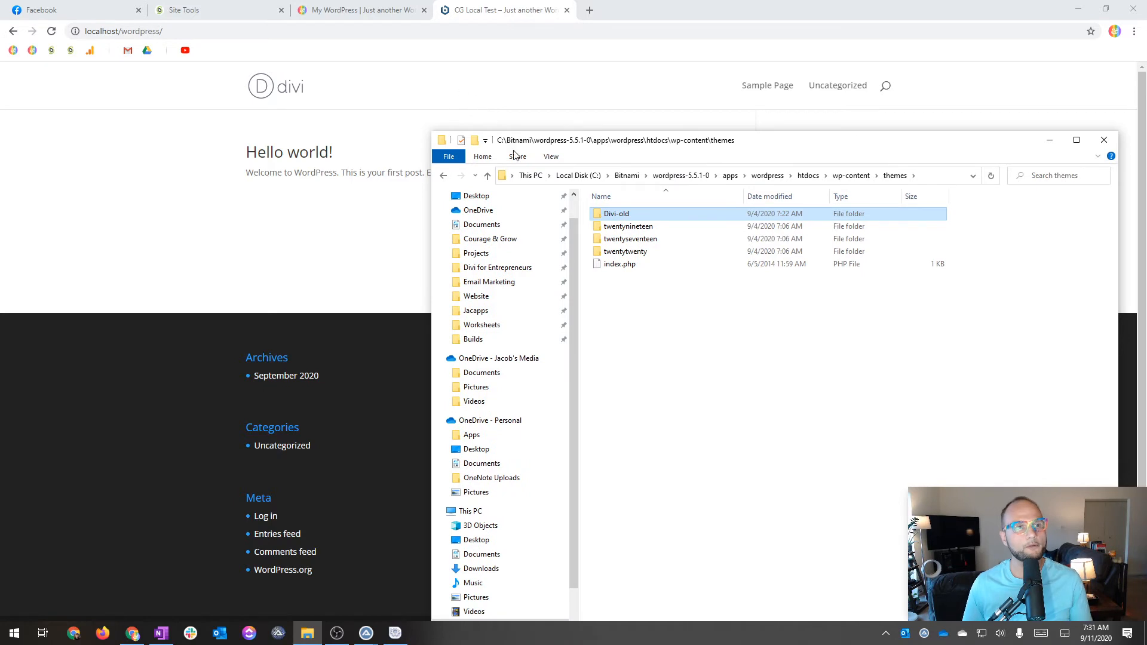
pyautogui.moveTo(615, 214)
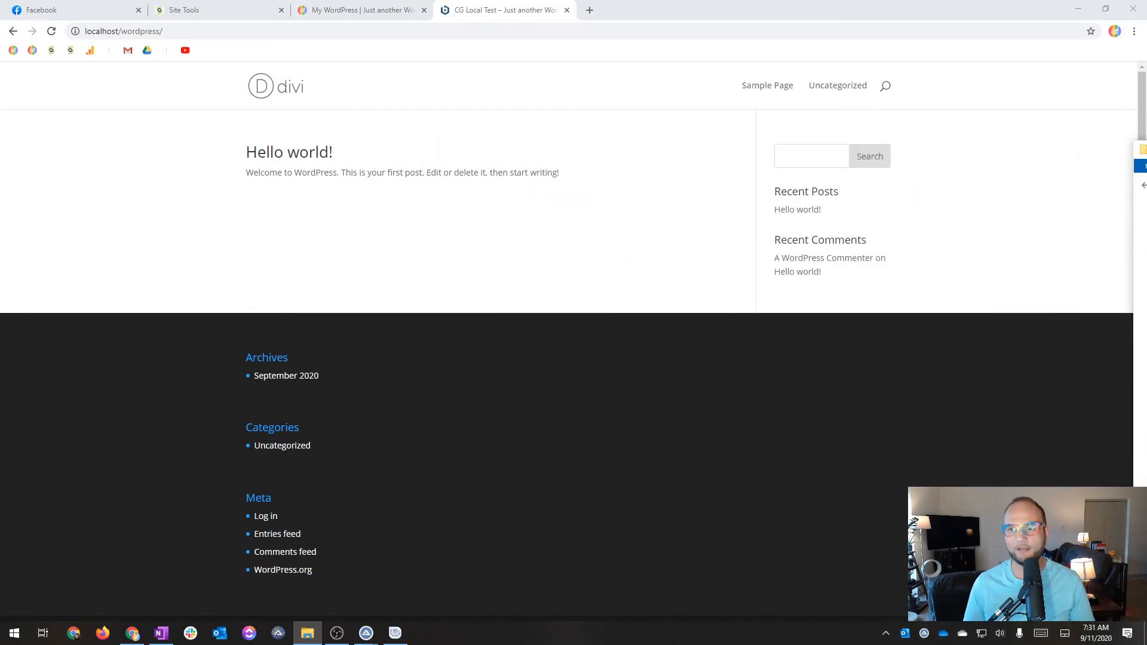
pyautogui.click(51, 31)
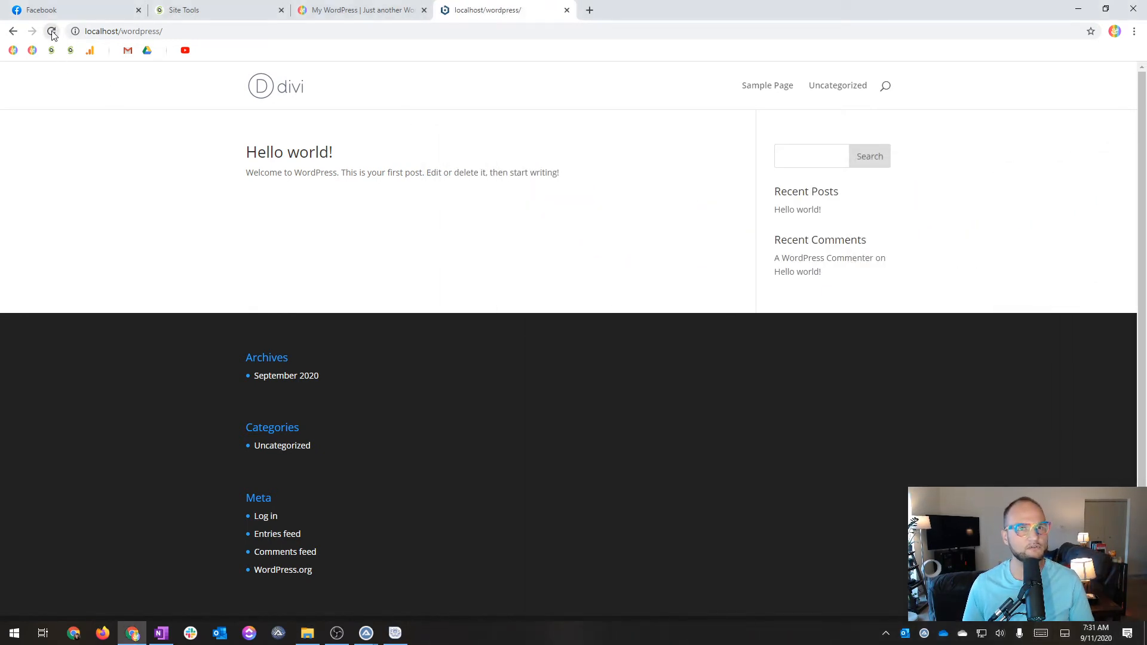
# Reload the now-blank local site, compare with the Facebook error post, and return to localhost/wordpress
pyautogui.click(51, 30)
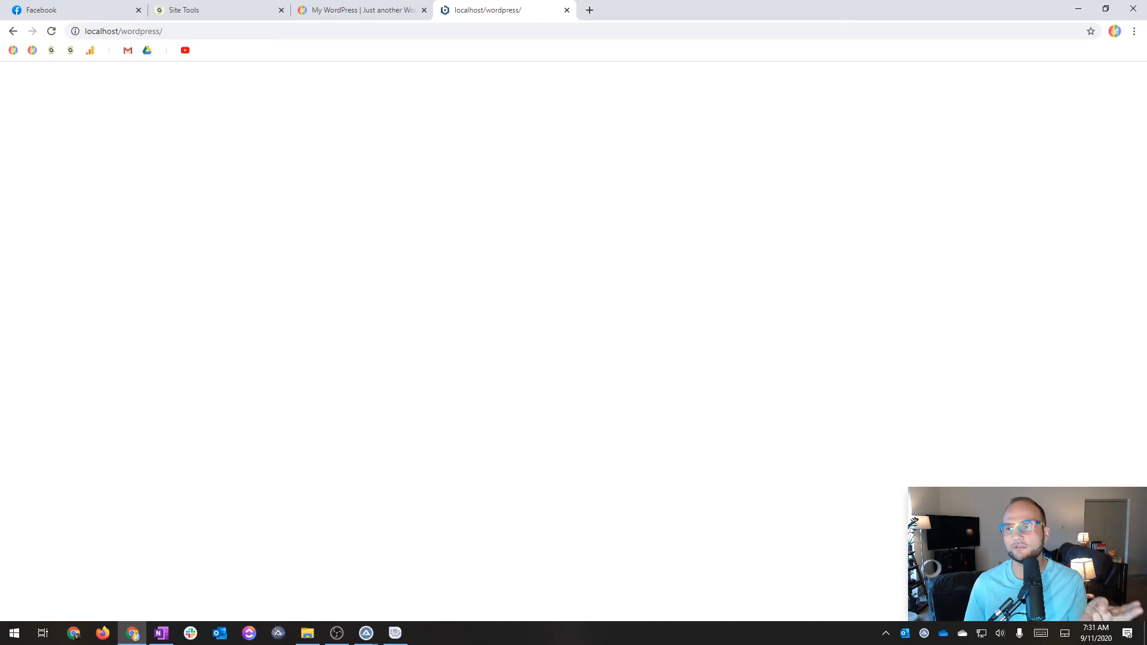
pyautogui.click(306, 633)
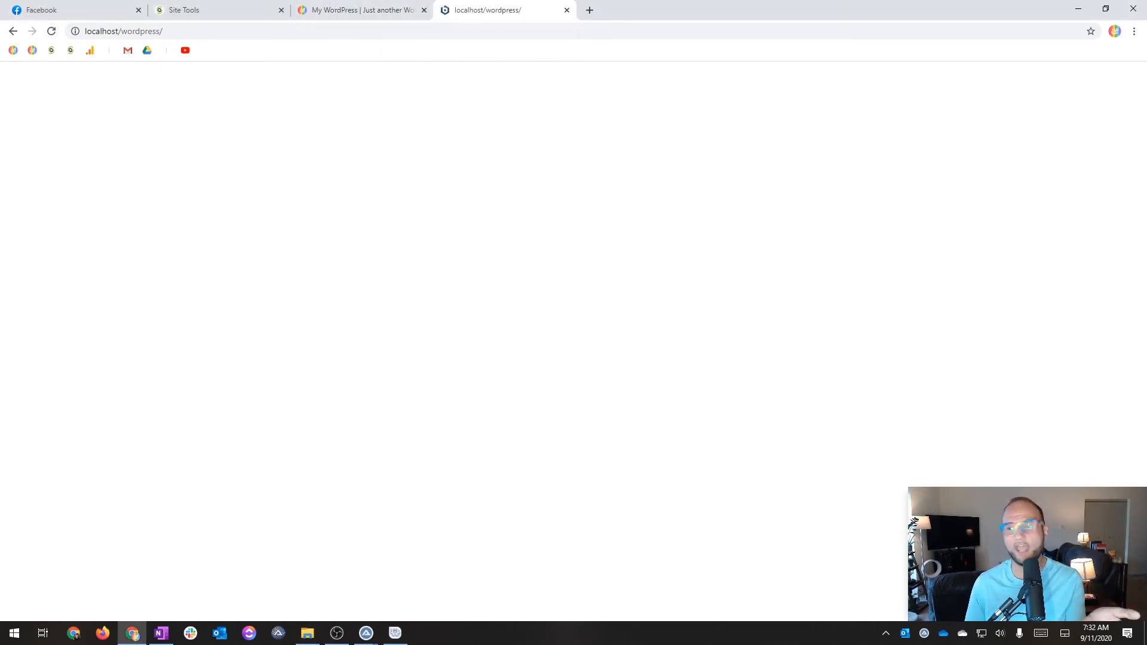
pyautogui.click(306, 632)
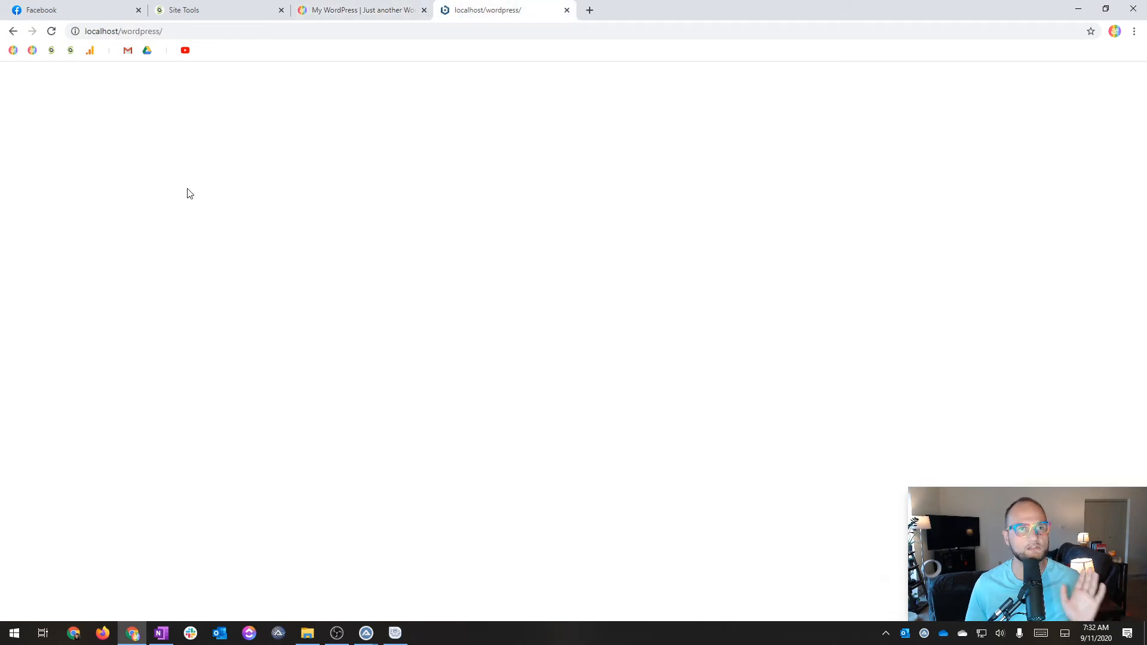
pyautogui.click(72, 10)
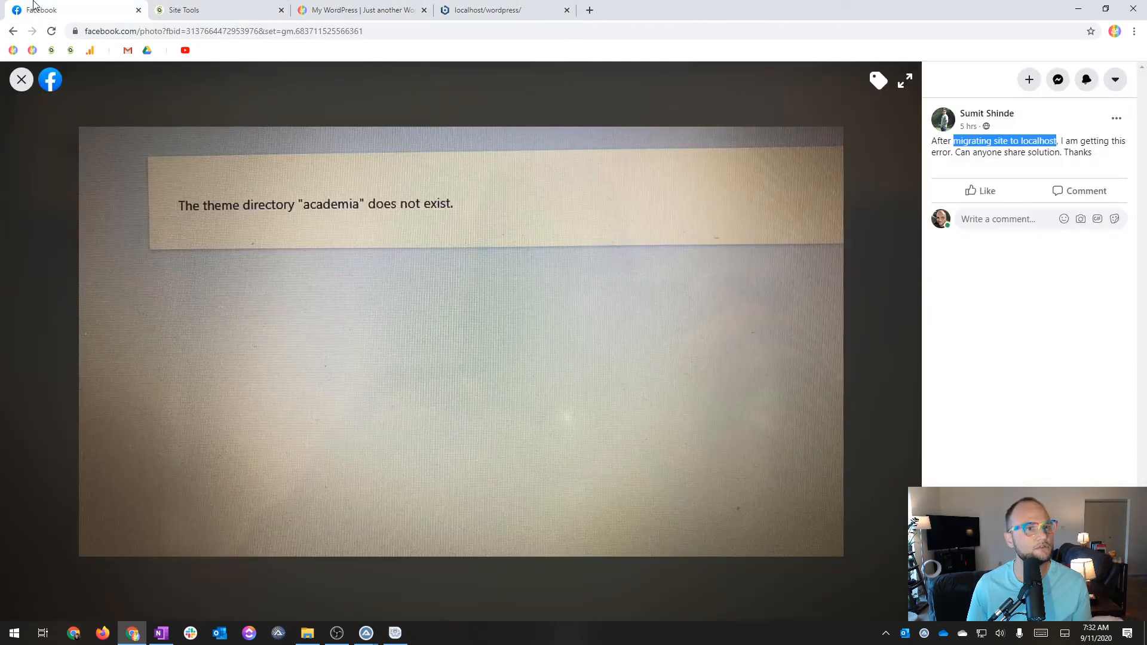
pyautogui.moveTo(203, 232)
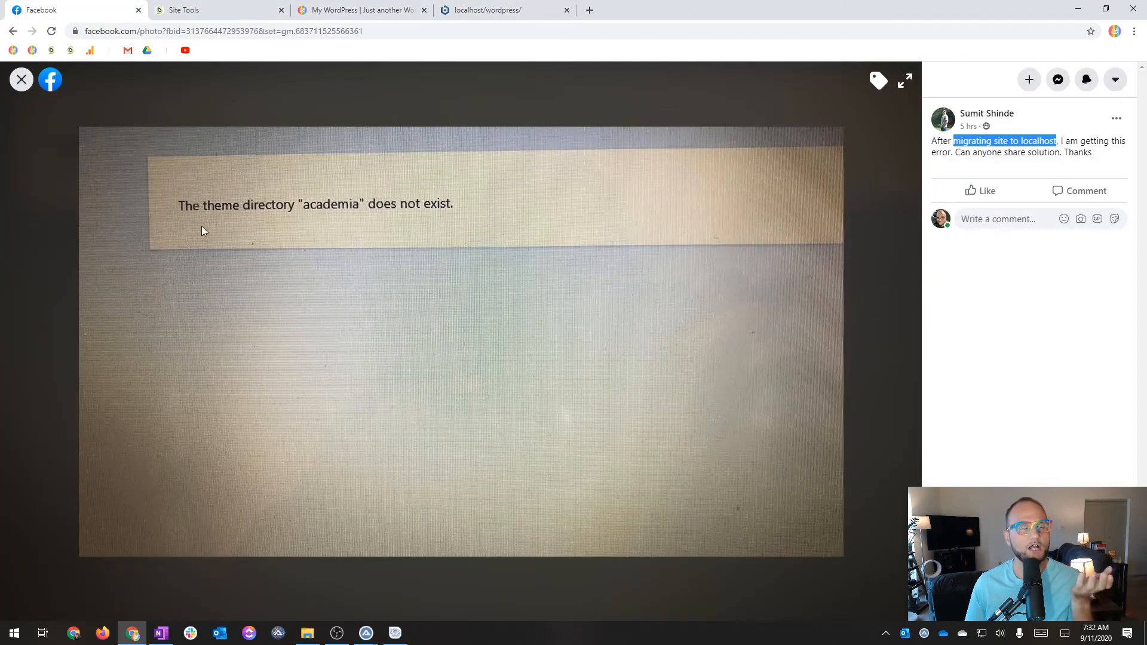
pyautogui.click(498, 10)
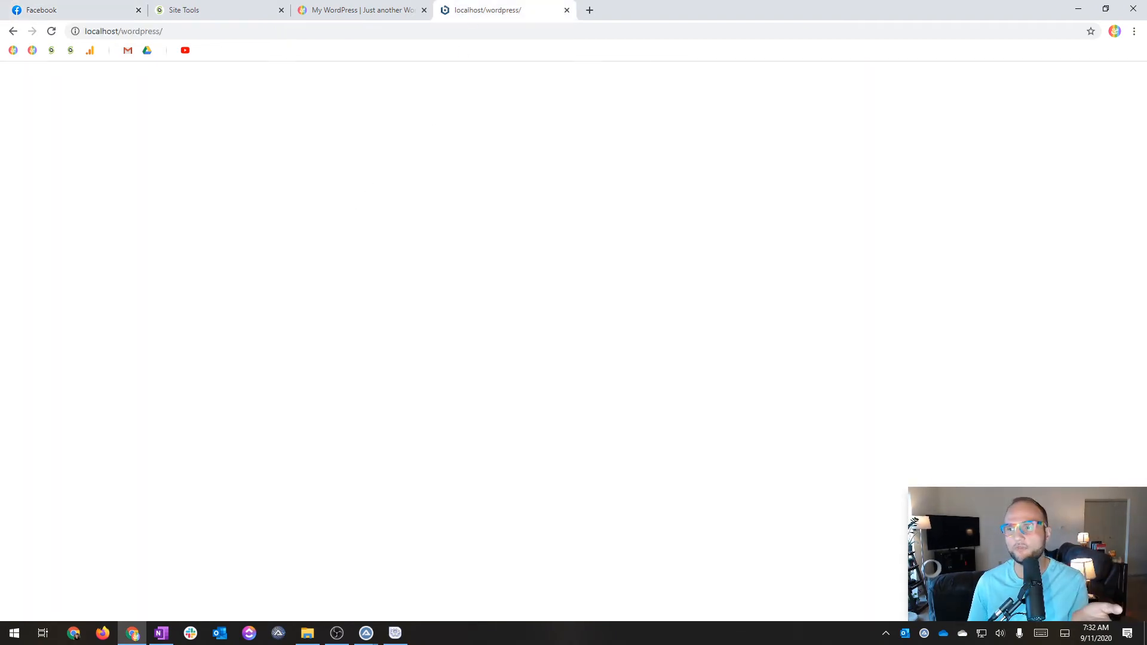
pyautogui.click(307, 633)
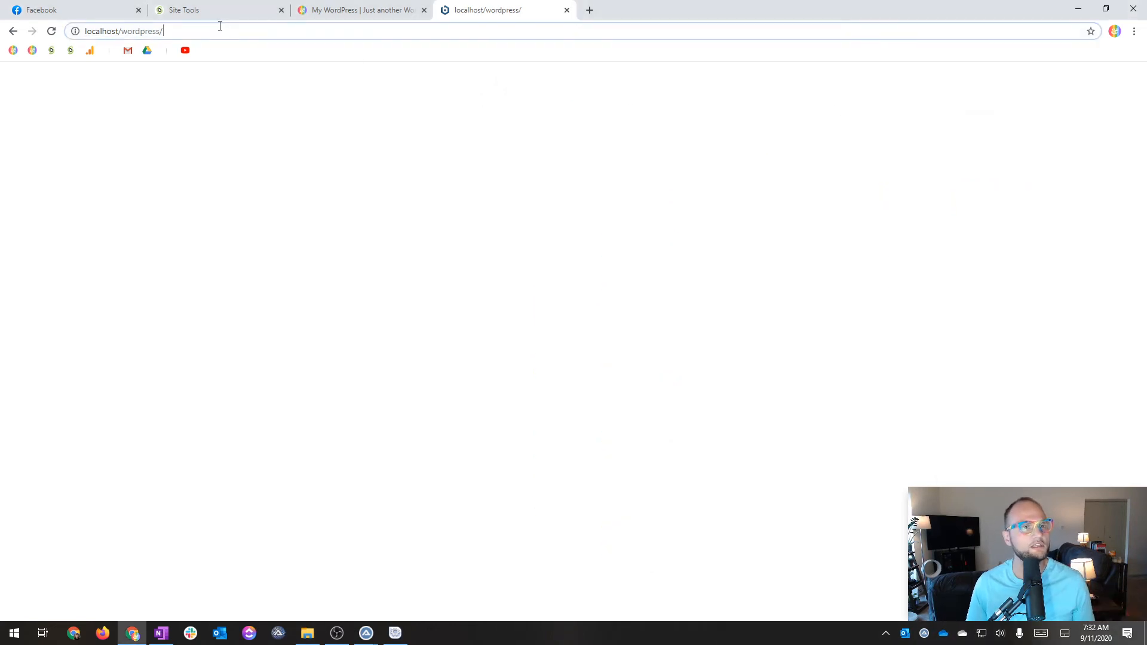
# Log in to local wp-admin and view Themes reporting the Divi directory missing
pyautogui.write('wp-admion')
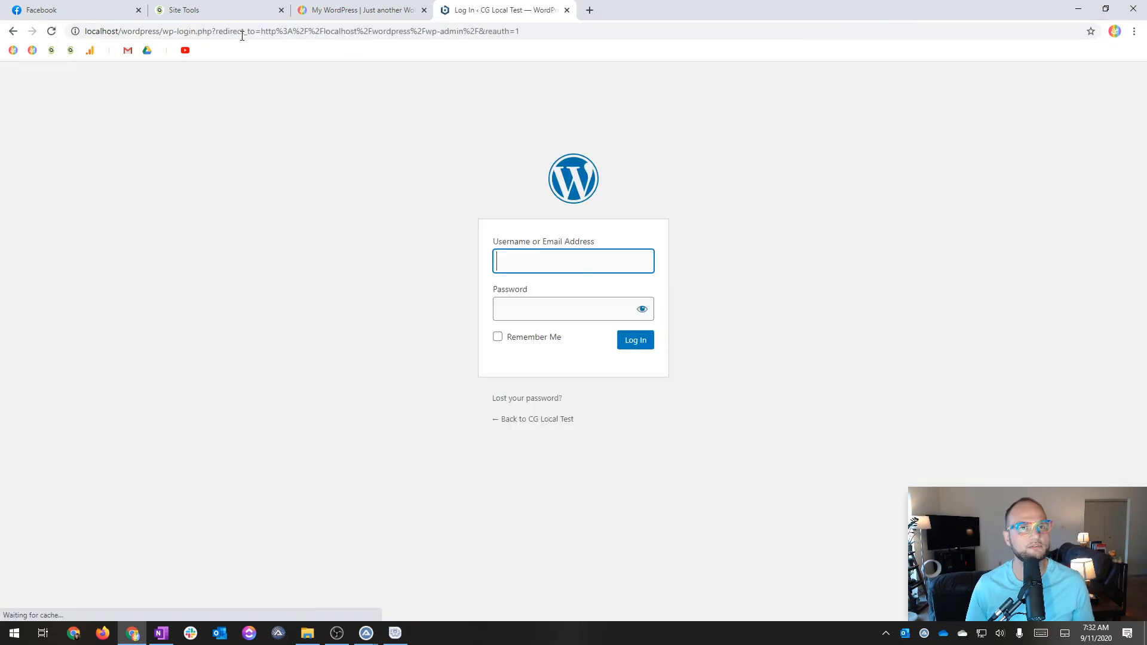
pyautogui.click(635, 340)
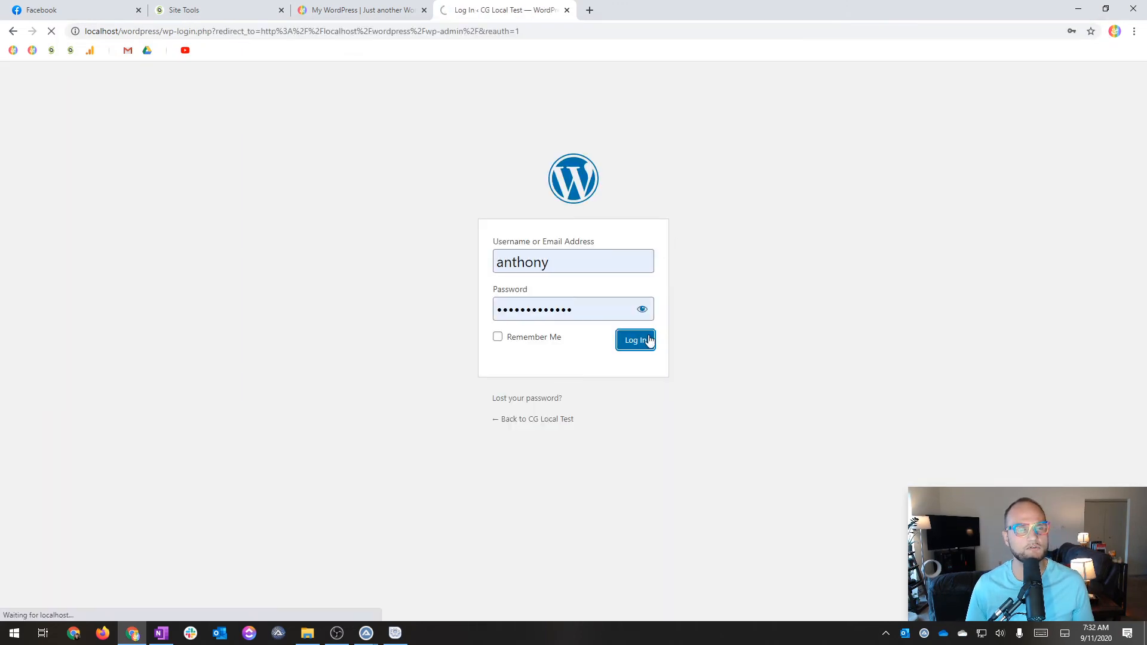
pyautogui.click(633, 339)
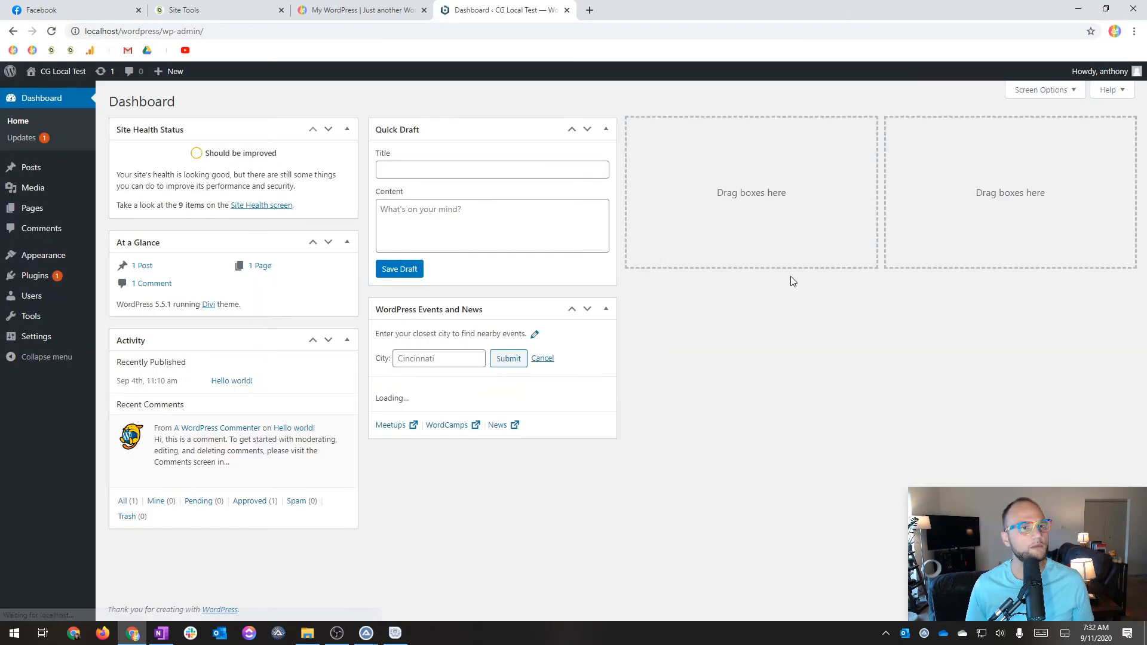
pyautogui.moveTo(42, 254)
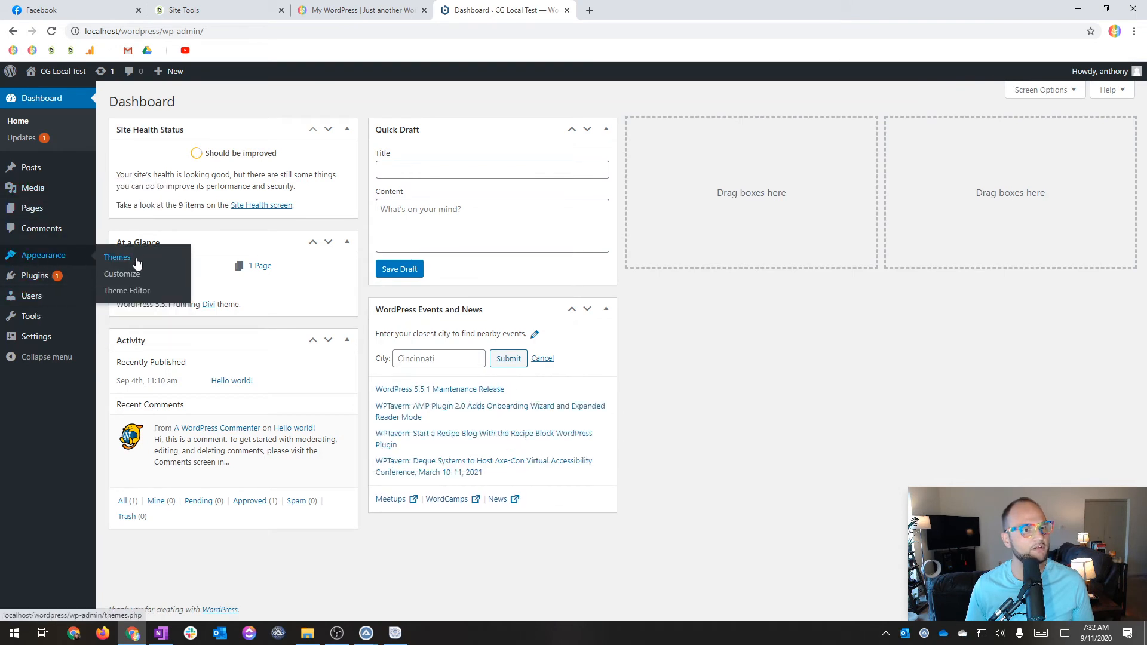
pyautogui.click(117, 257)
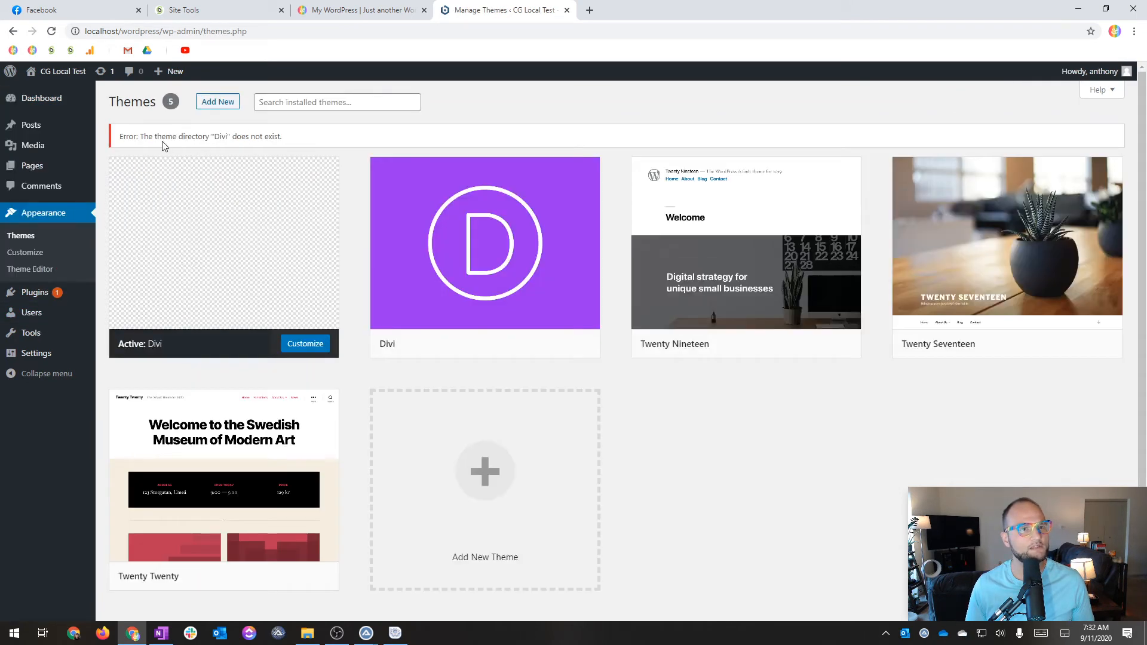
pyautogui.moveTo(297, 154)
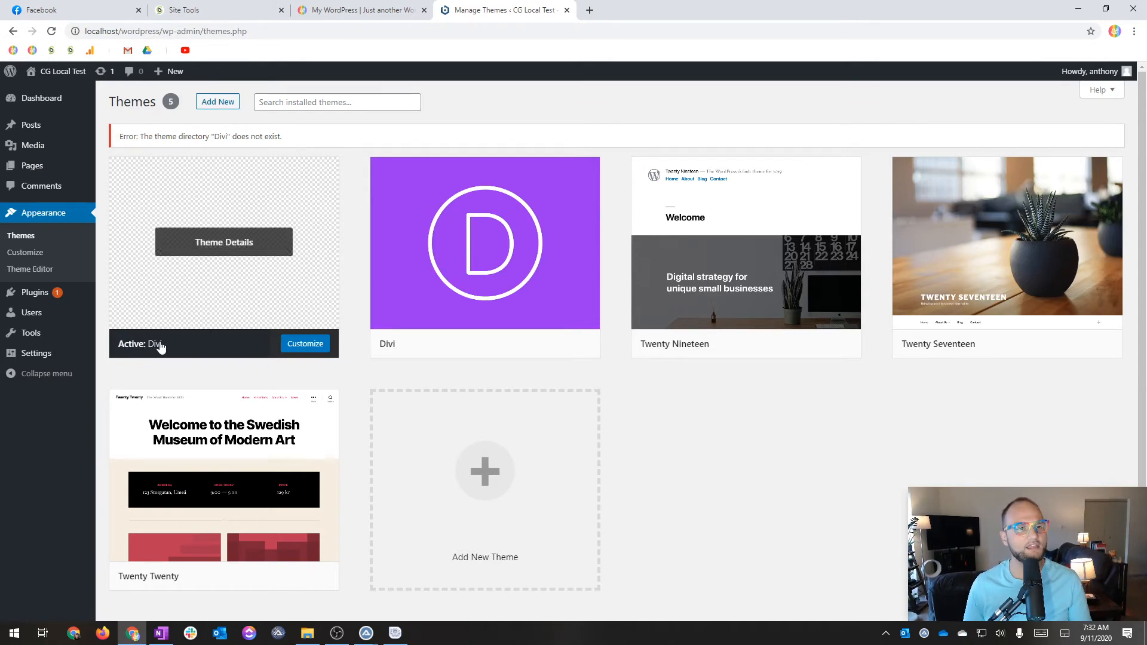
pyautogui.click(190, 10)
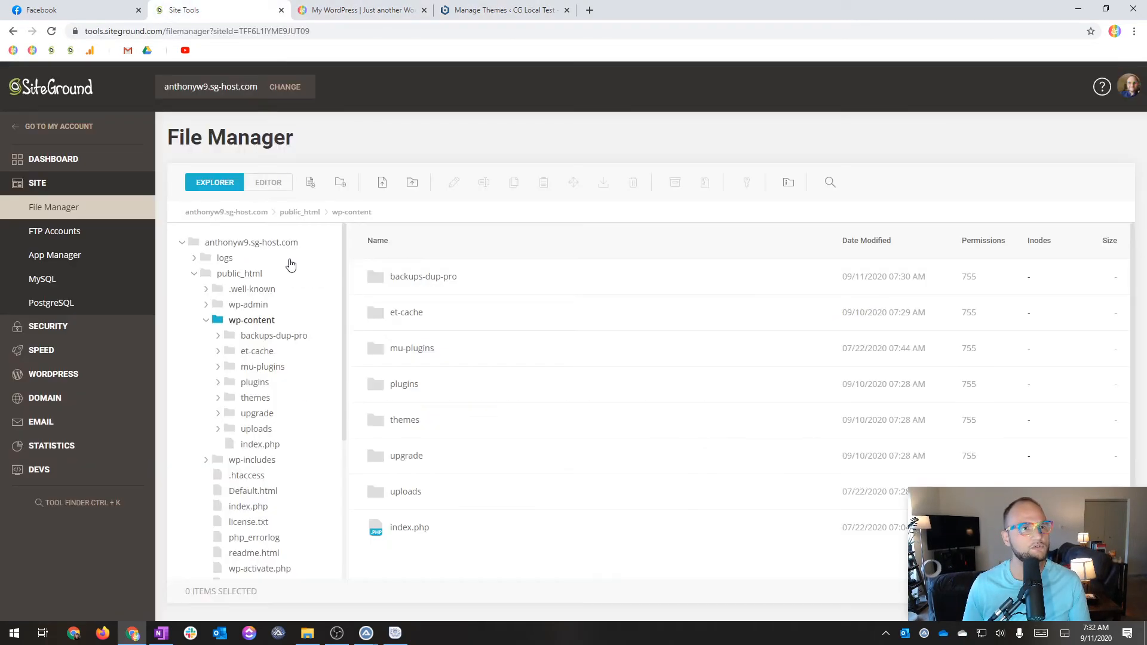
# Open local wp-content/themes showing Divi-old and _archive, then return to the Themes page
pyautogui.click(76, 10)
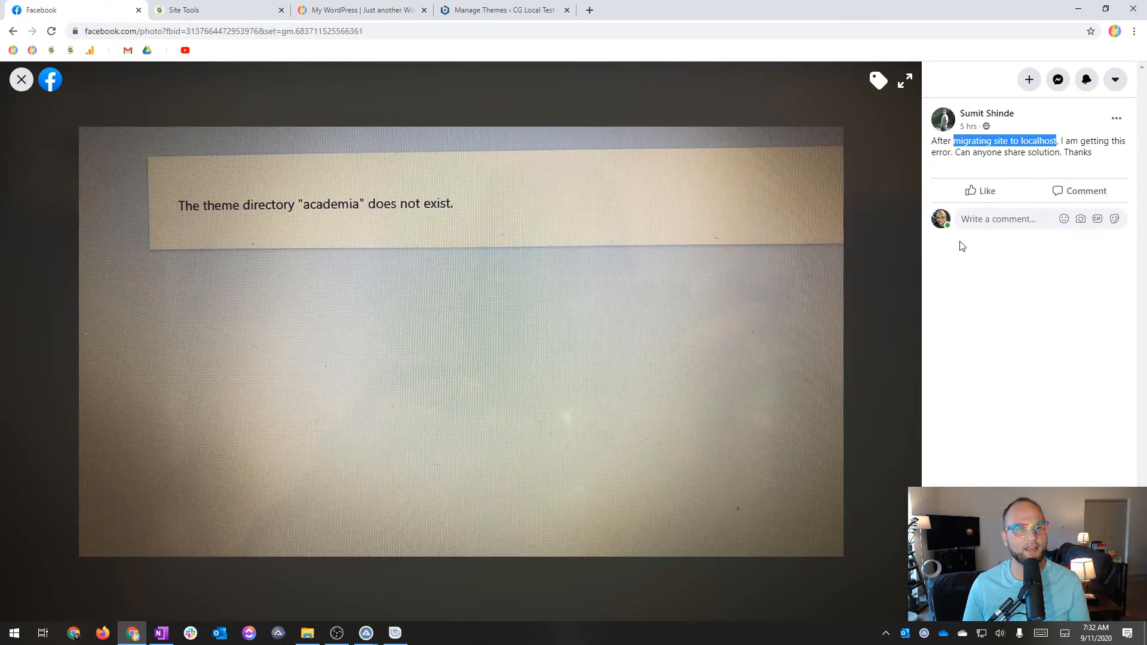
pyautogui.click(306, 633)
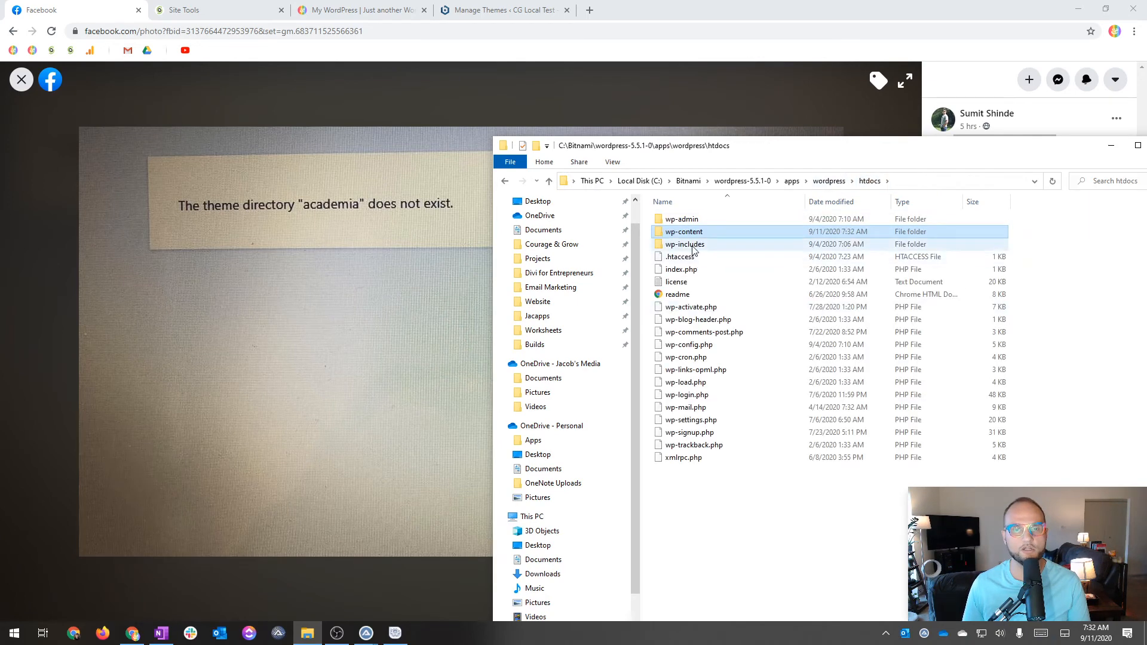
pyautogui.doubleClick(683, 231)
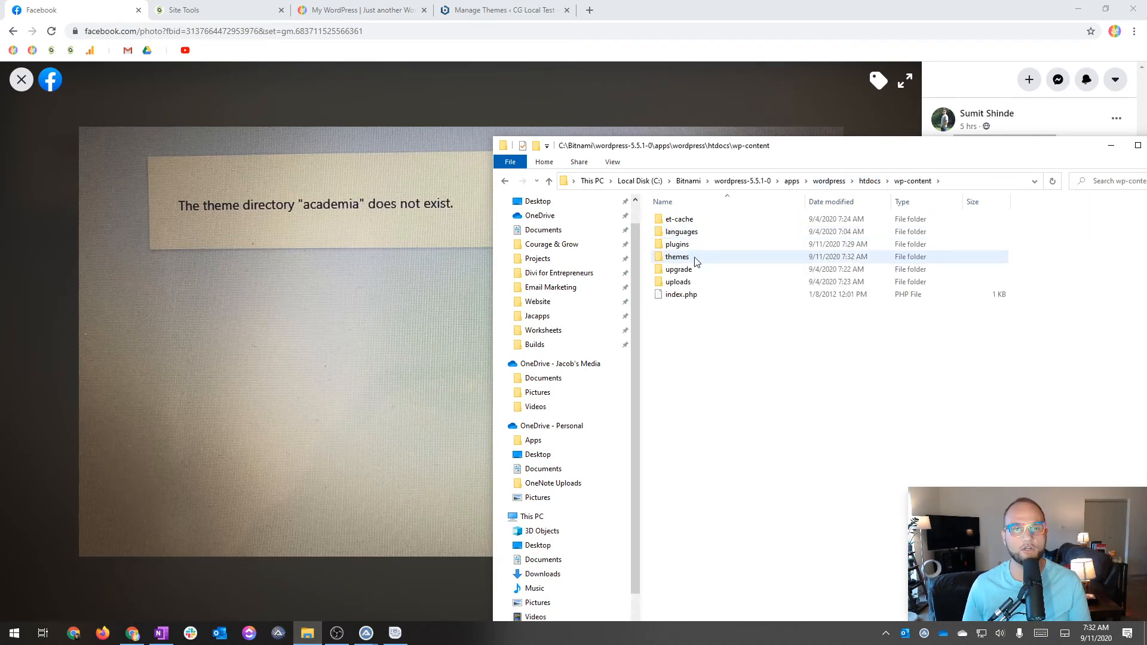
pyautogui.doubleClick(677, 257)
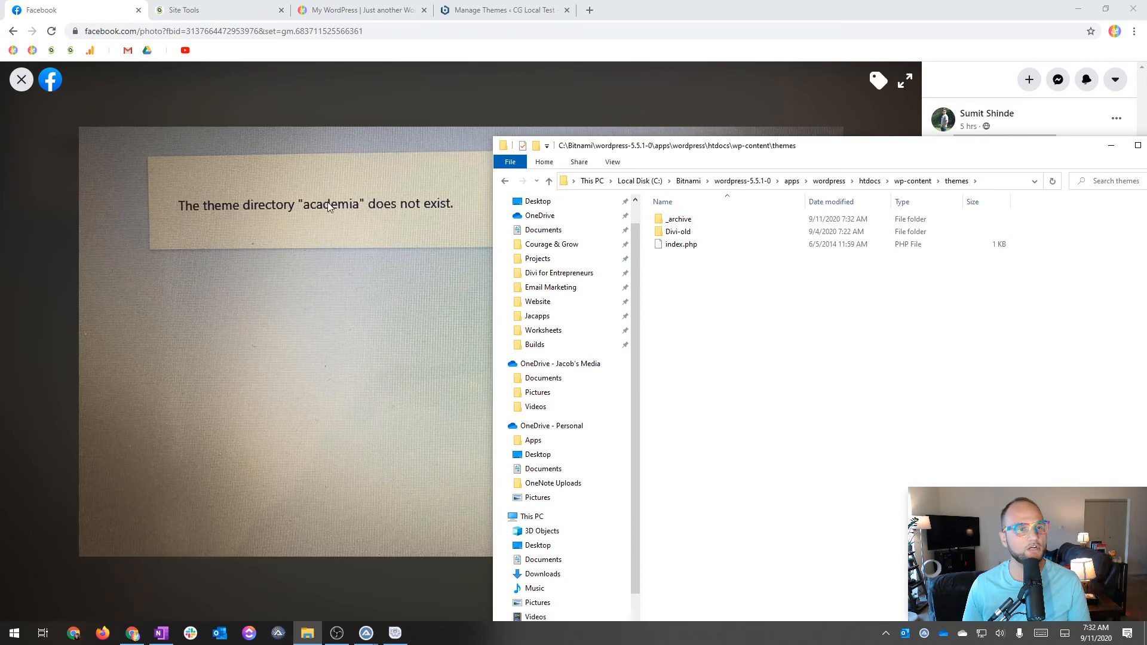
pyautogui.click(676, 231)
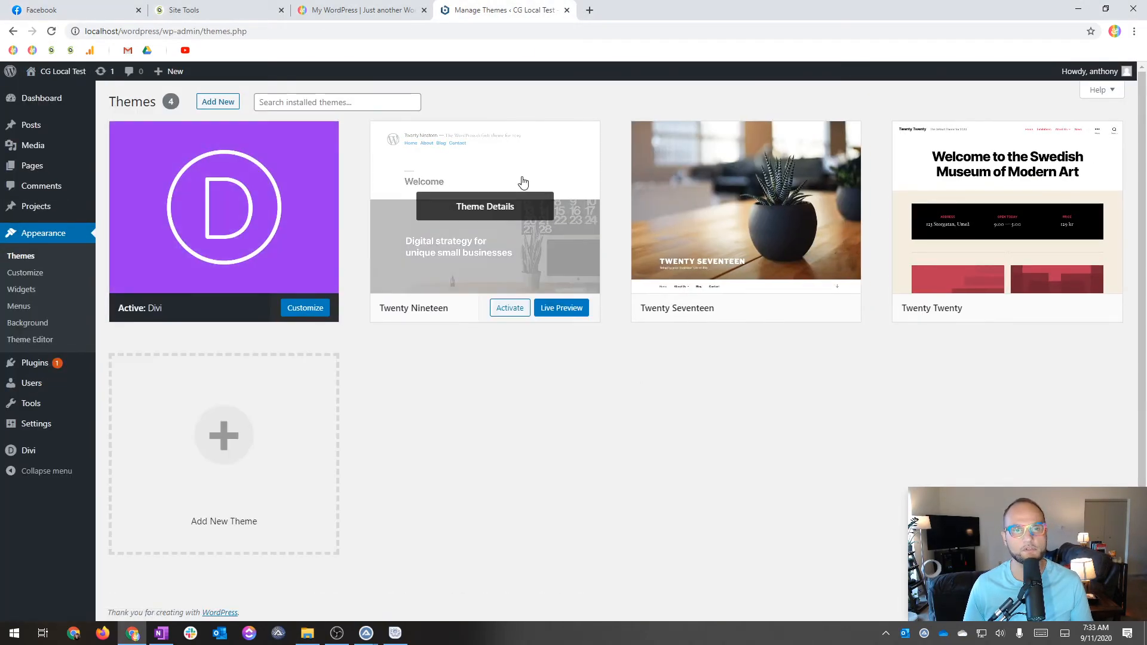
pyautogui.click(212, 10)
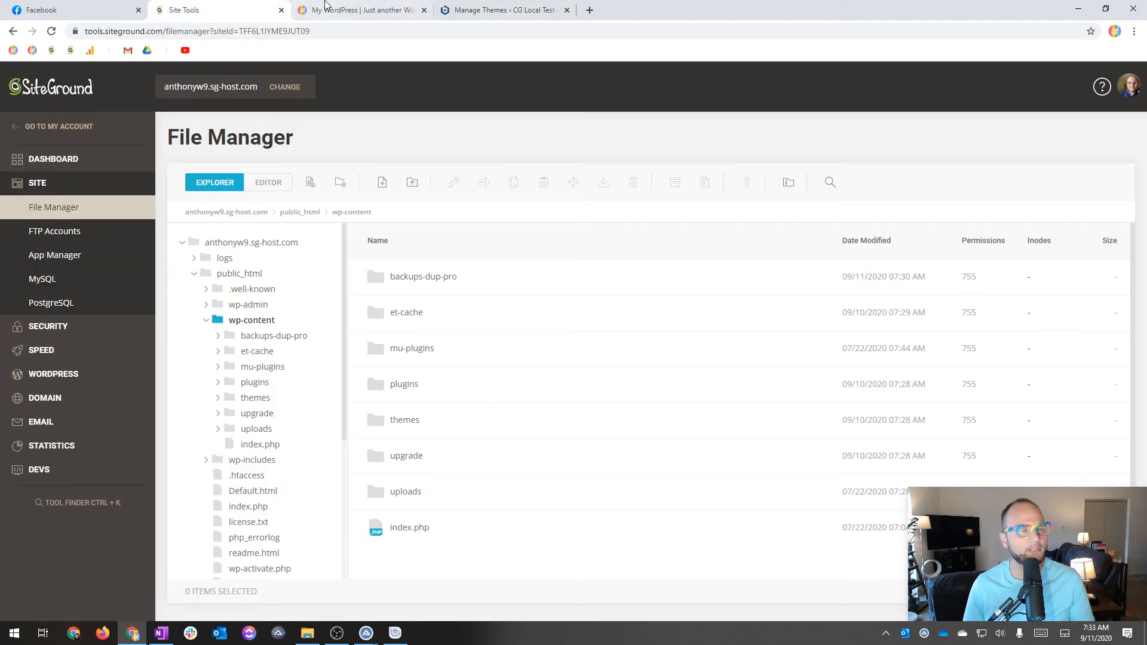
pyautogui.click(73, 10)
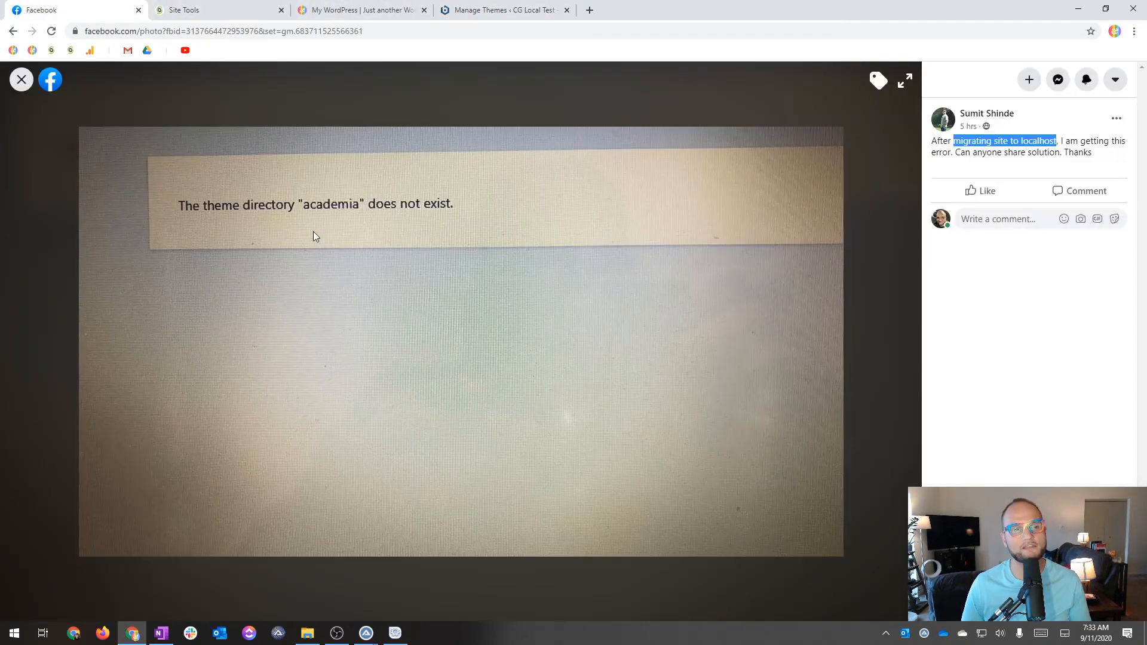
pyautogui.moveTo(156, 218)
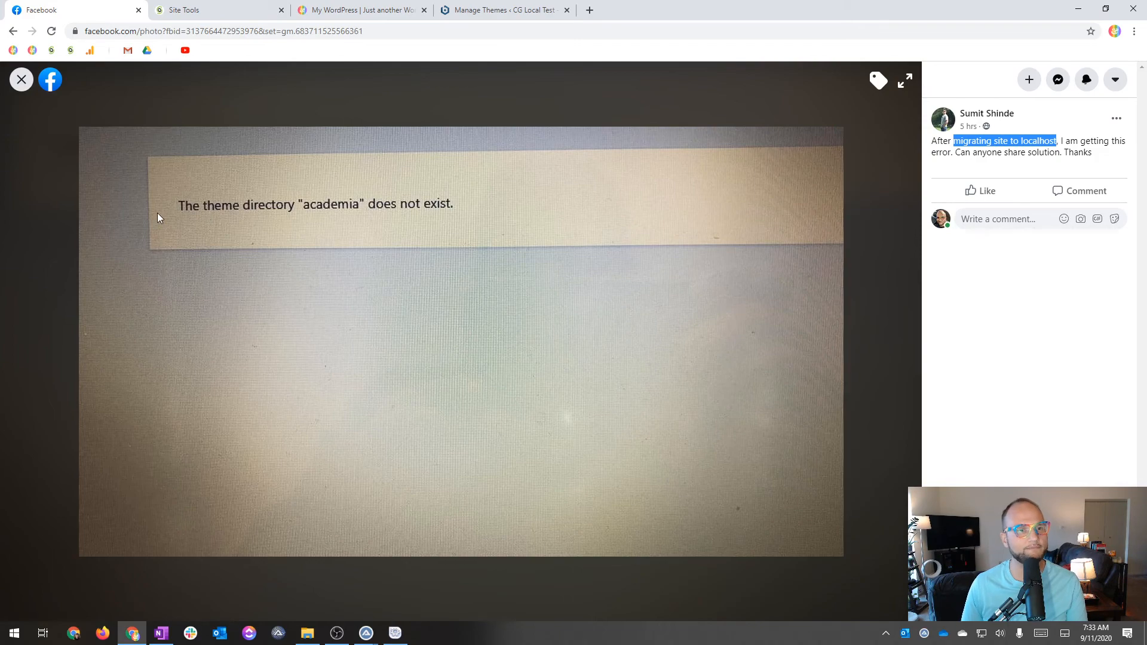
pyautogui.moveTo(723, 188)
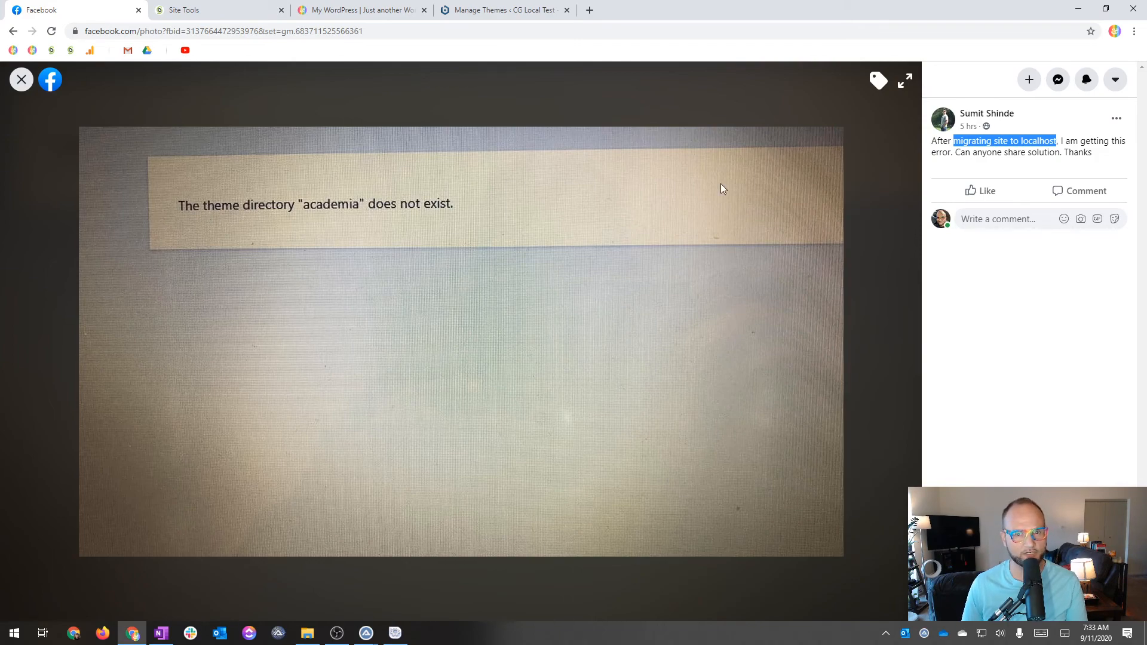
pyautogui.click(307, 633)
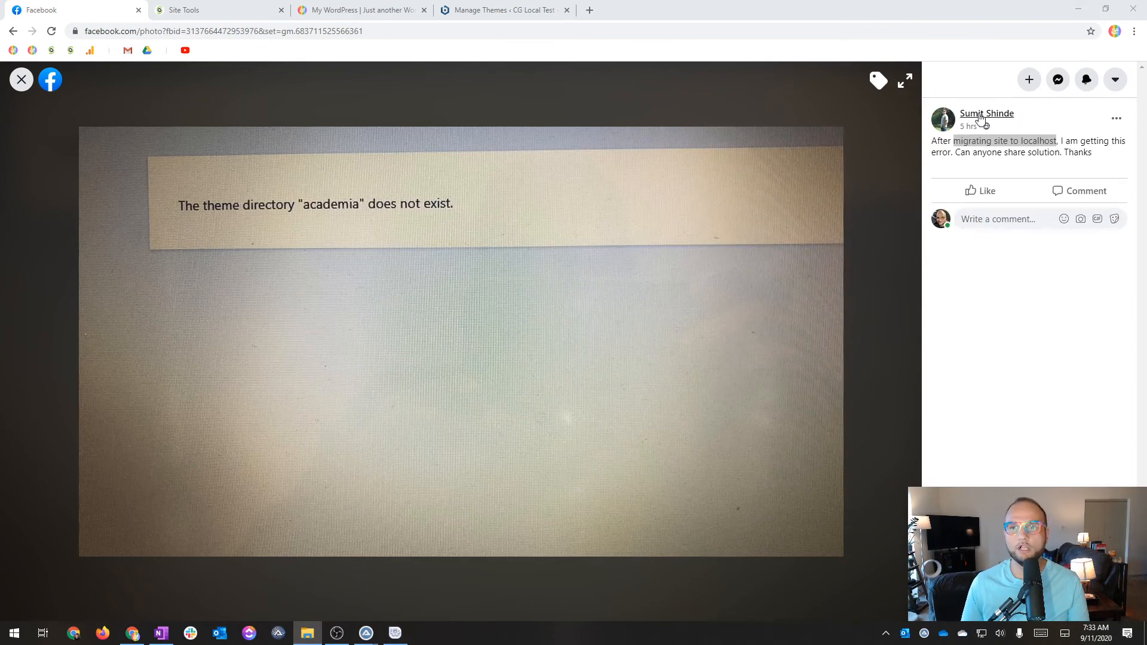
pyautogui.moveTo(1058, 310)
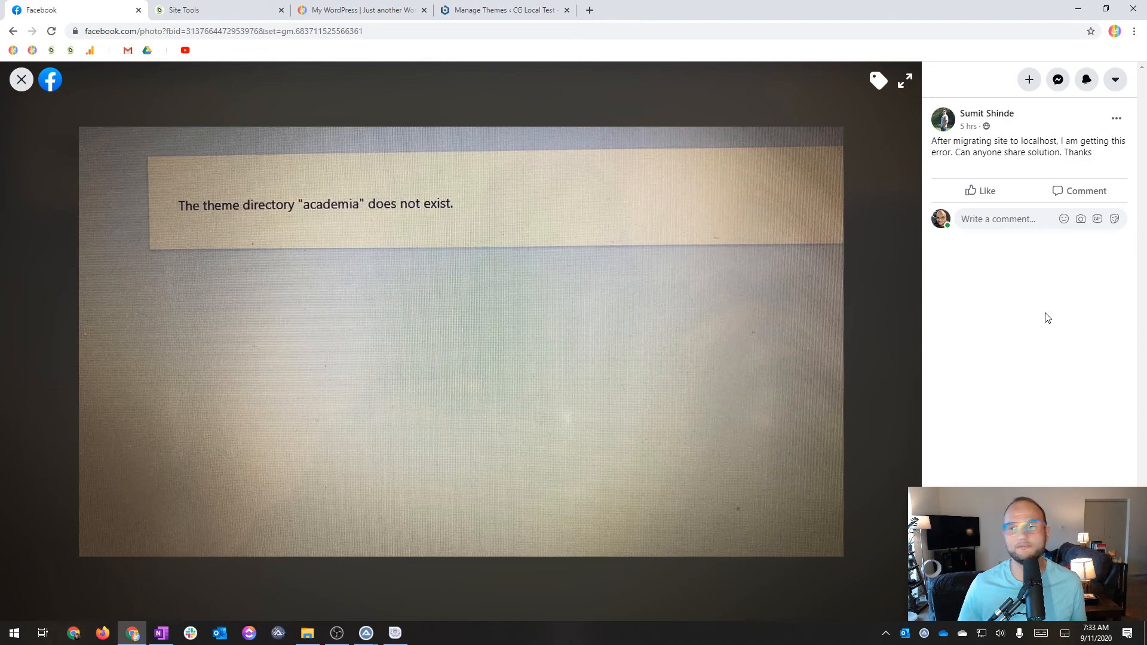
# Rename the local Divi-old theme folder back to Divi
pyautogui.click(307, 633)
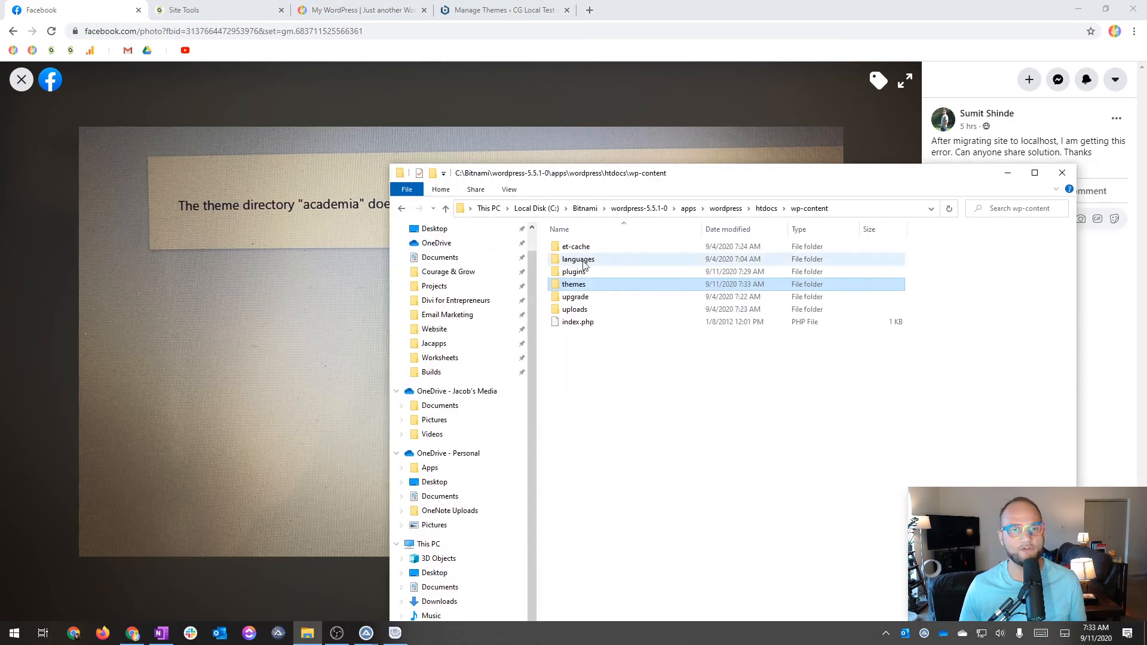
pyautogui.doubleClick(574, 284)
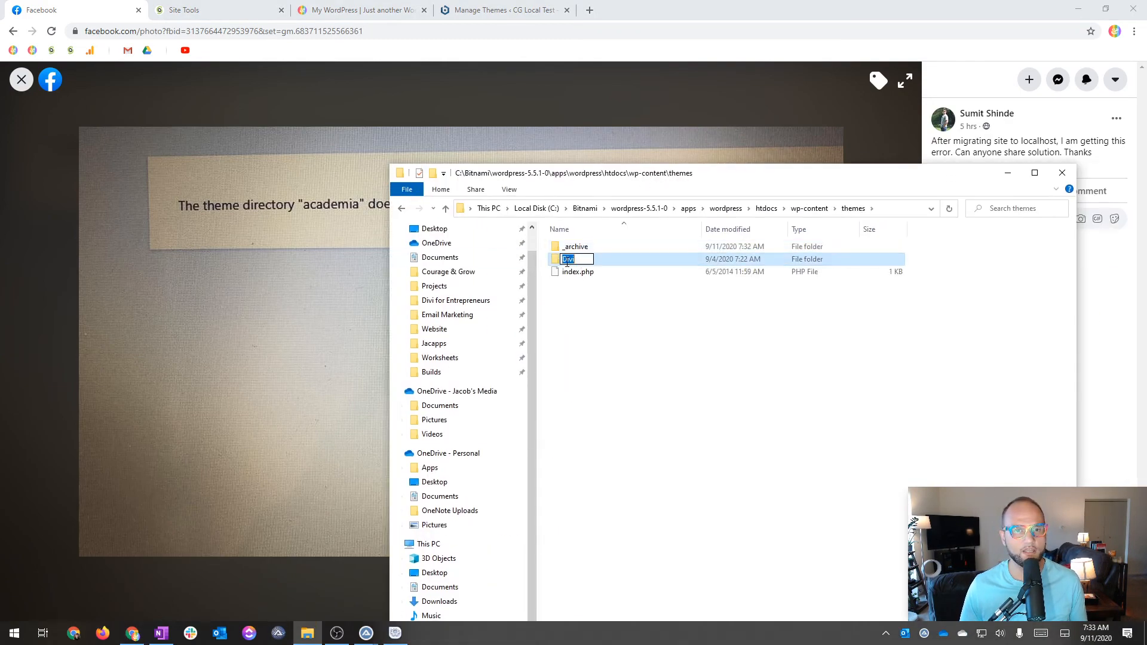
pyautogui.press('enter')
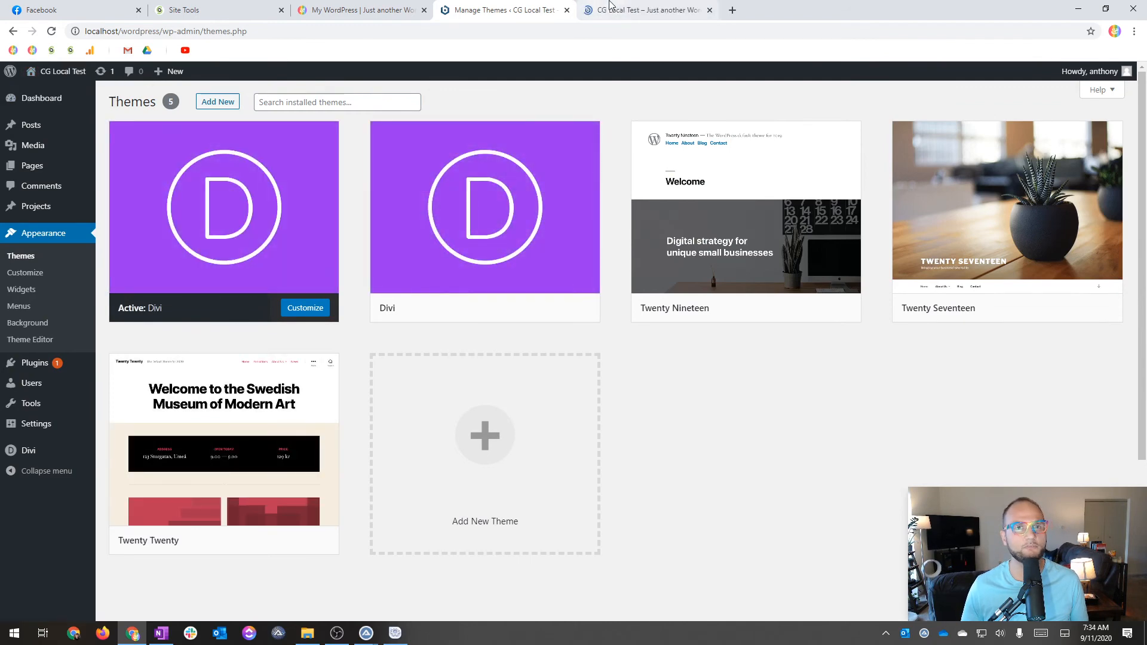
pyautogui.moveTo(306, 591)
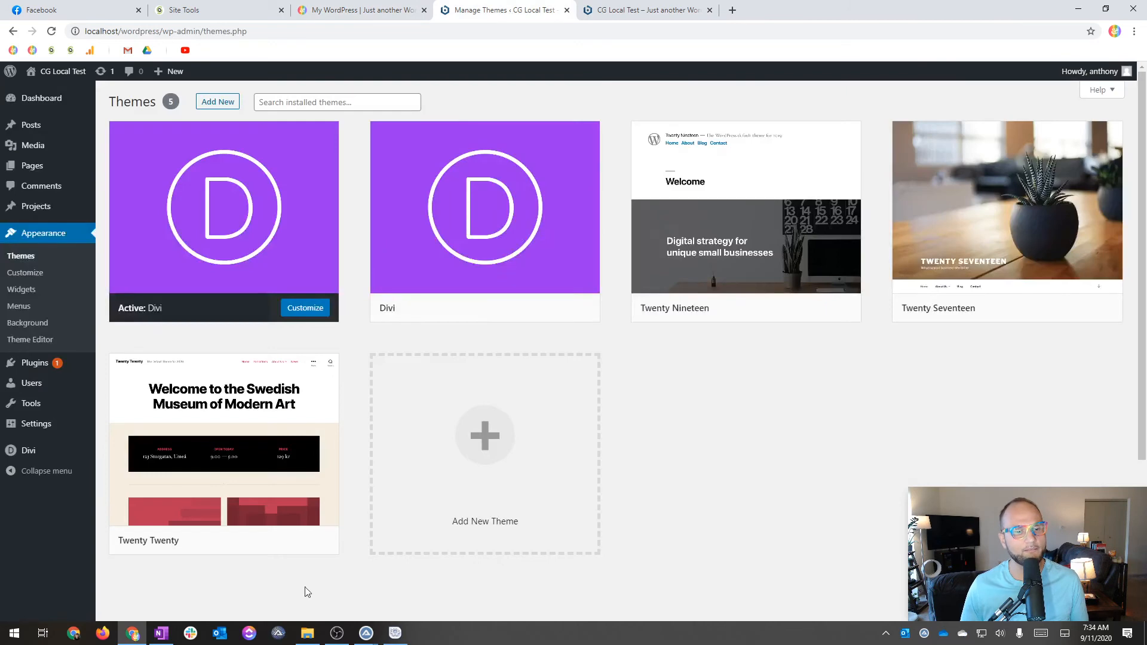